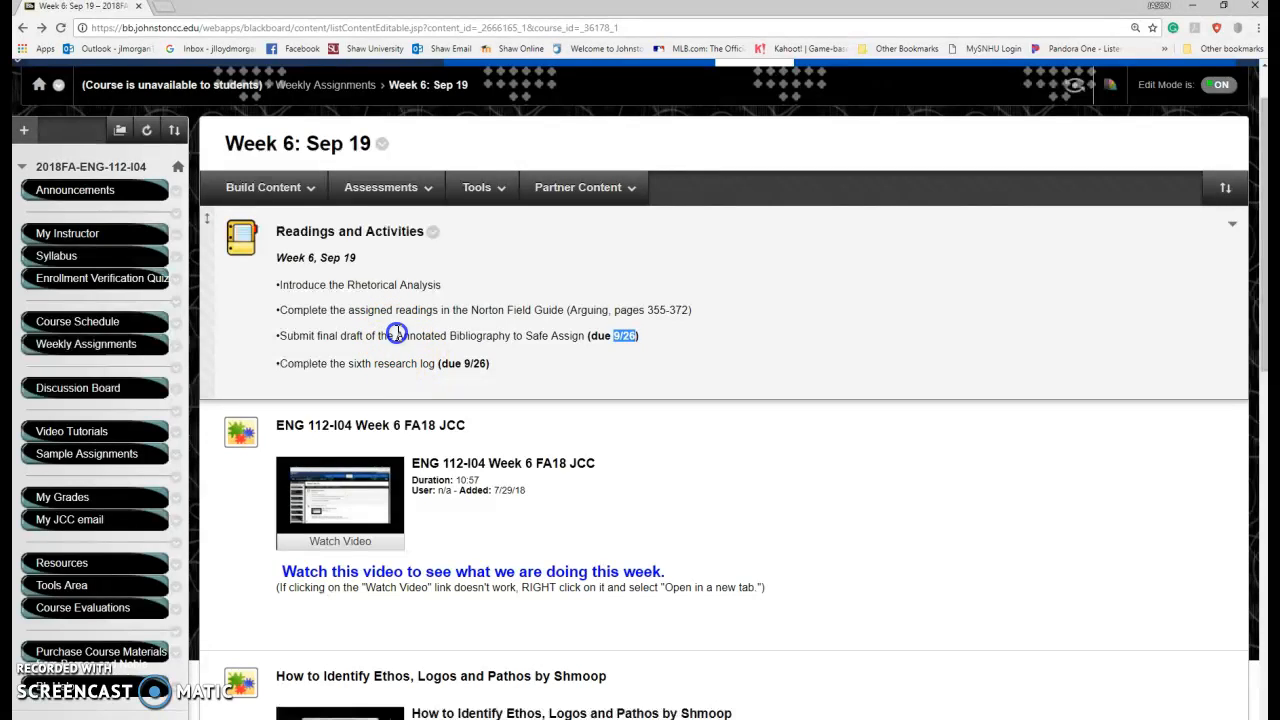
# - Highlight the bibliography due date and the Rhetorical Analysis topic on Week 6
pyautogui.doubleClick(452, 335)
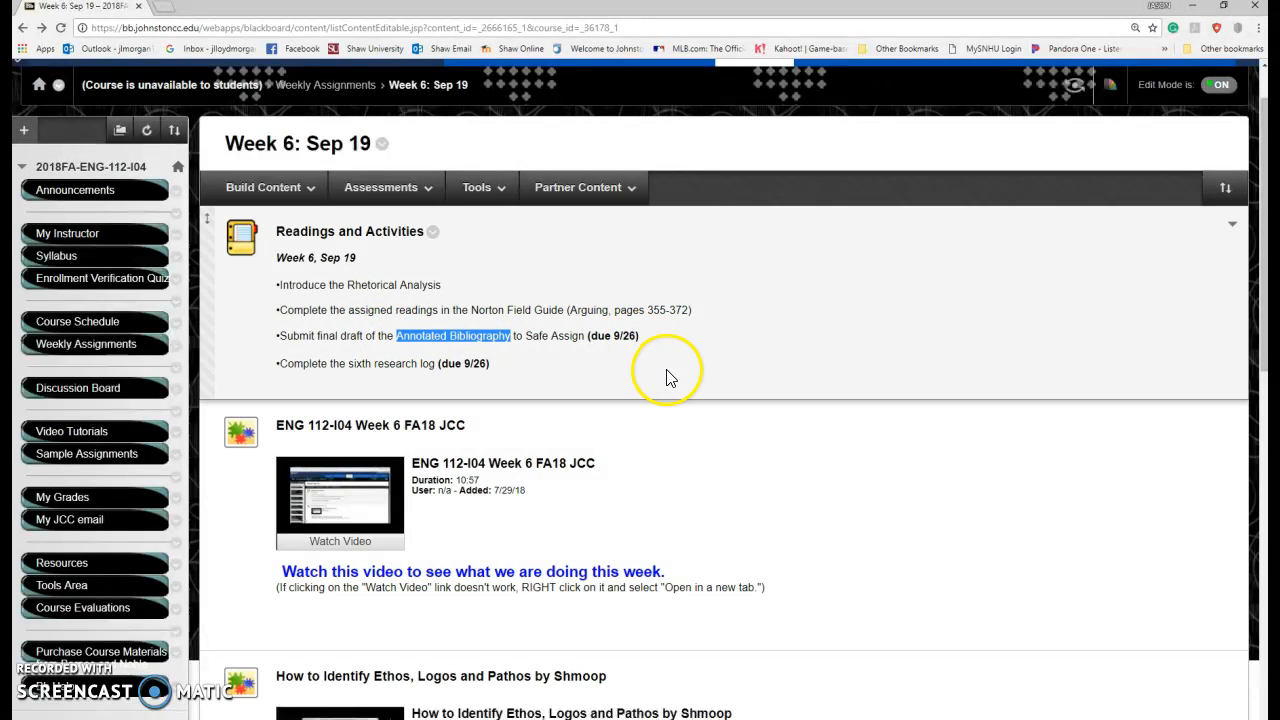
pyautogui.scroll(-3)
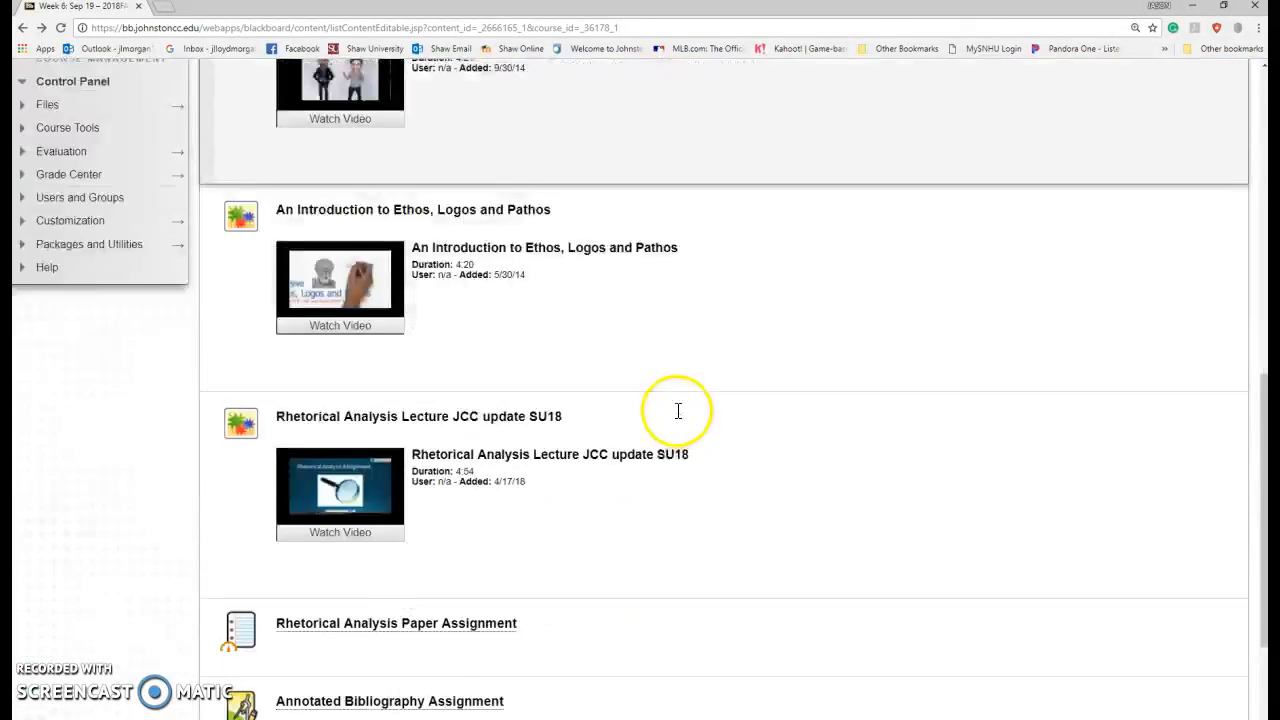
pyautogui.scroll(3)
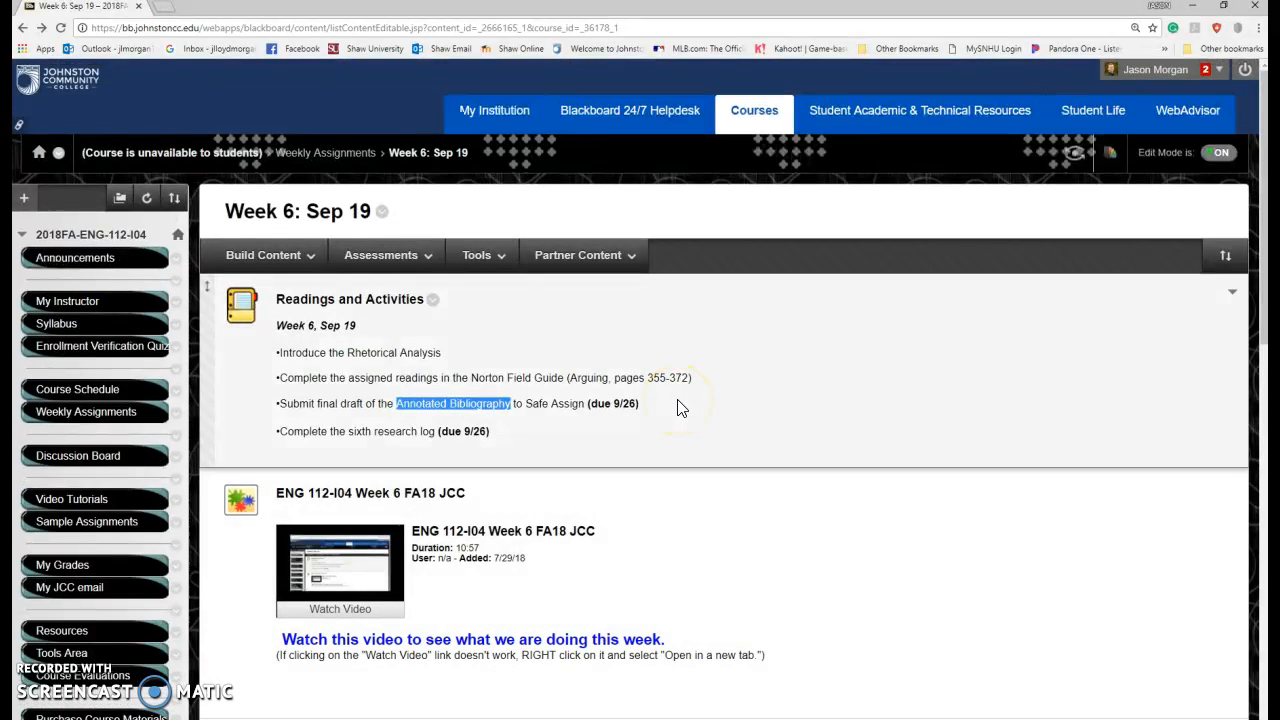
pyautogui.scroll(-3)
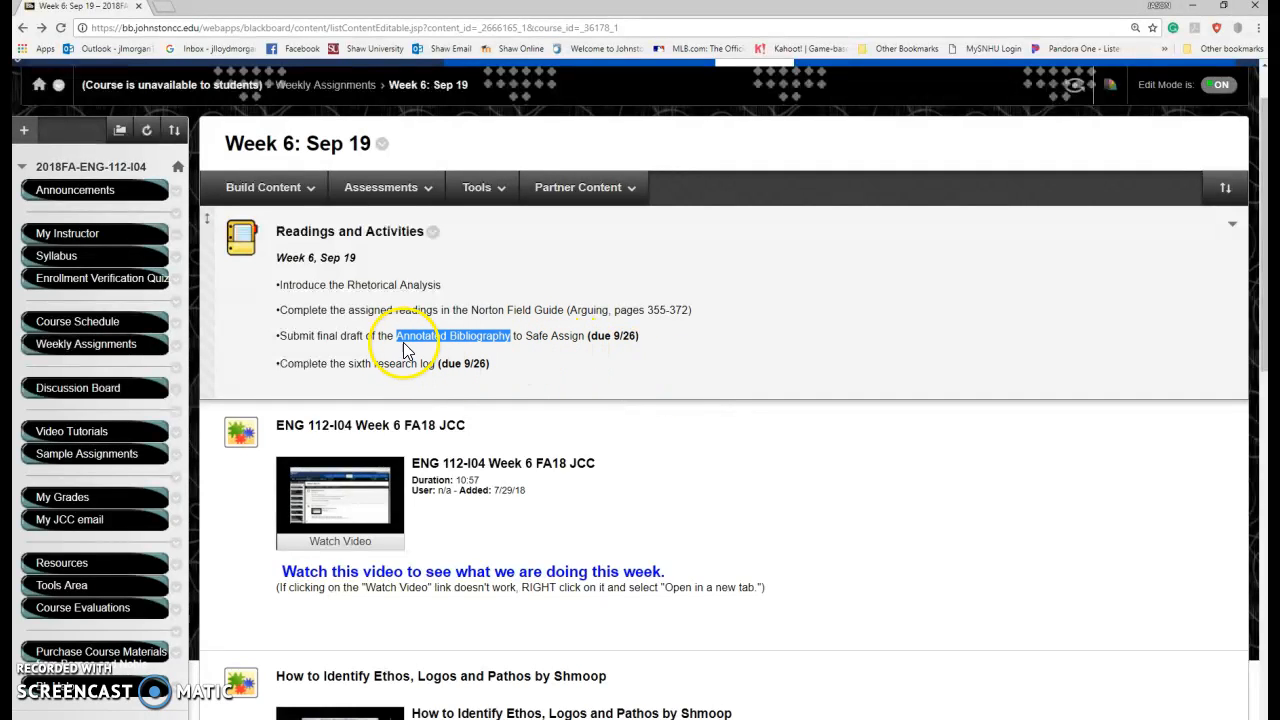
pyautogui.moveTo(350, 285)
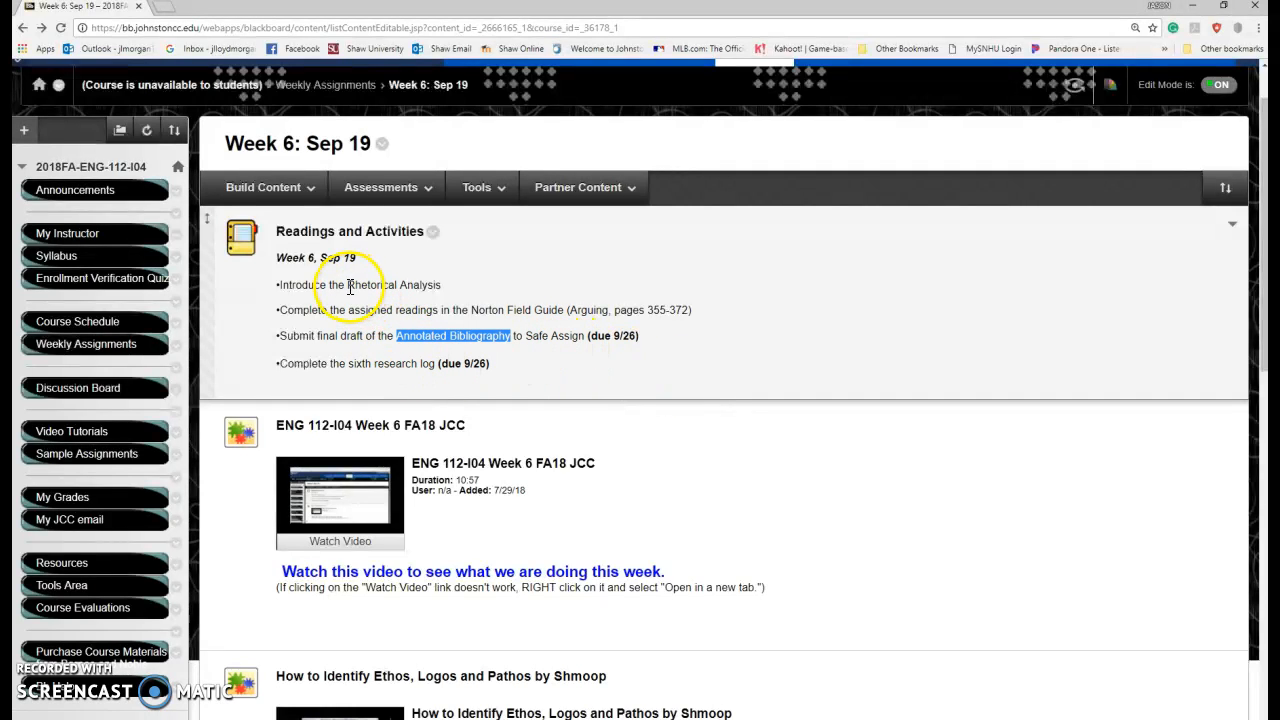
pyautogui.doubleClick(390, 285)
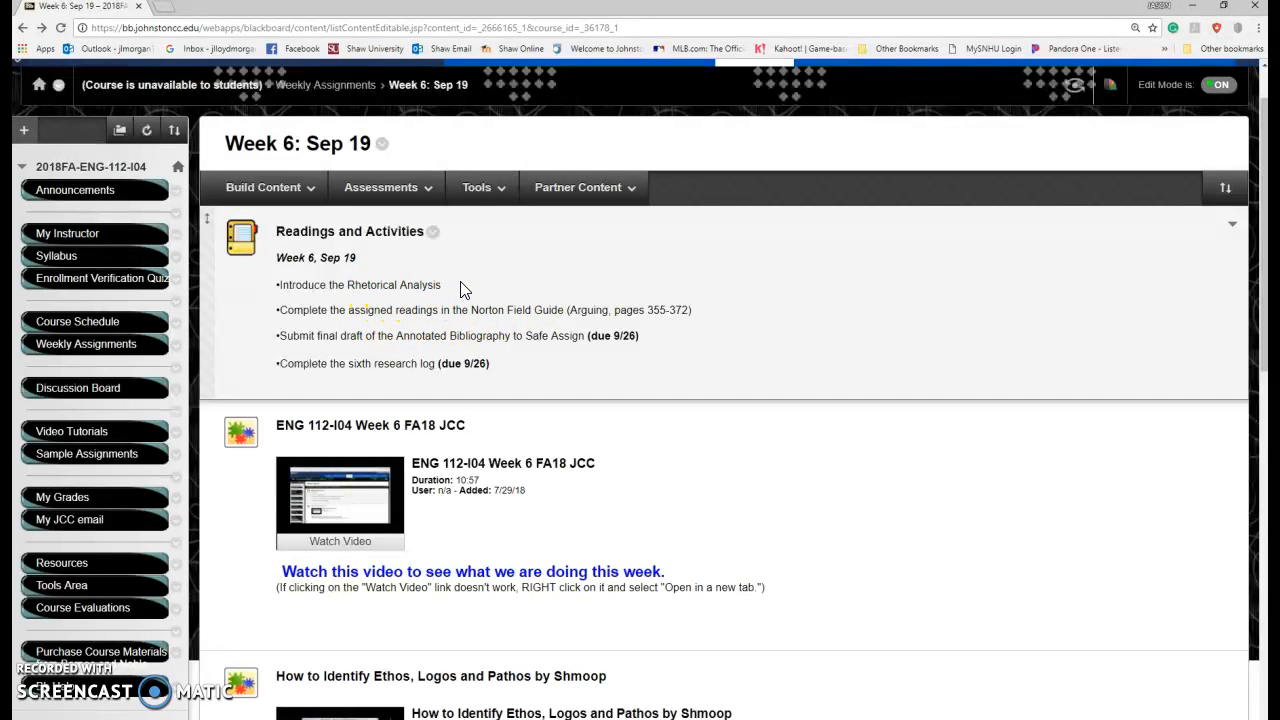
pyautogui.moveTo(483, 303)
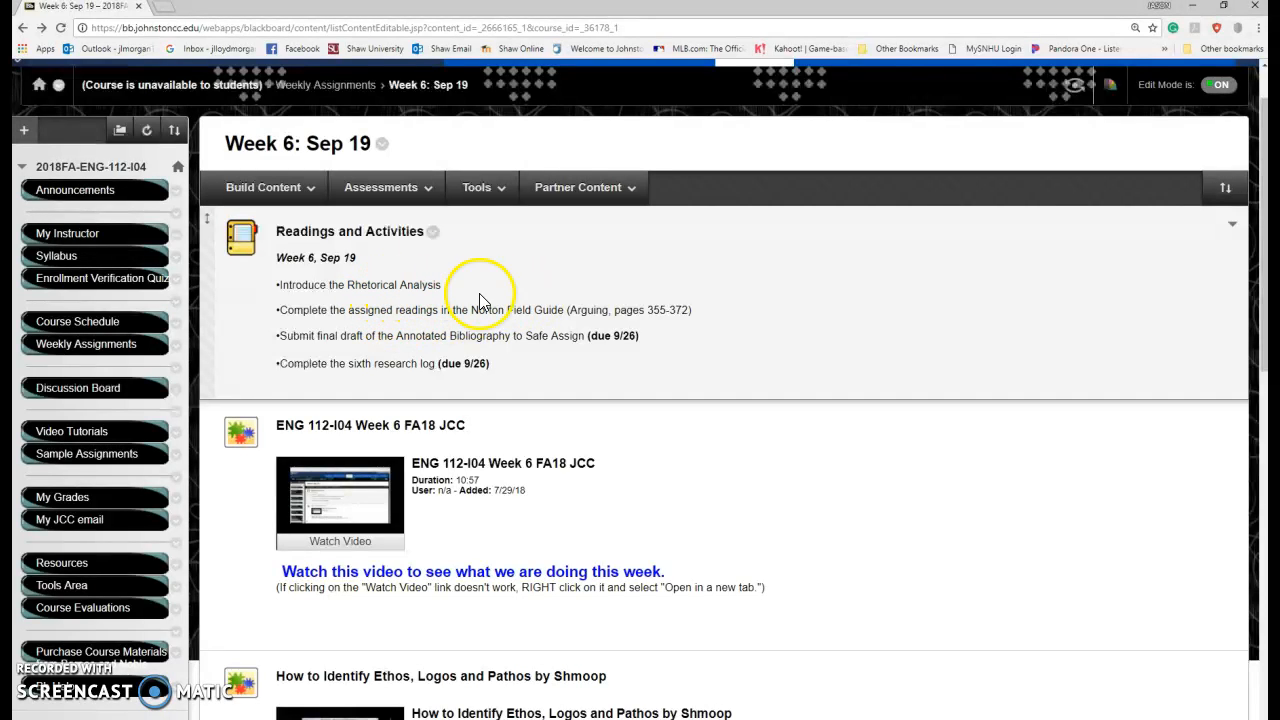
pyautogui.moveTo(455, 310)
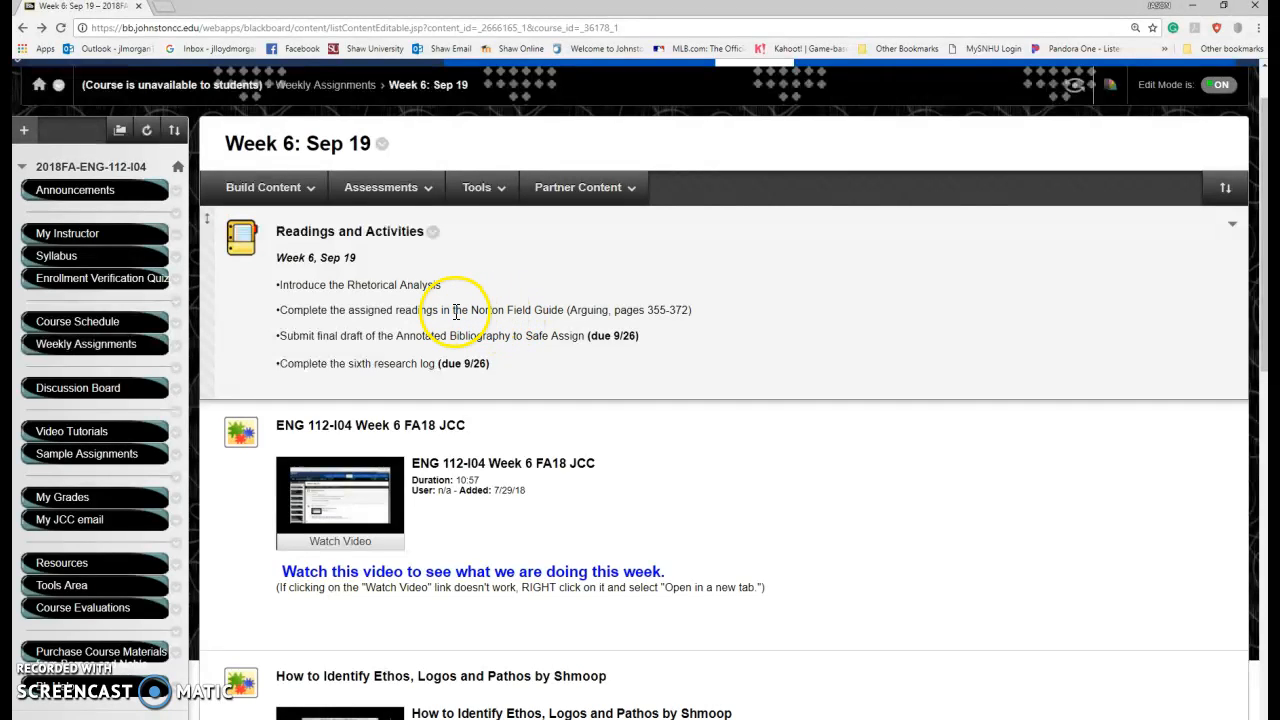
pyautogui.doubleClick(500, 309)
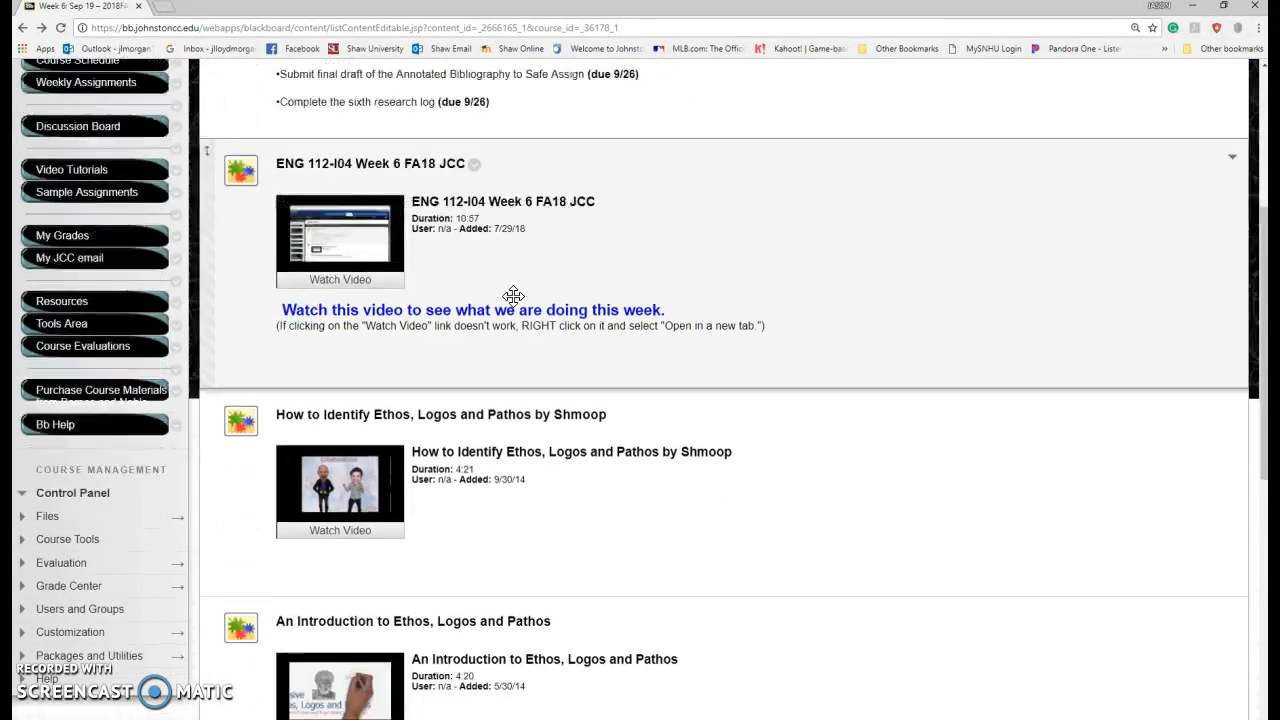
# - Scroll up and down through the Week 6 content list
pyautogui.scroll(-3)
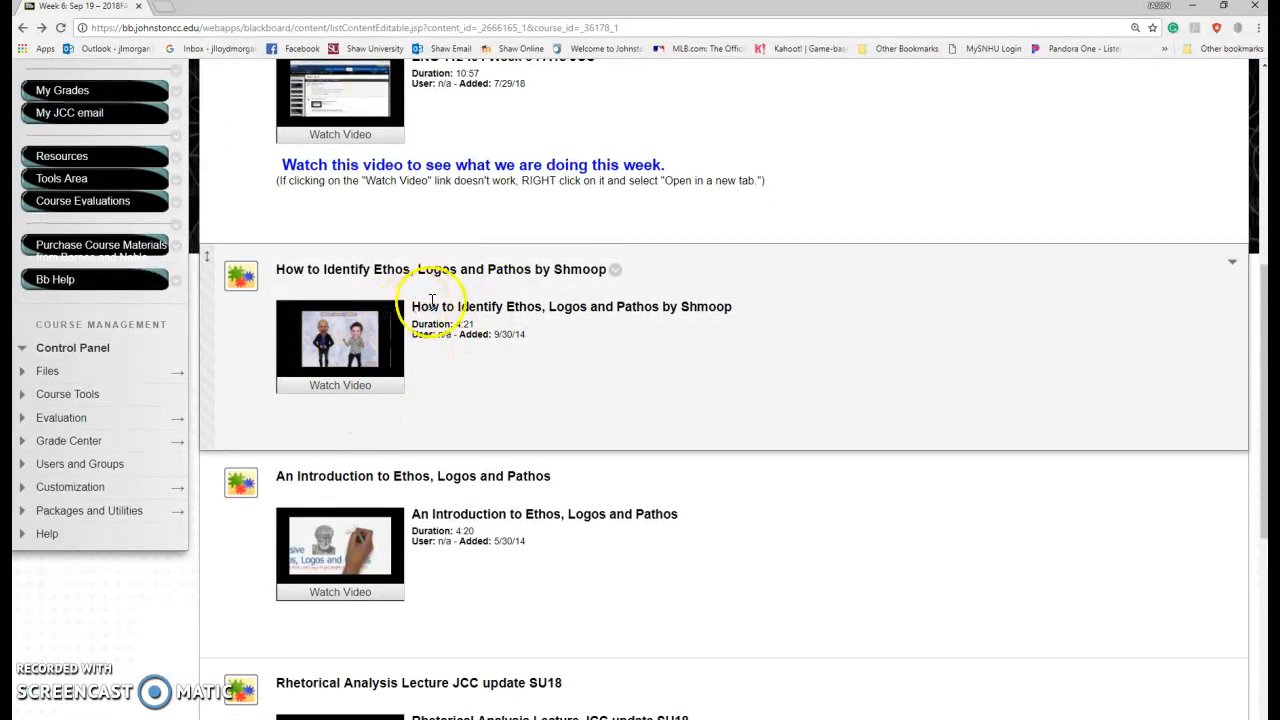
pyautogui.moveTo(628, 311)
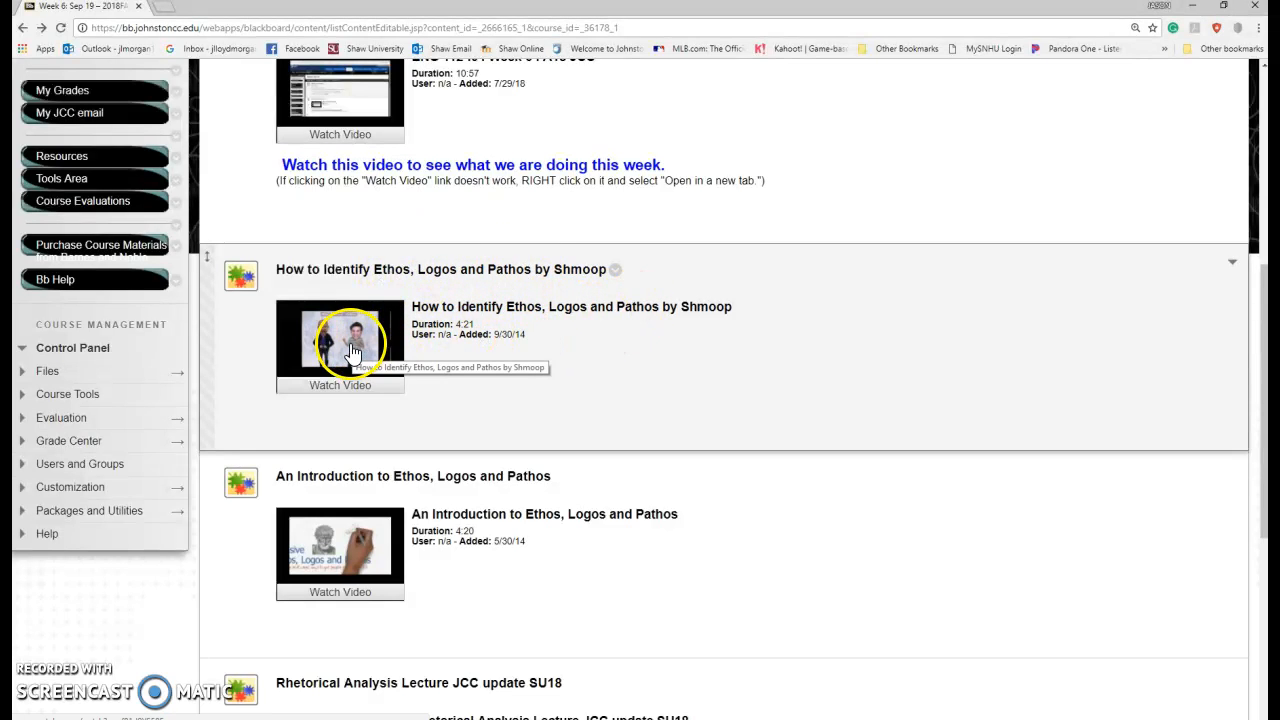
pyautogui.scroll(-3)
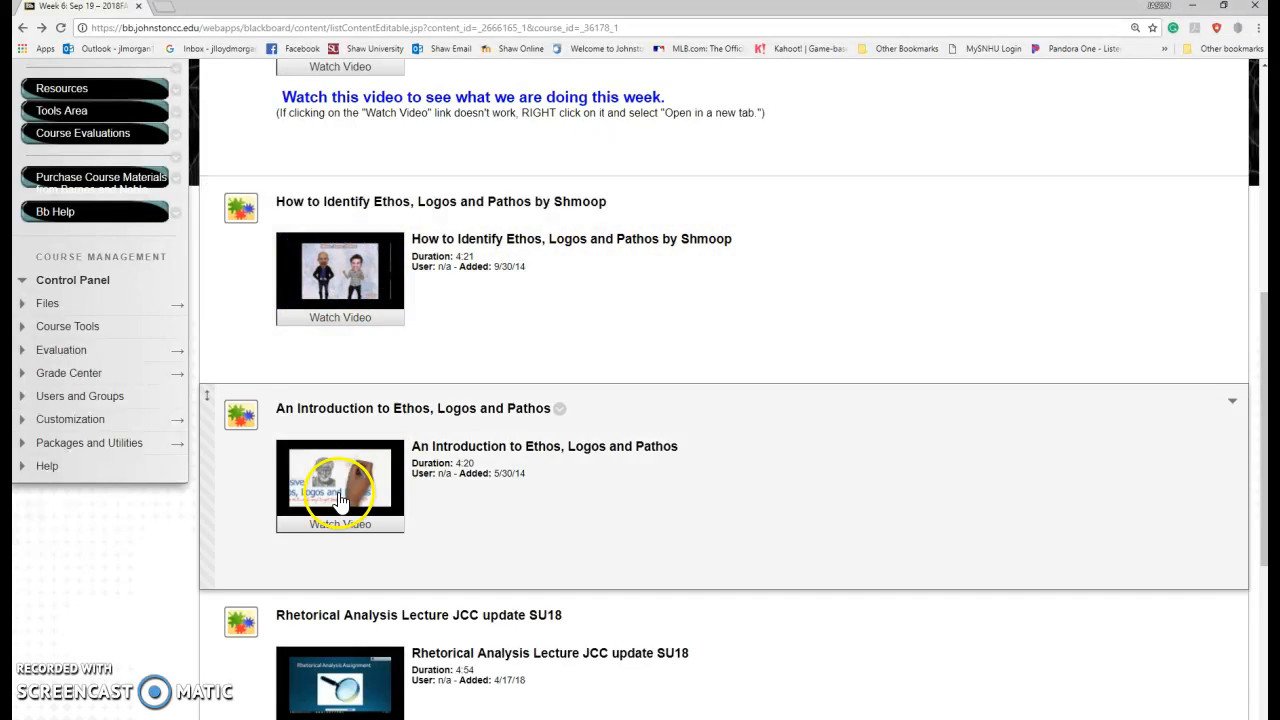
pyautogui.moveTo(338, 483)
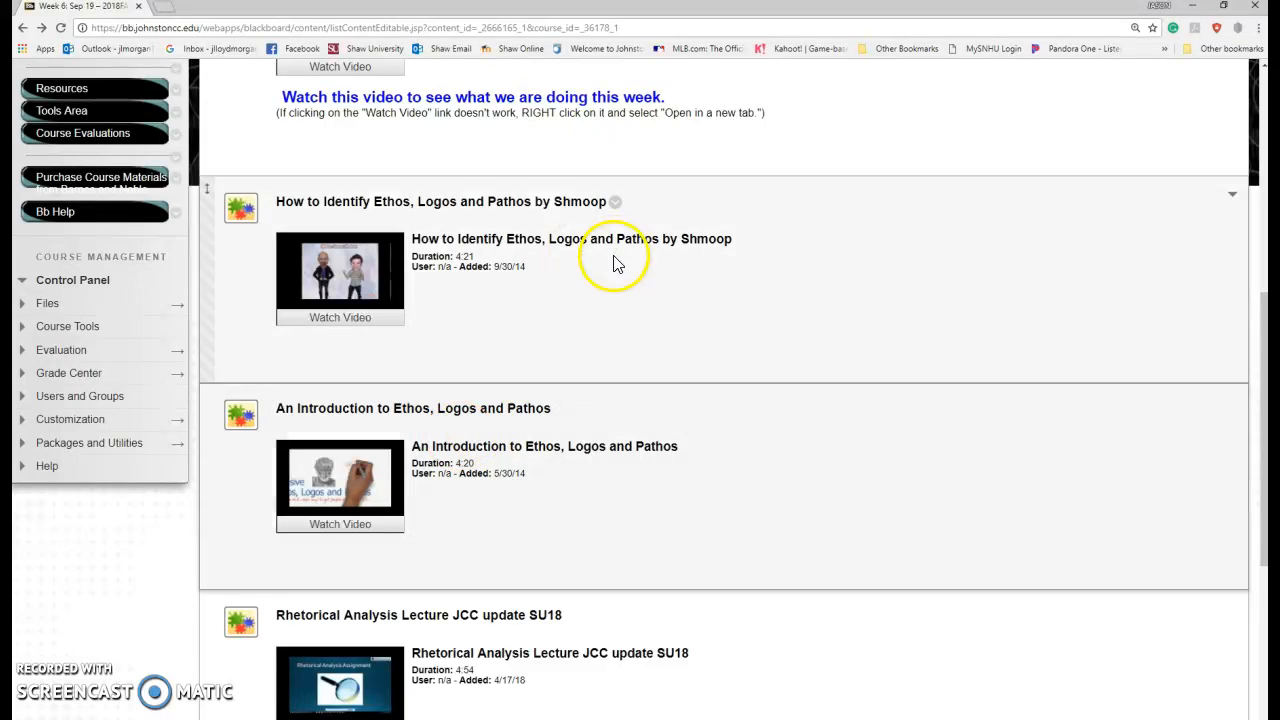
pyautogui.moveTo(615, 327)
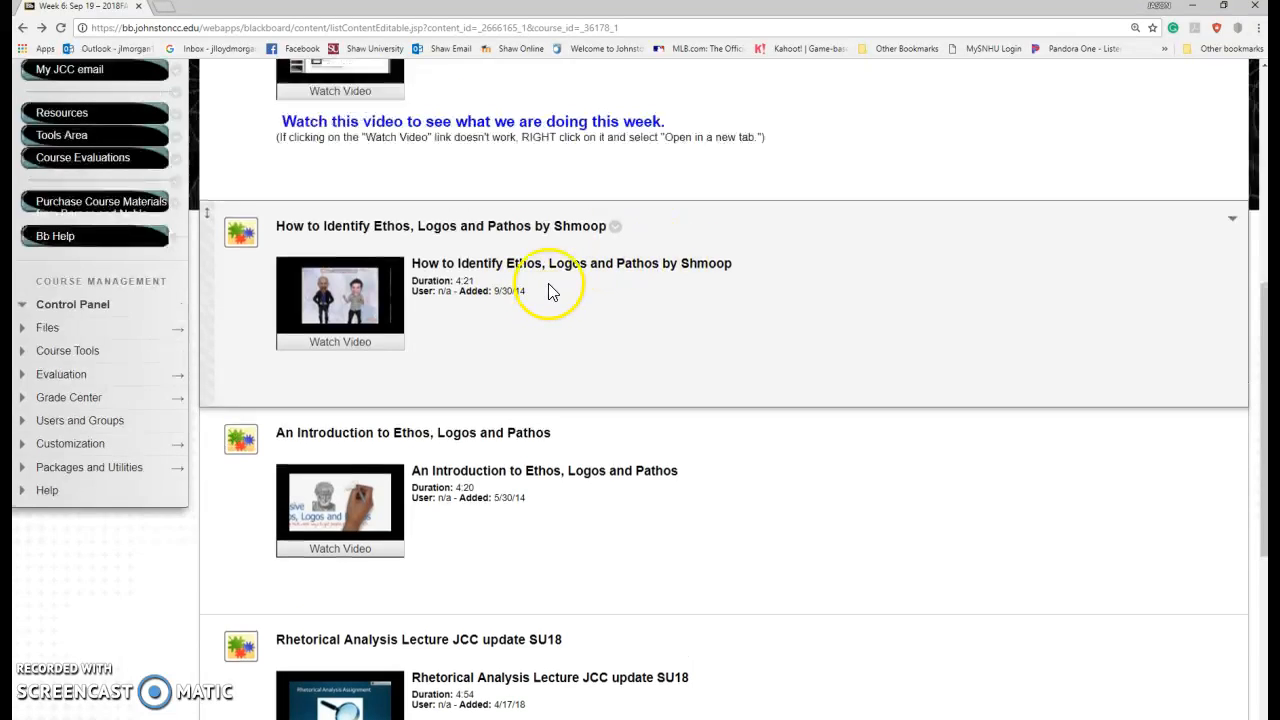
pyautogui.scroll(3)
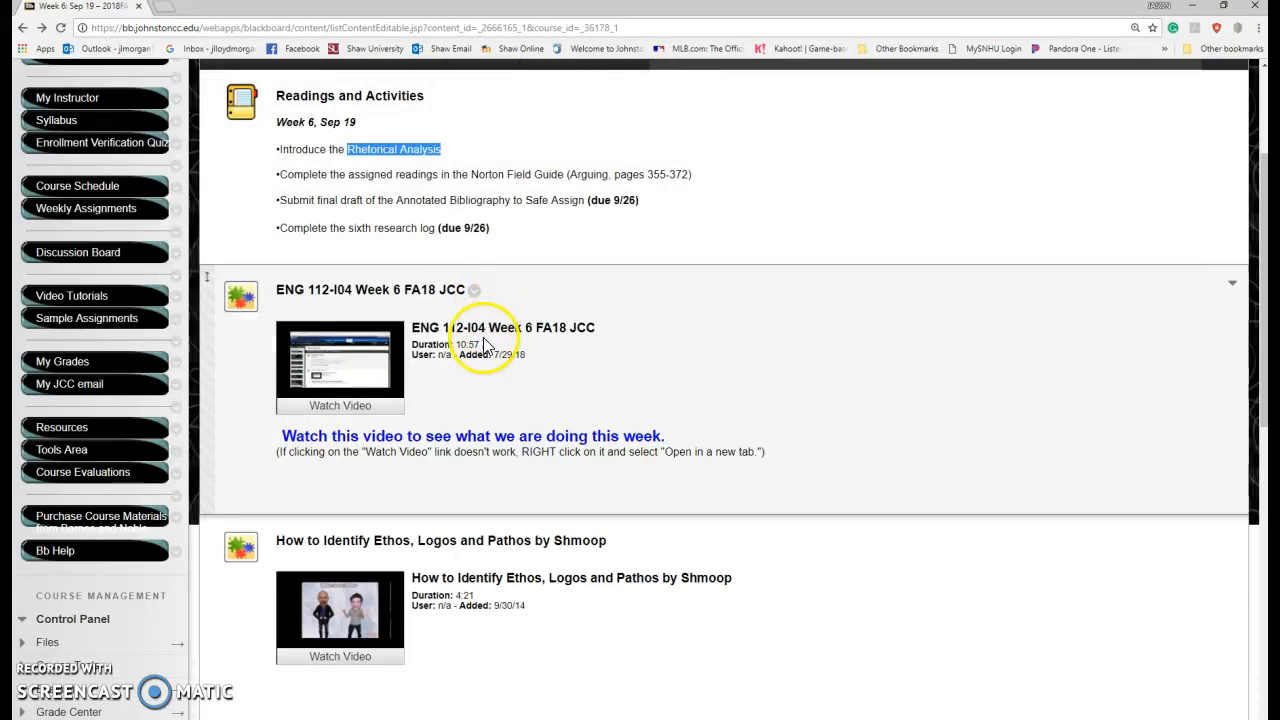
pyautogui.scroll(-3)
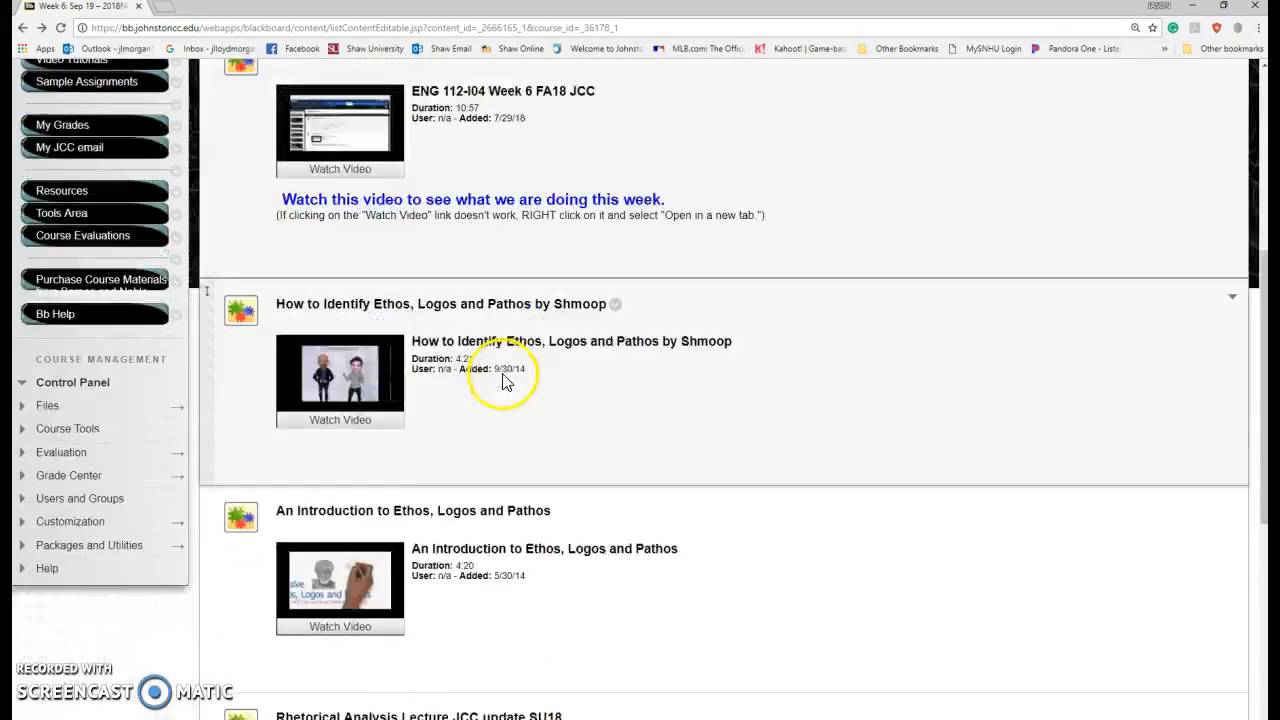
pyautogui.scroll(-3)
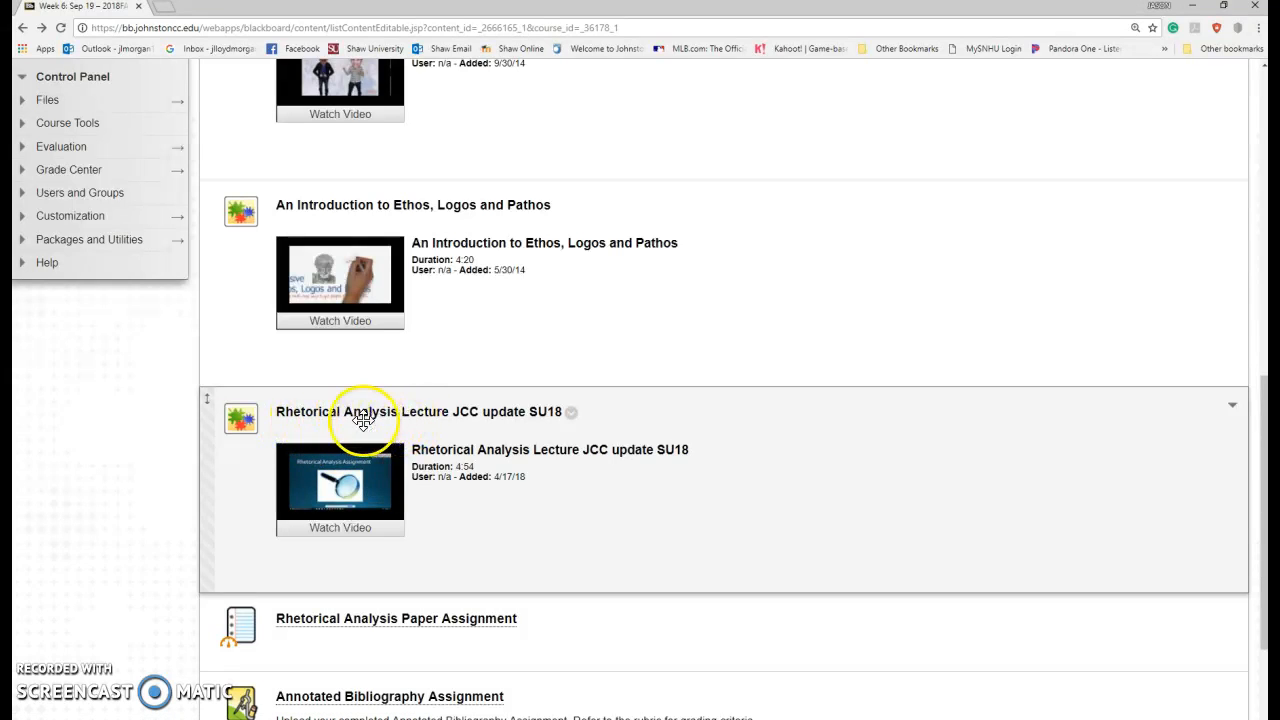
pyautogui.moveTo(505, 413)
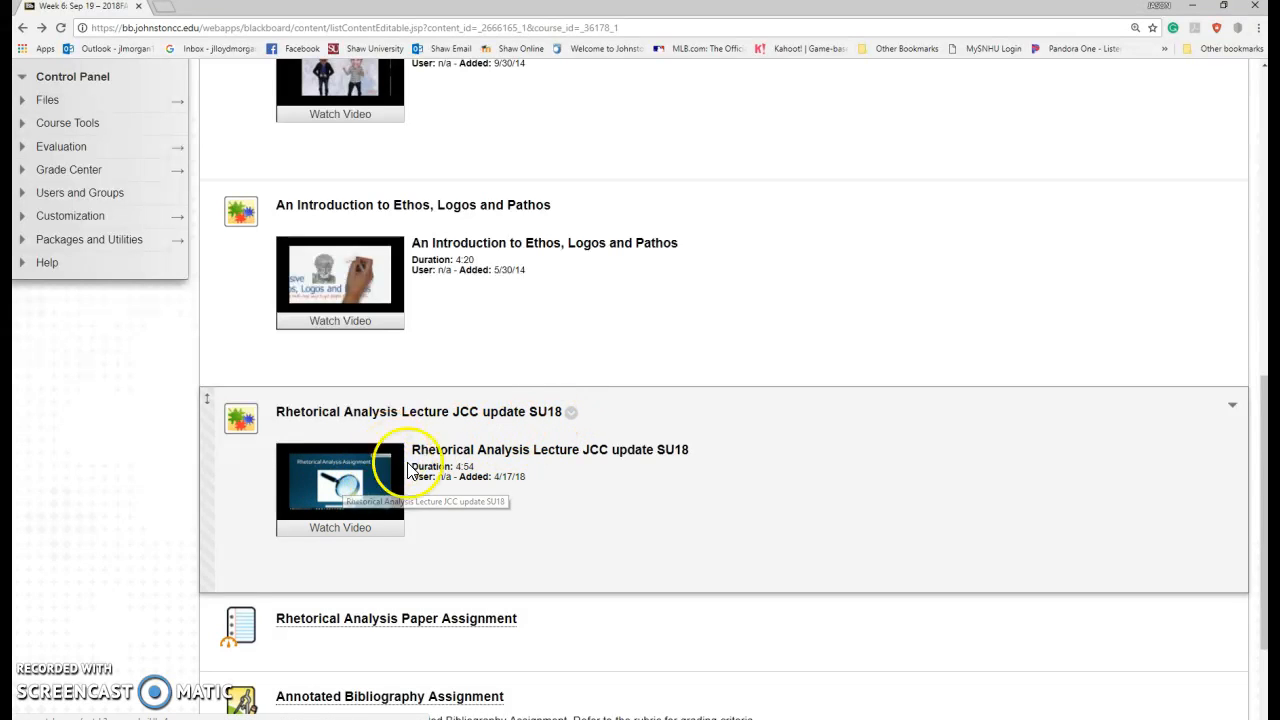
pyautogui.moveTo(448, 503)
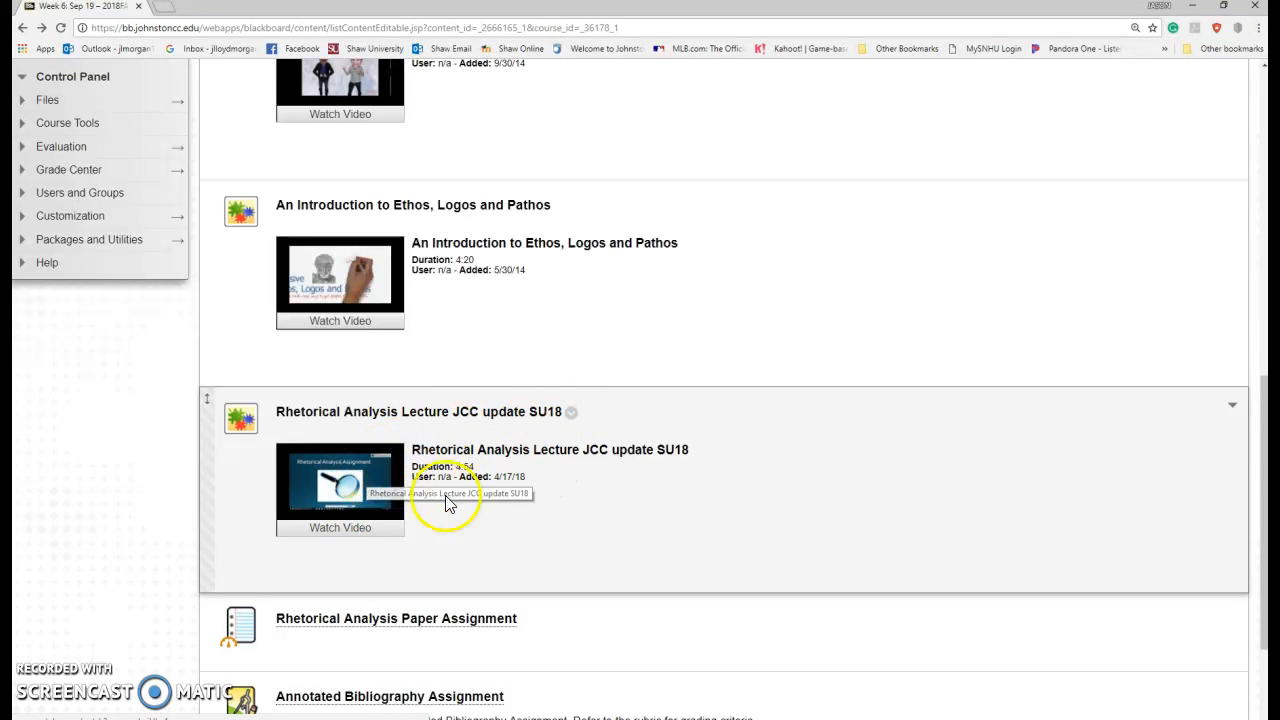
pyautogui.scroll(3)
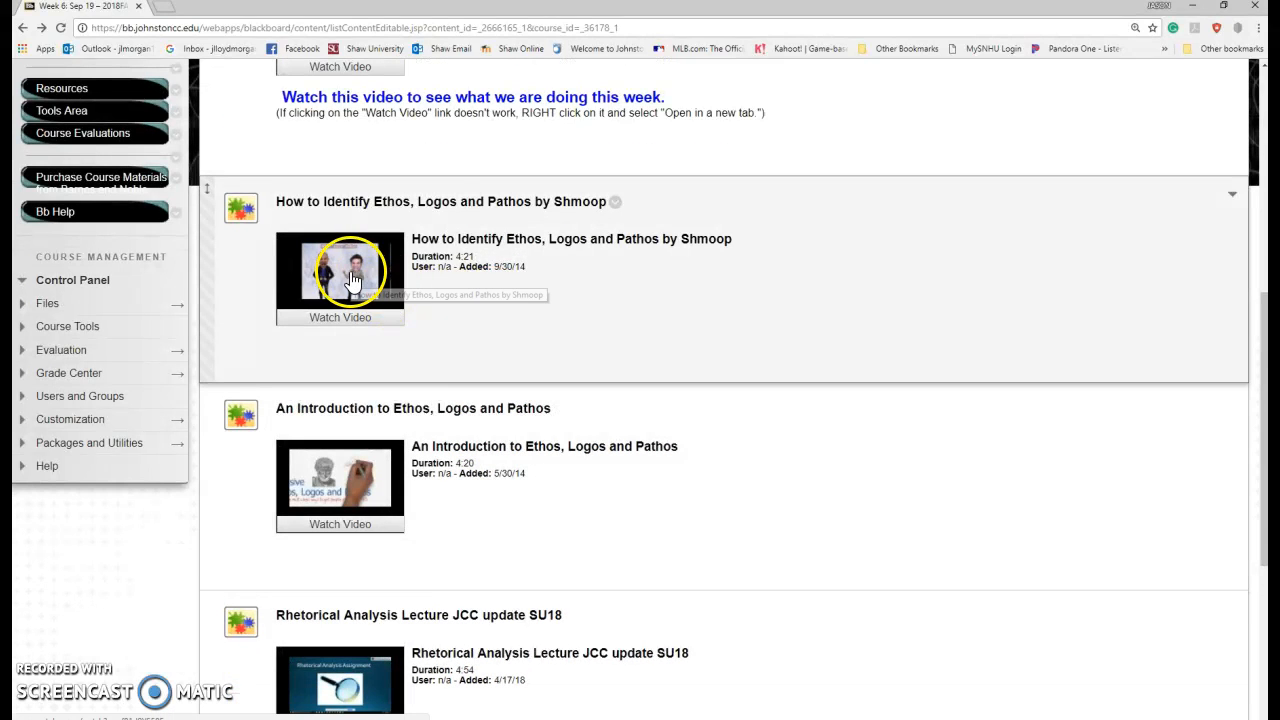
pyautogui.moveTo(367, 485)
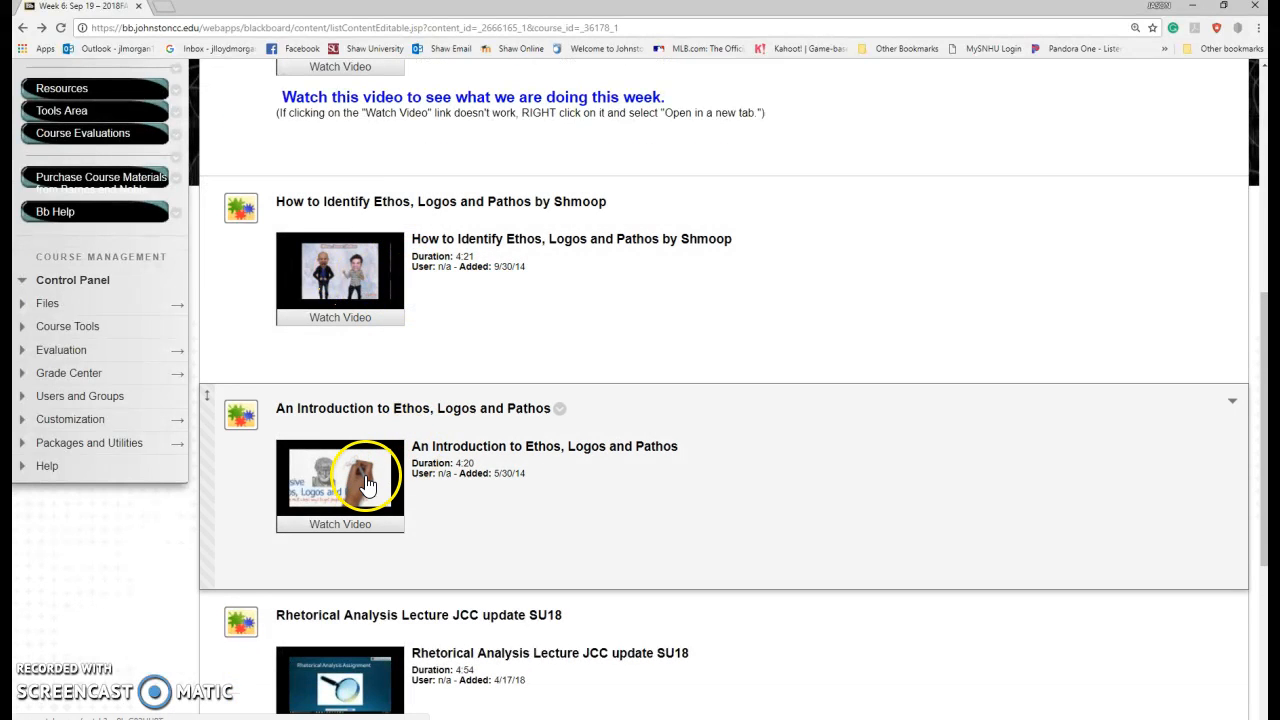
pyautogui.scroll(-3)
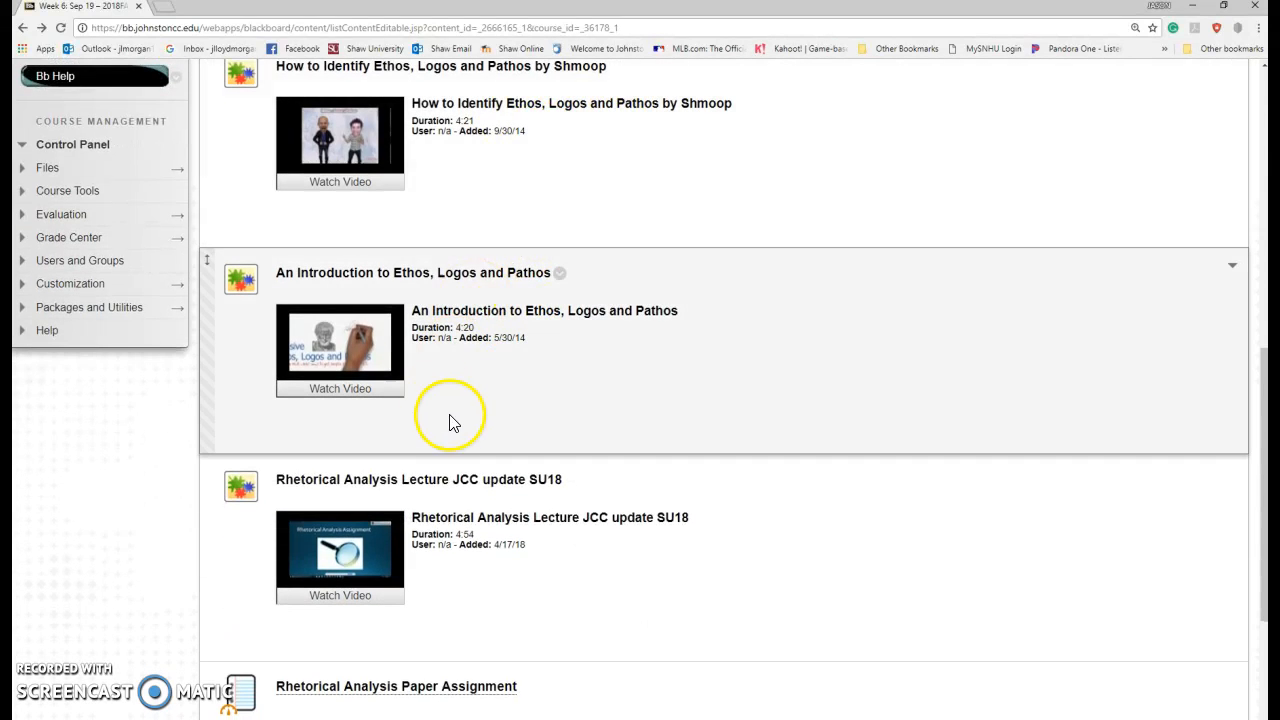
pyautogui.scroll(-3)
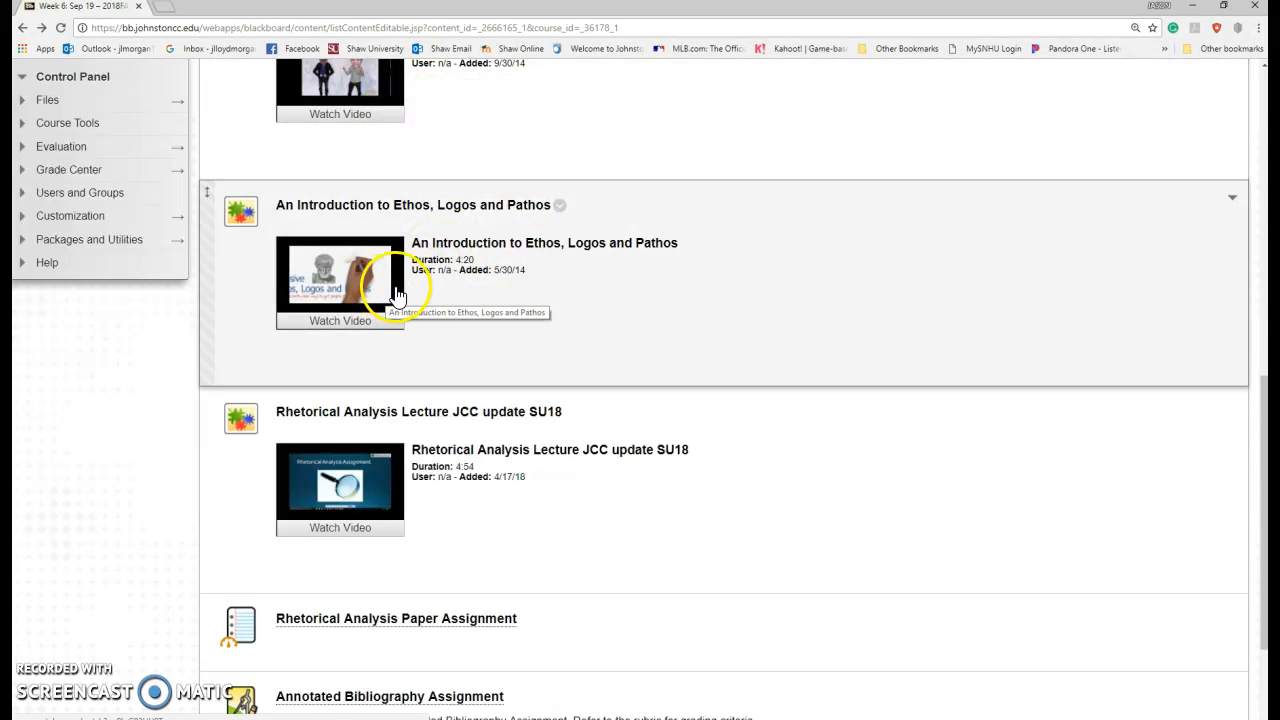
pyautogui.moveTo(435, 305)
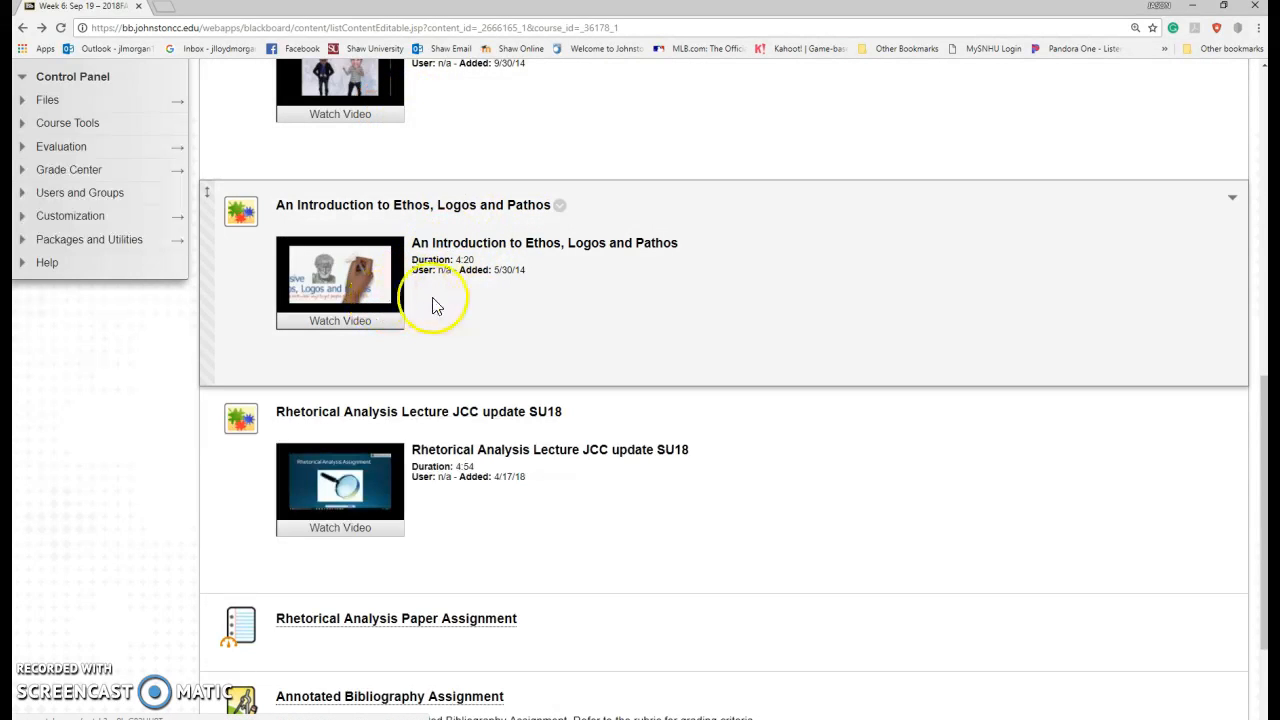
pyautogui.moveTo(333, 478)
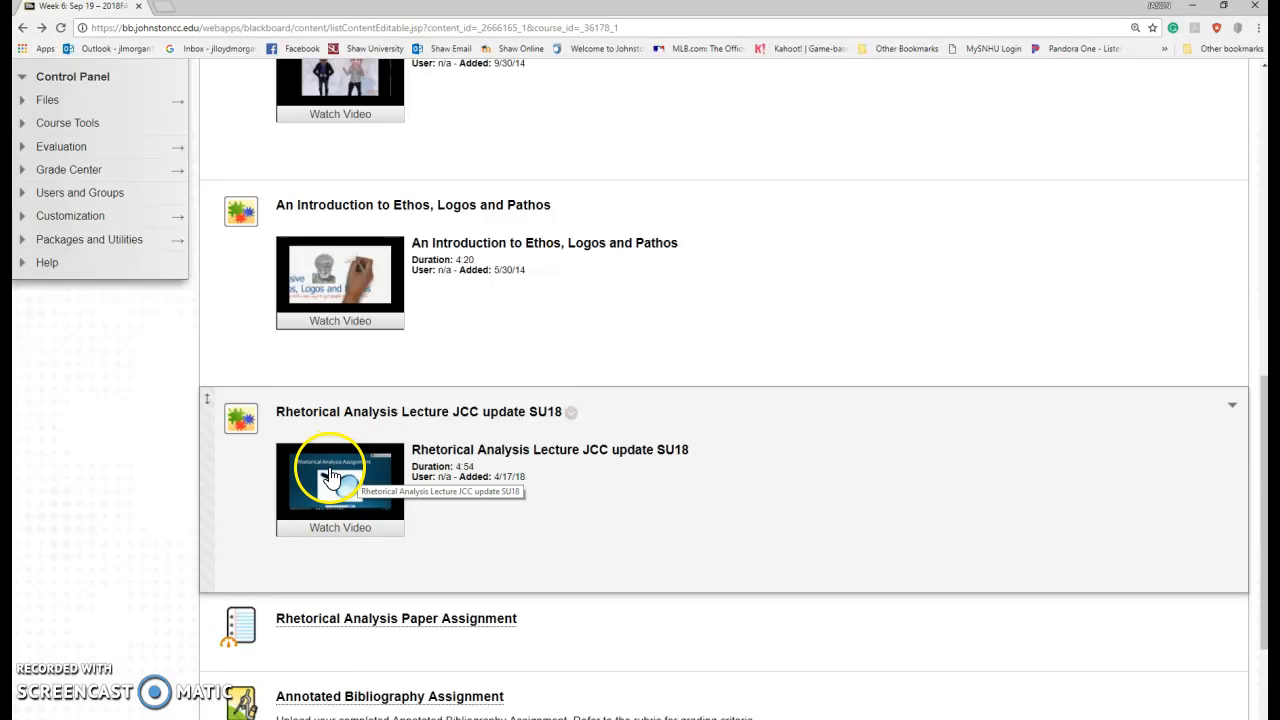
pyautogui.scroll(-3)
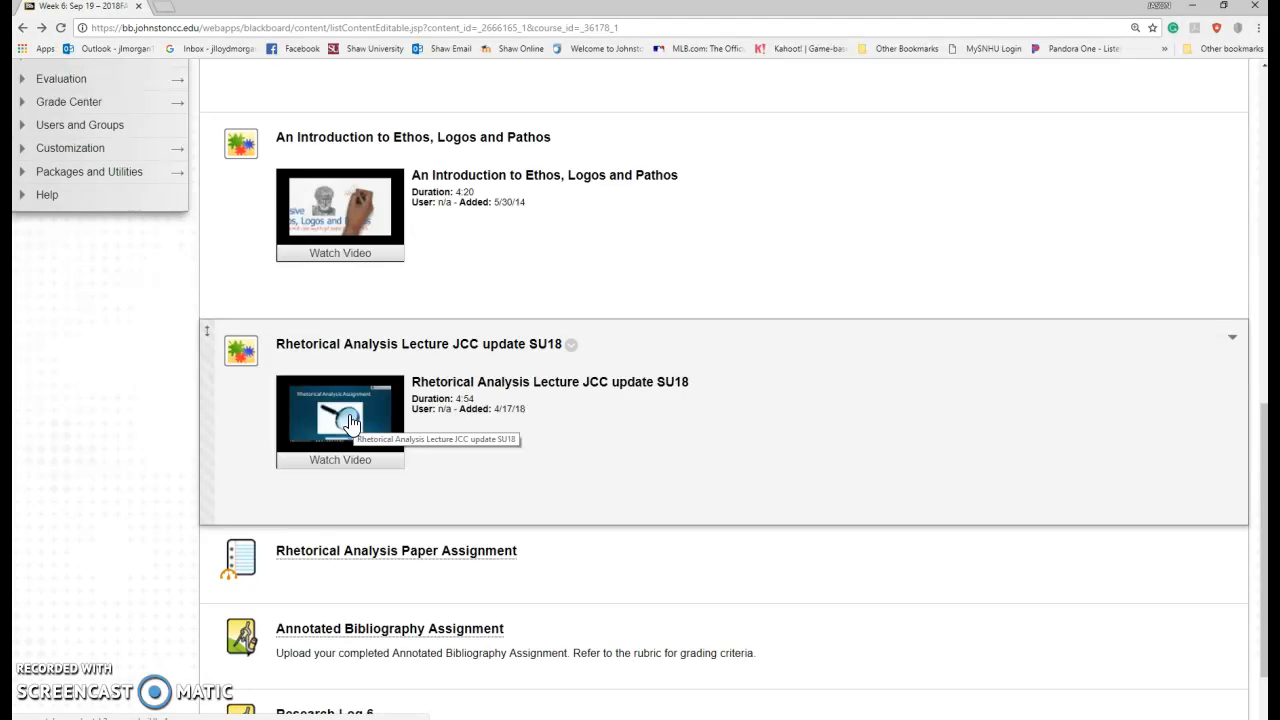
# - Open the assignment link from the Week 6 list and scroll further down
pyautogui.click(340, 415)
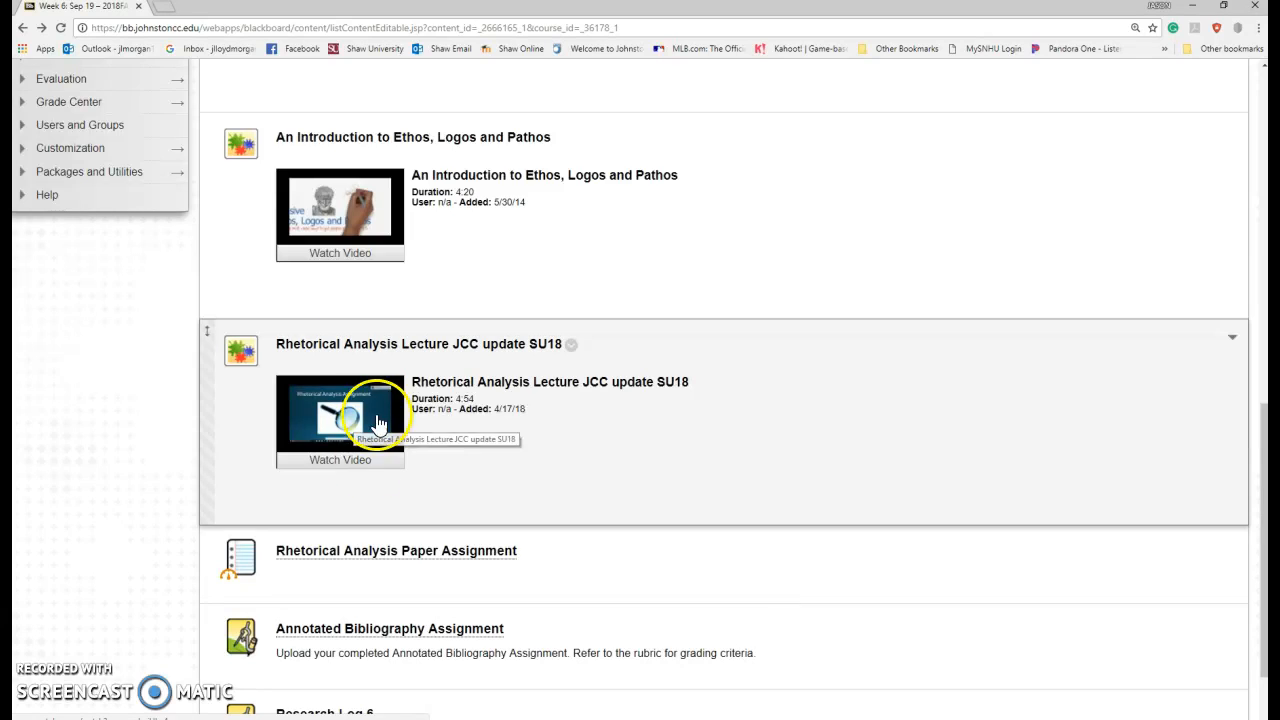
pyautogui.moveTo(340, 413)
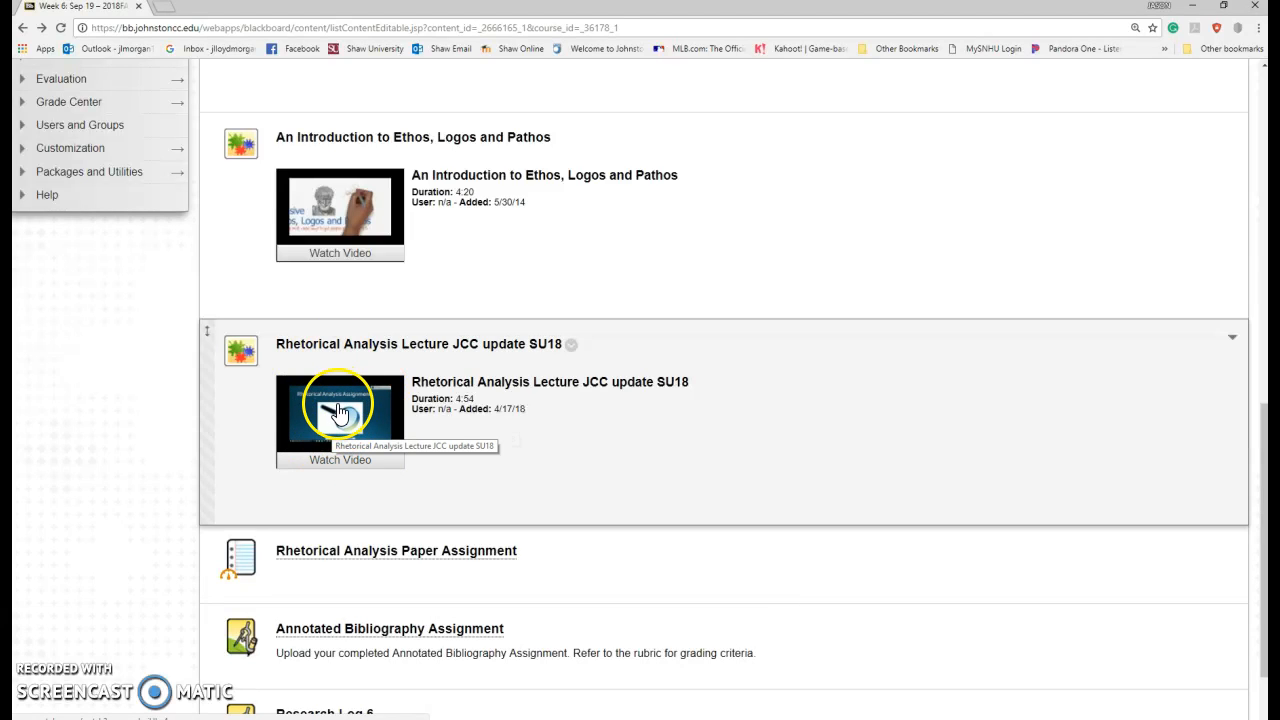
pyautogui.scroll(-3)
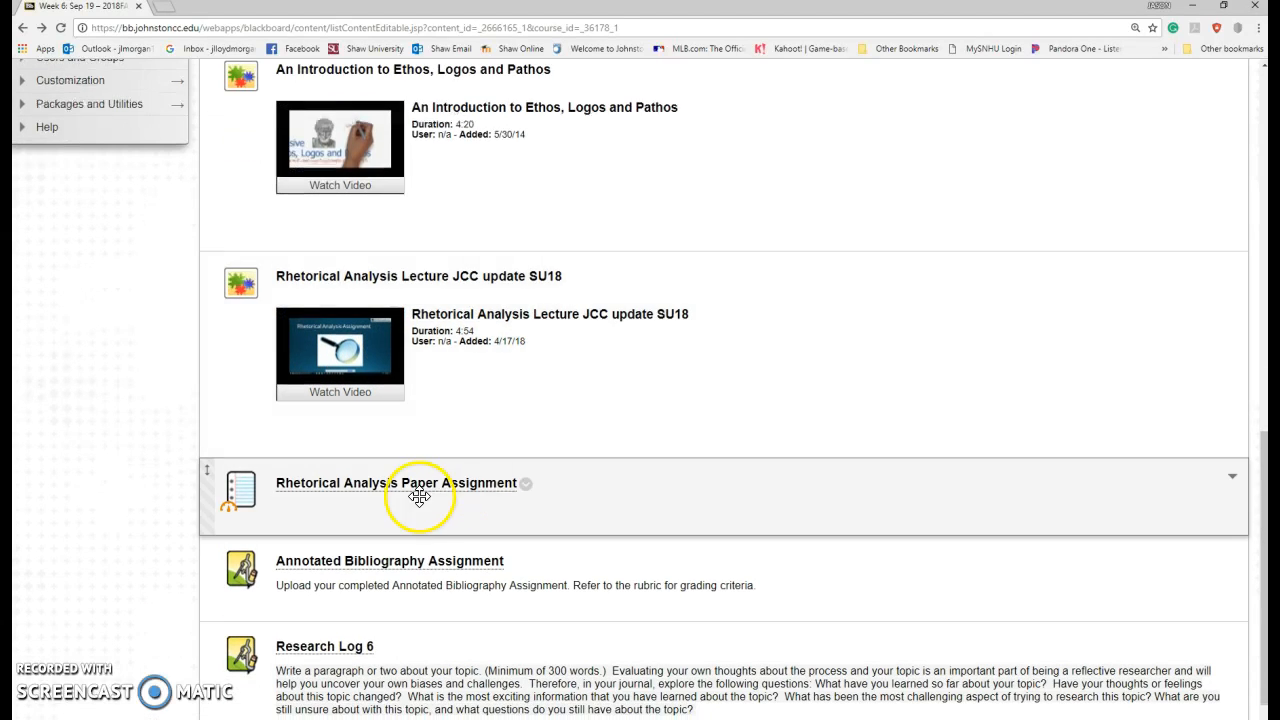
pyautogui.moveTo(423, 470)
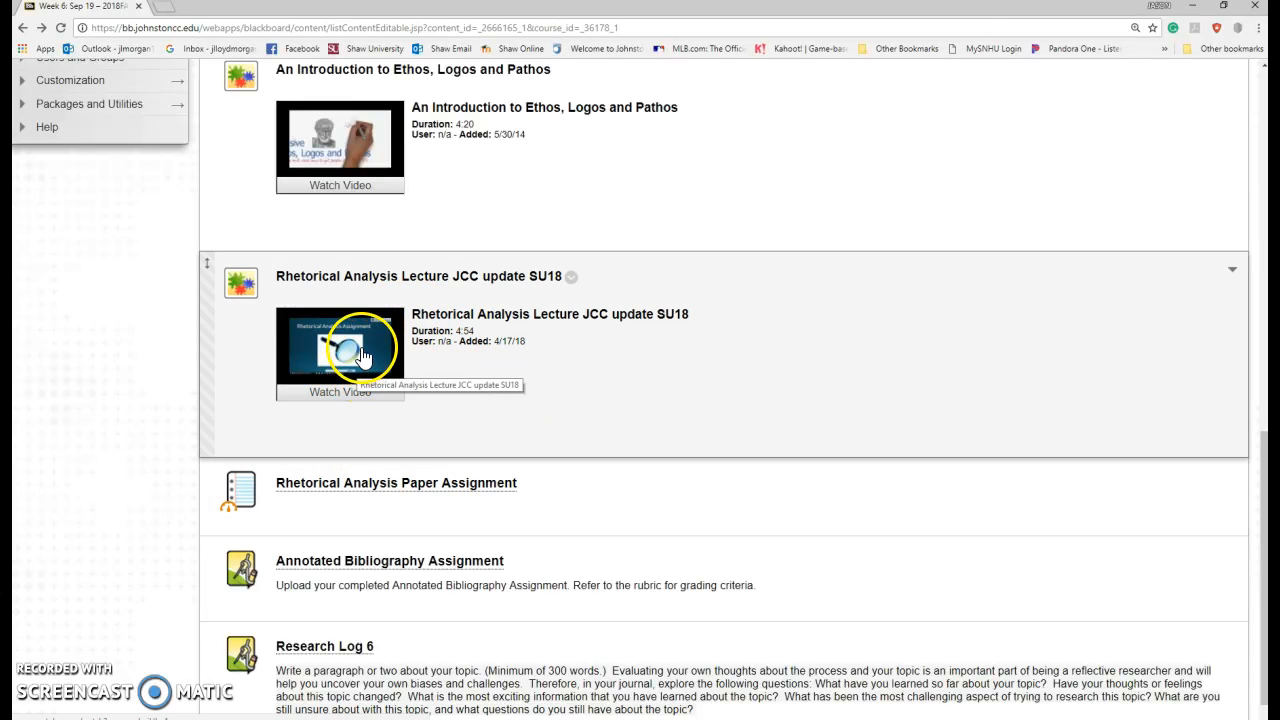
pyautogui.moveTo(450, 387)
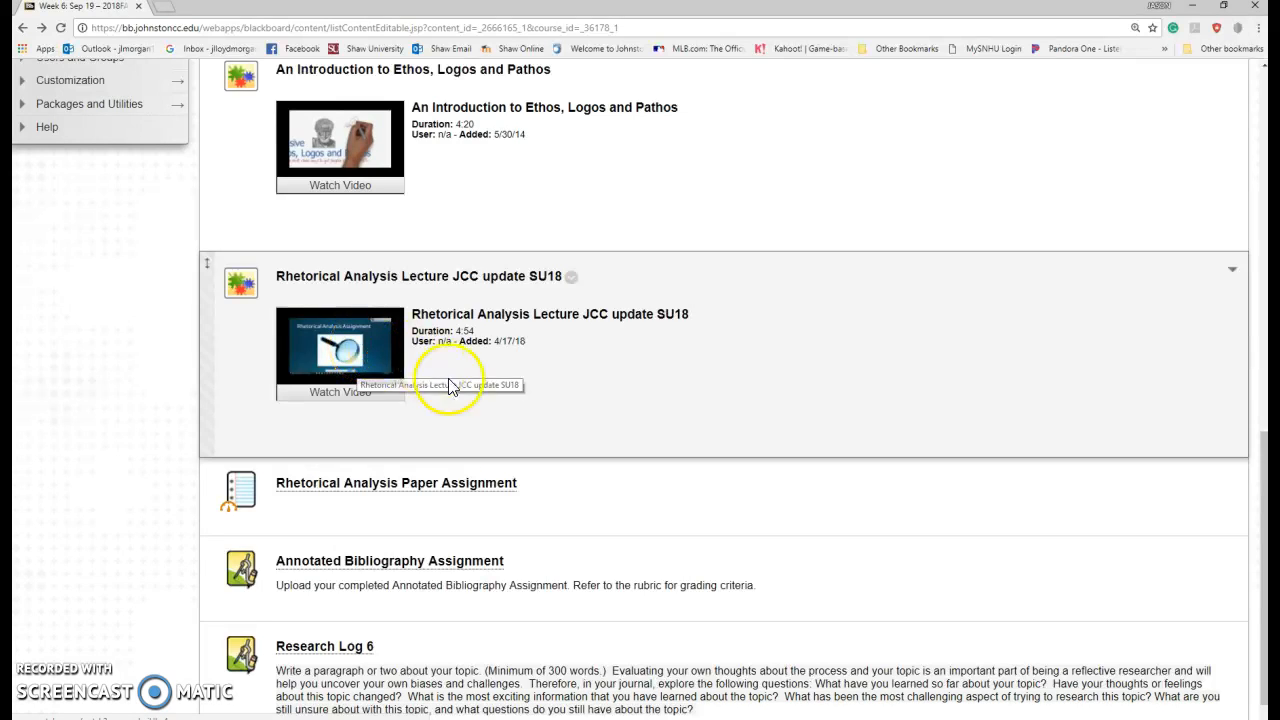
pyautogui.moveTo(364, 494)
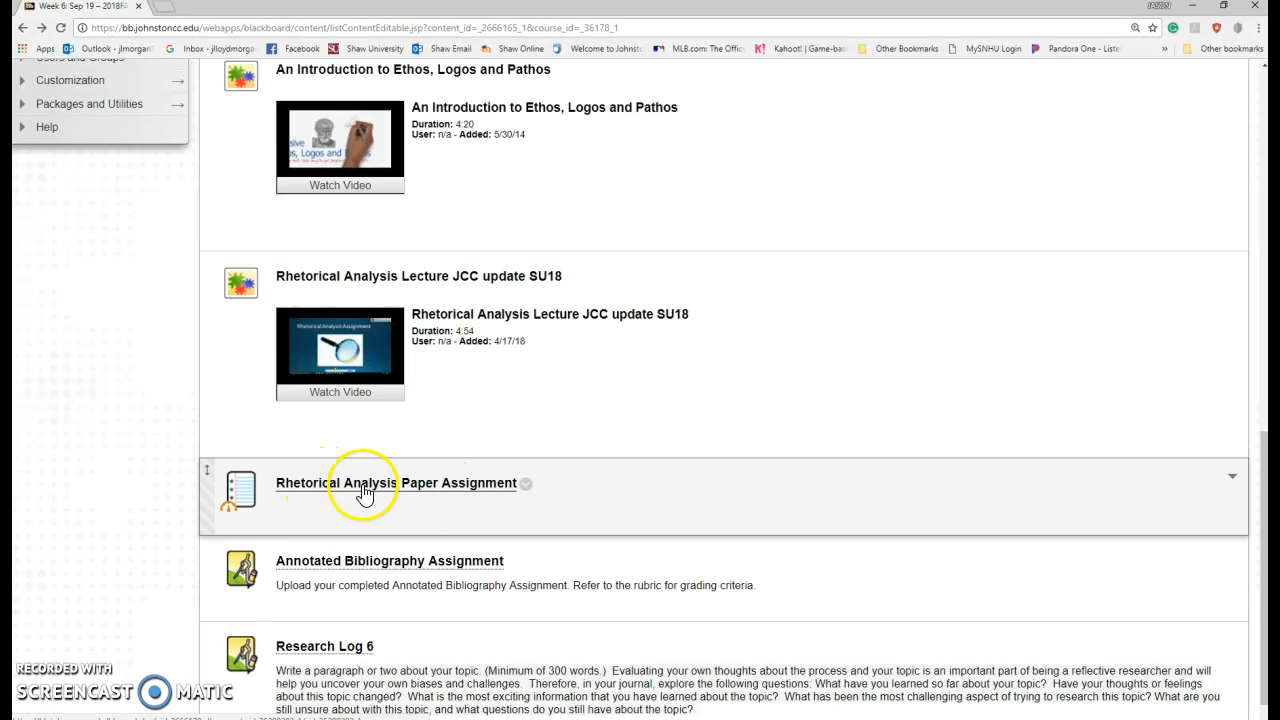
pyautogui.moveTo(420, 490)
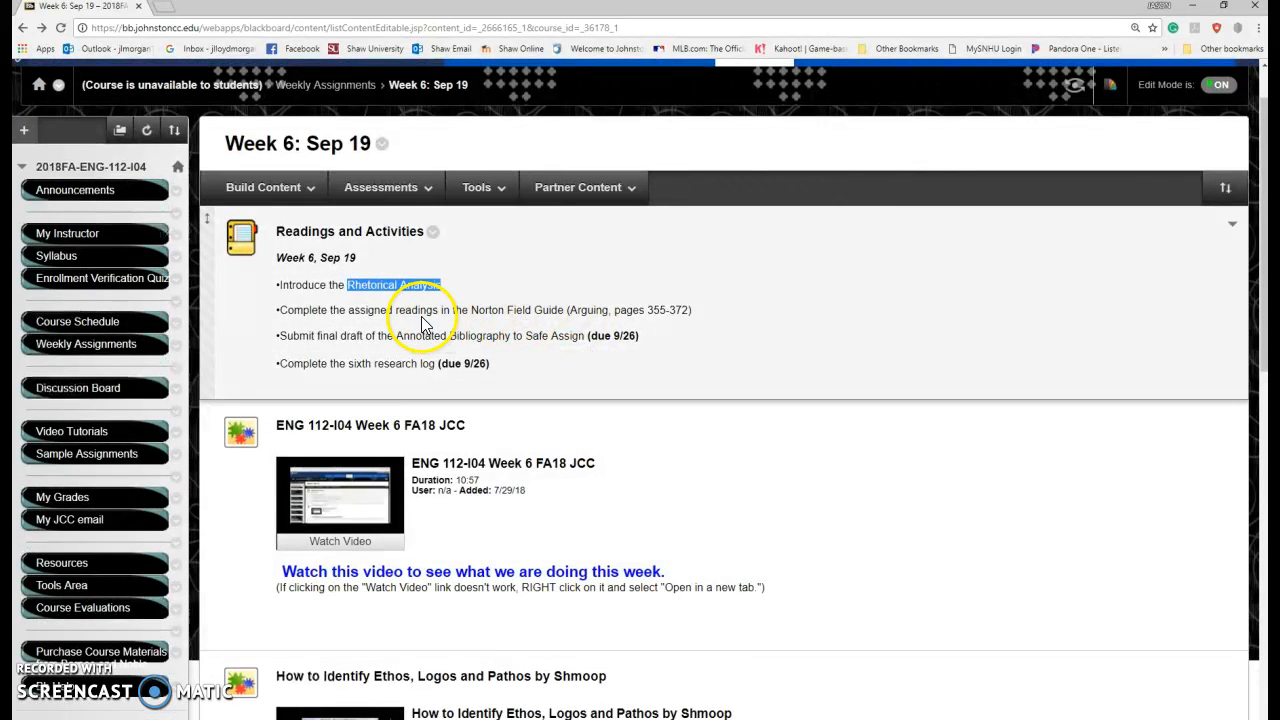
pyautogui.scroll(-3)
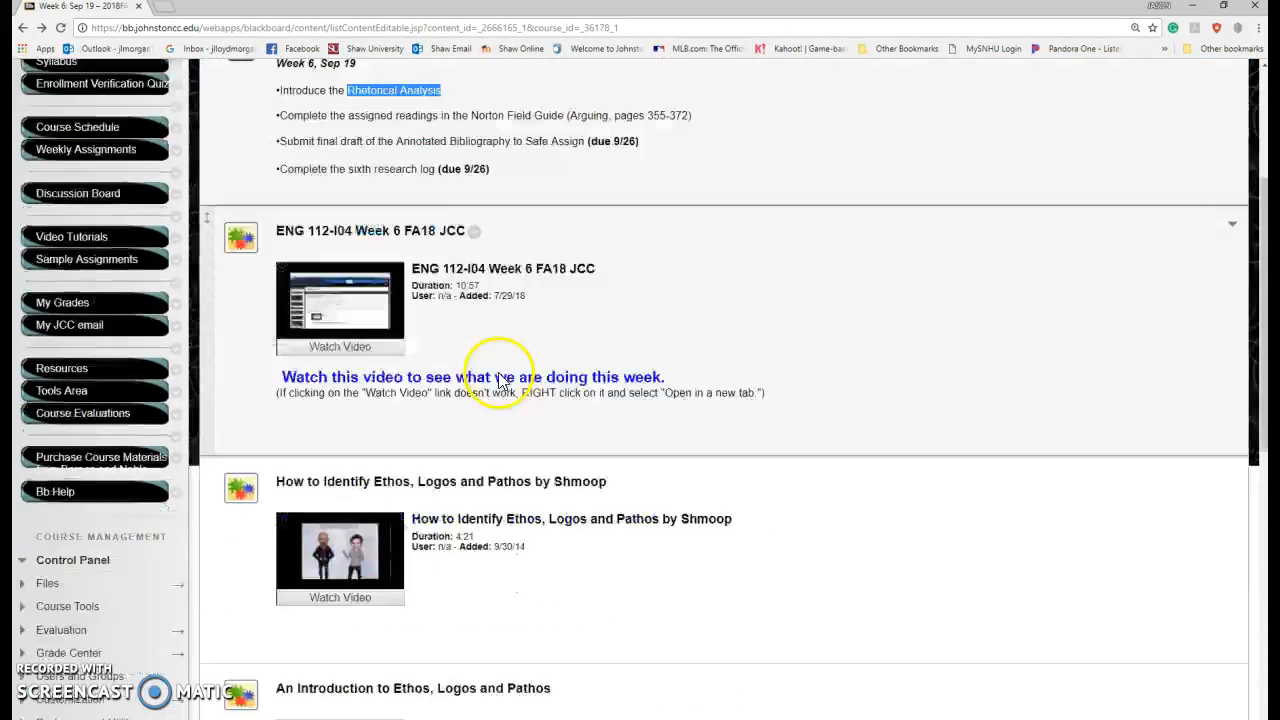
pyautogui.scroll(-3)
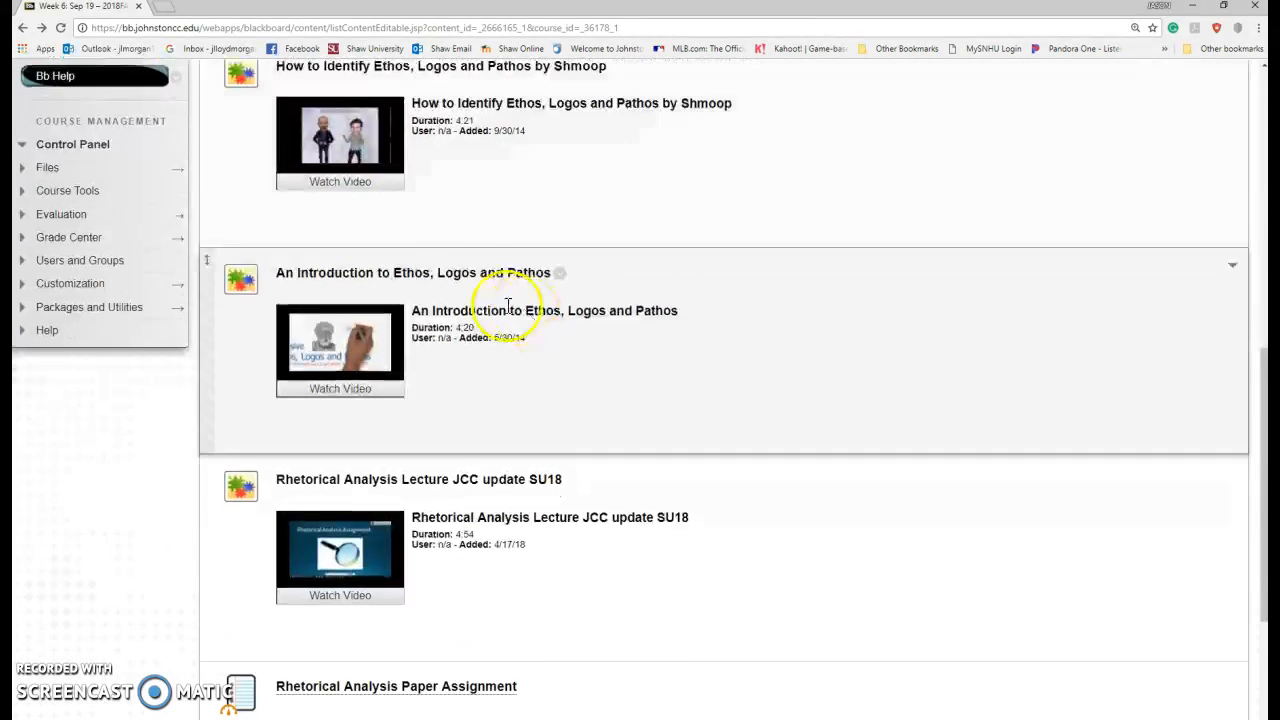
pyautogui.scroll(-3)
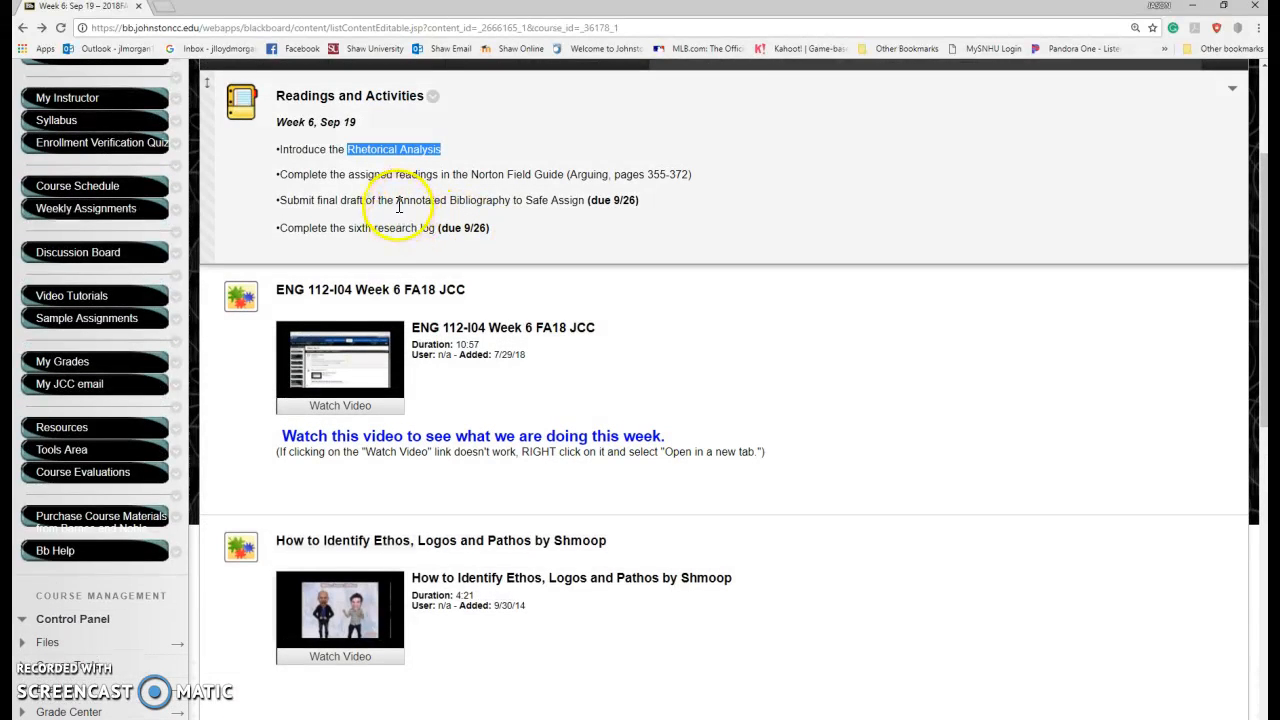
pyautogui.moveTo(505, 197)
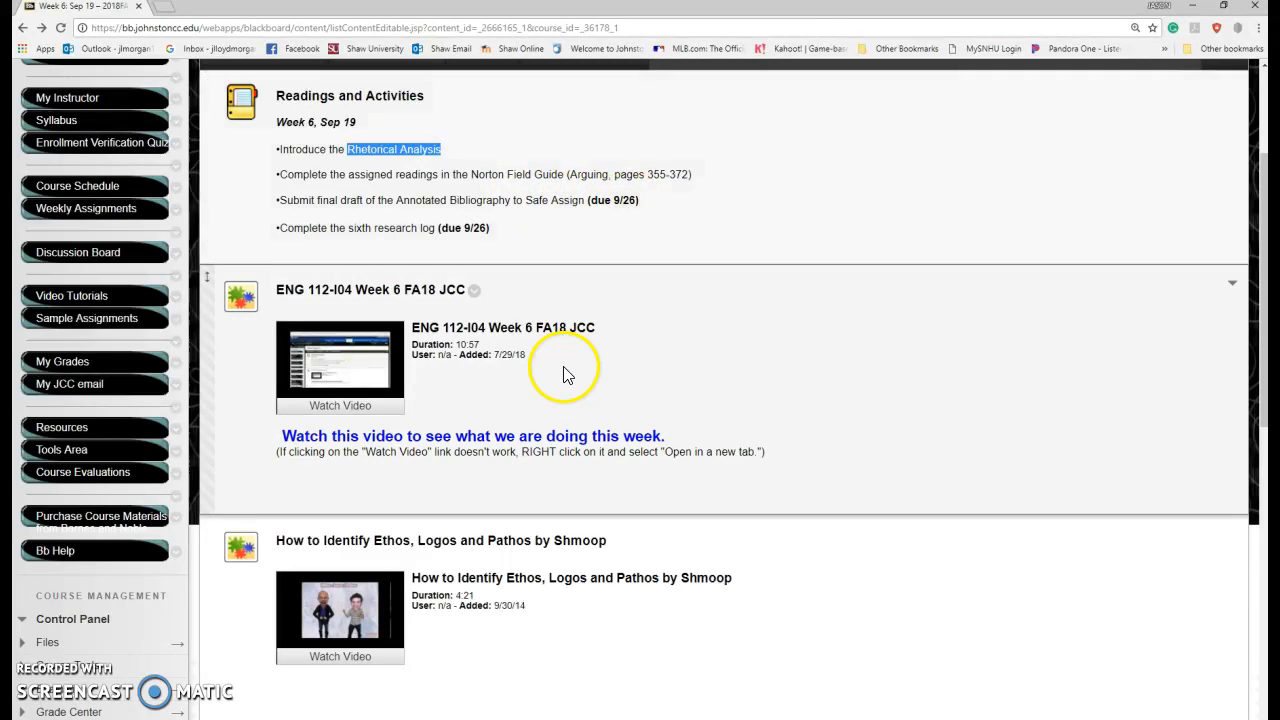
pyautogui.scroll(-3)
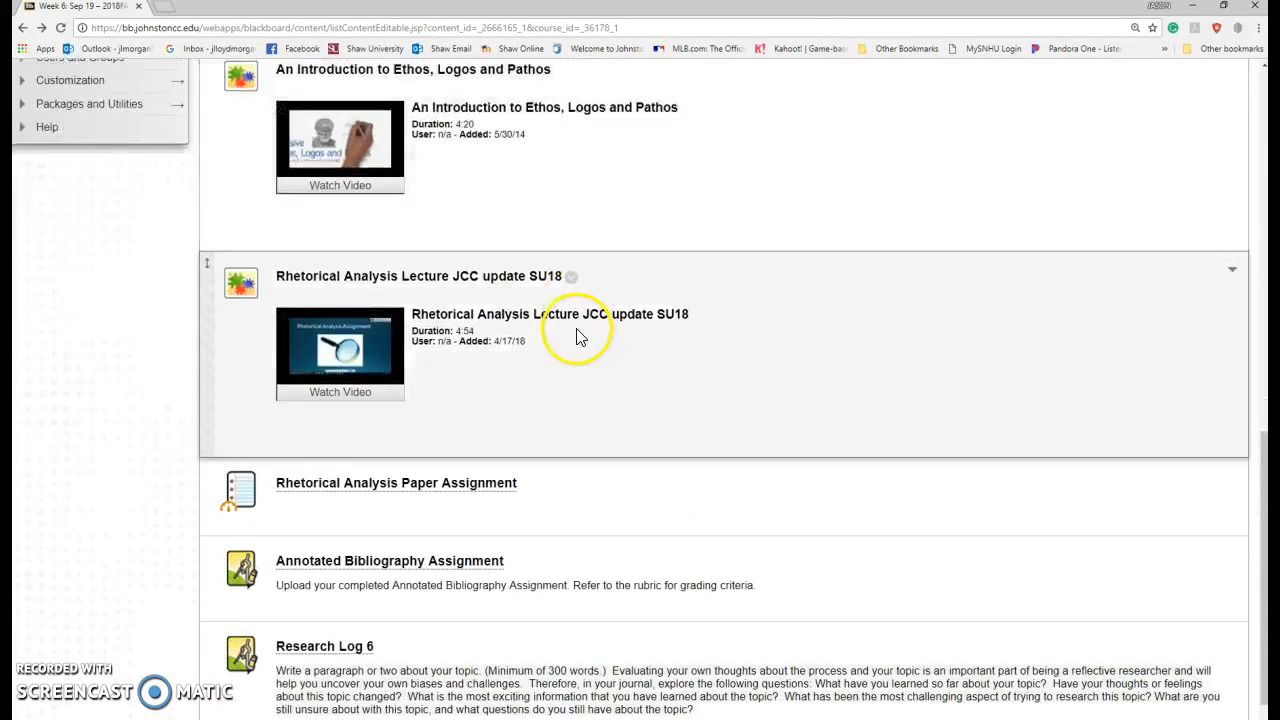
pyautogui.scroll(-3)
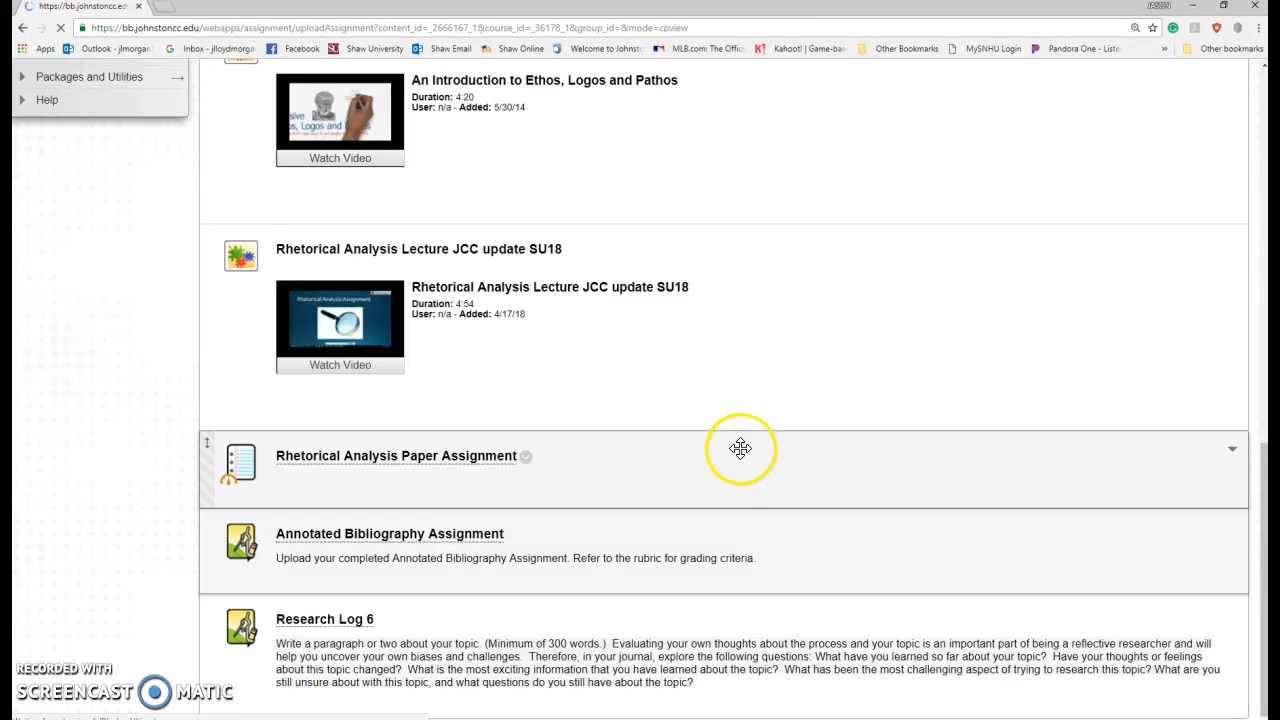
# - Open the Annotated Bibliography Assignment preview and display its grading rubric
pyautogui.click(389, 533)
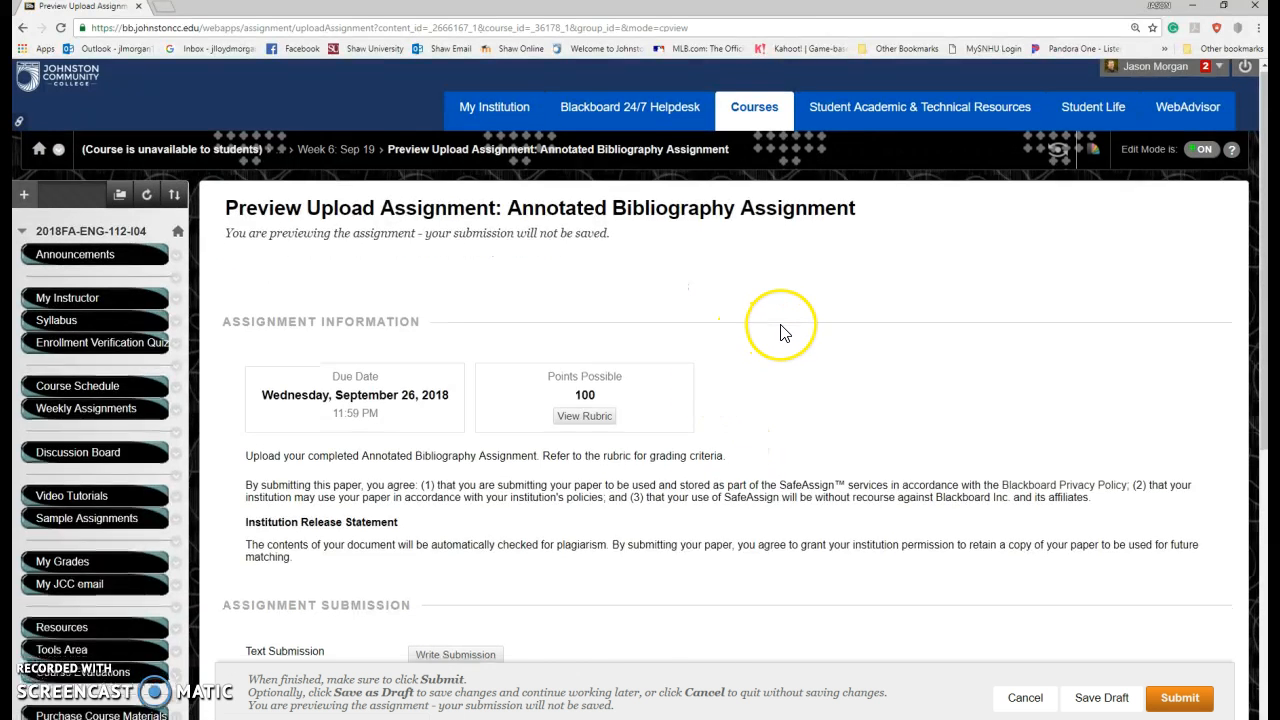
pyautogui.scroll(-3)
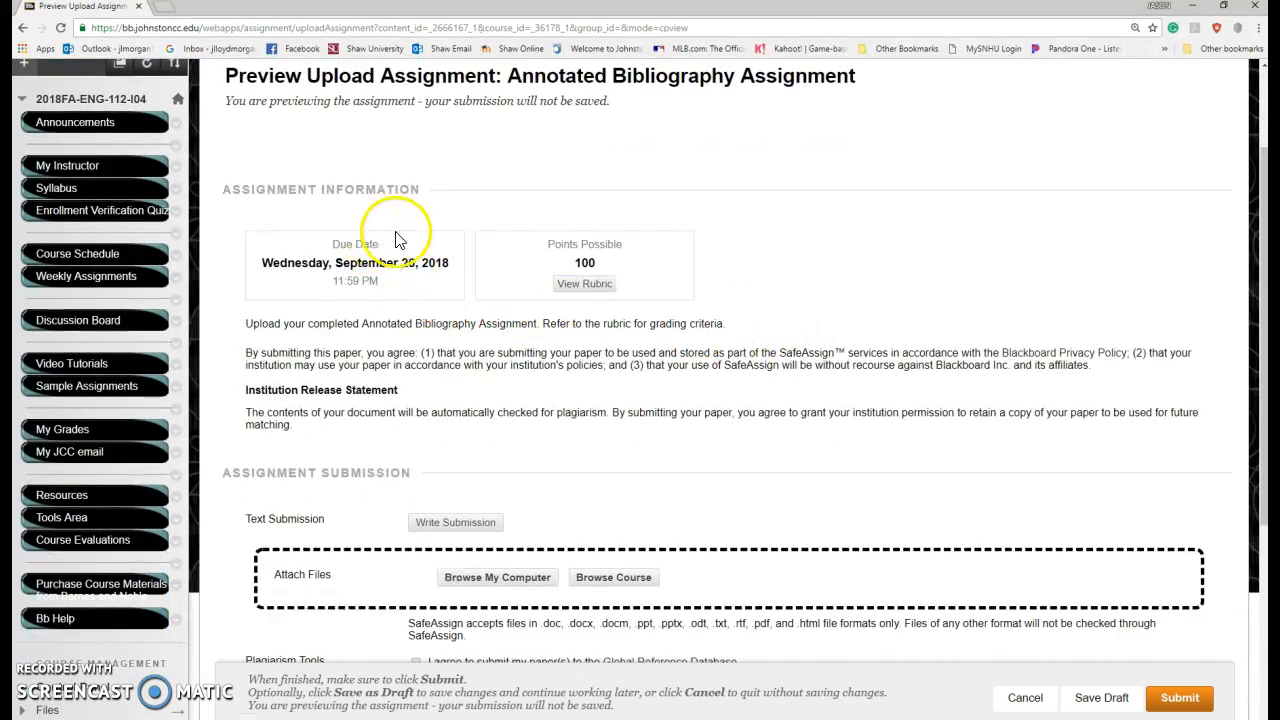
pyautogui.moveTo(584, 283)
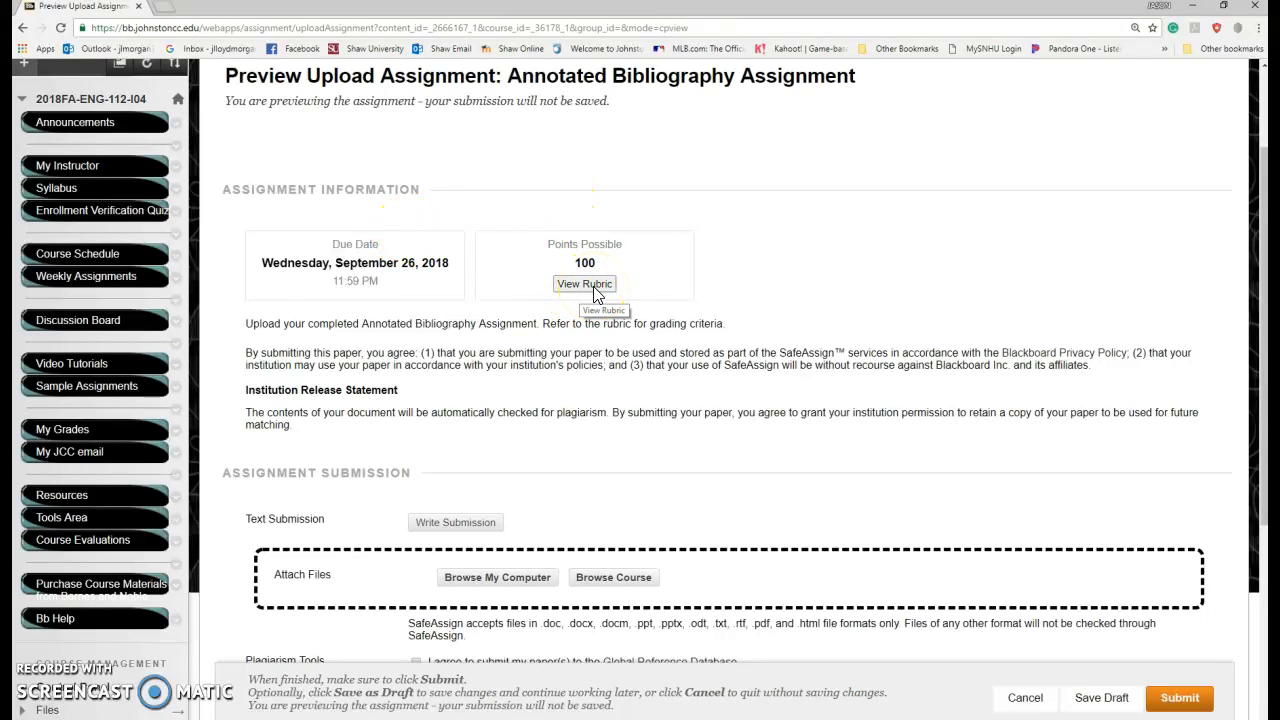
pyautogui.moveTo(588, 288)
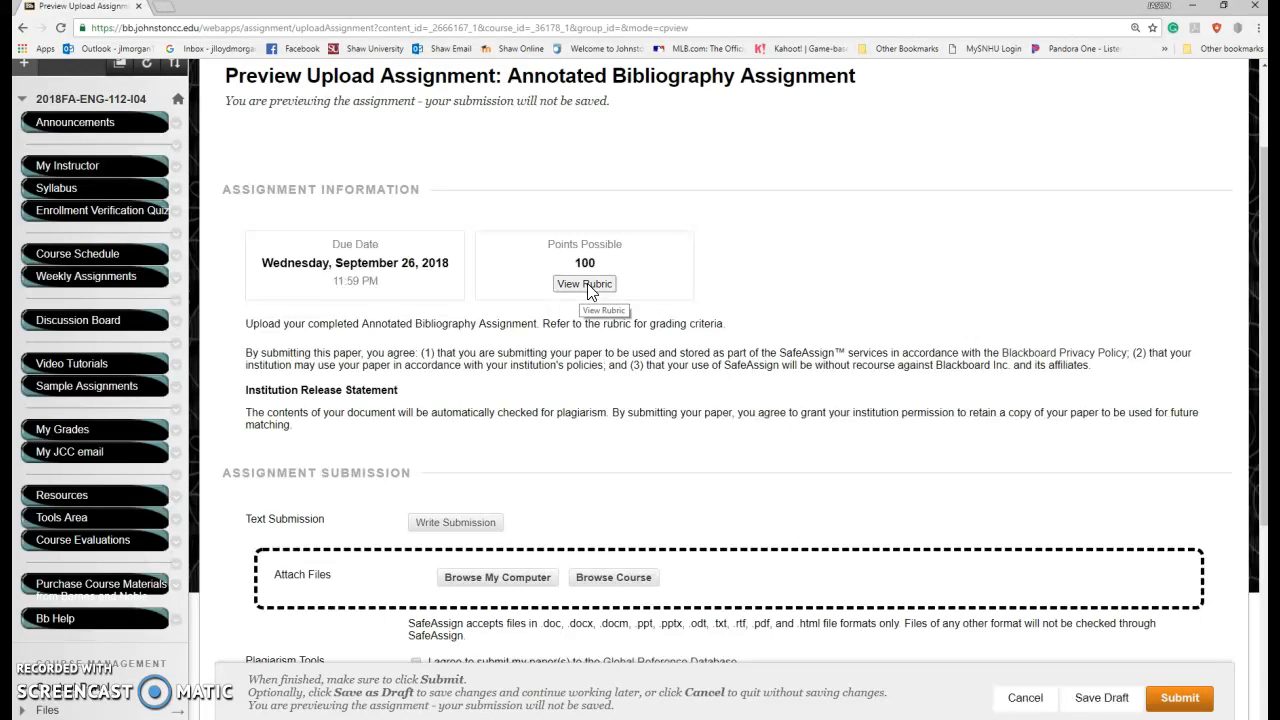
pyautogui.click(584, 284)
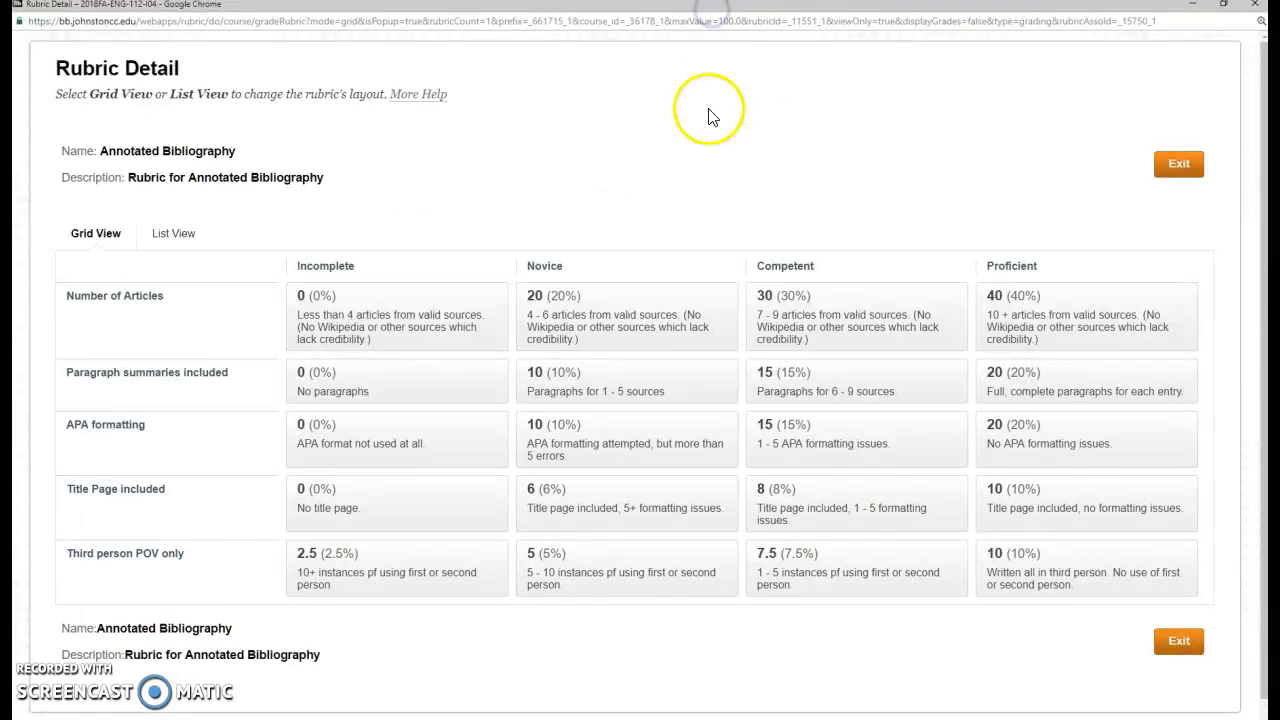
pyautogui.moveTo(912, 205)
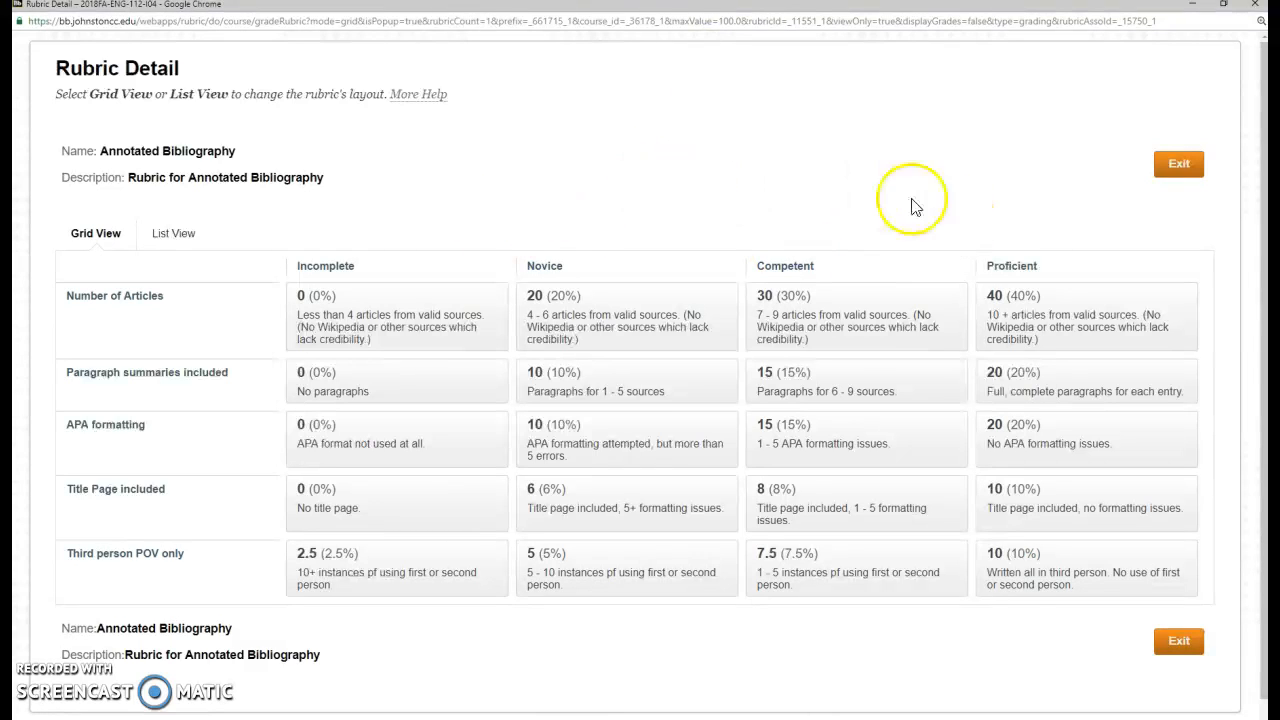
pyautogui.moveTo(1010, 213)
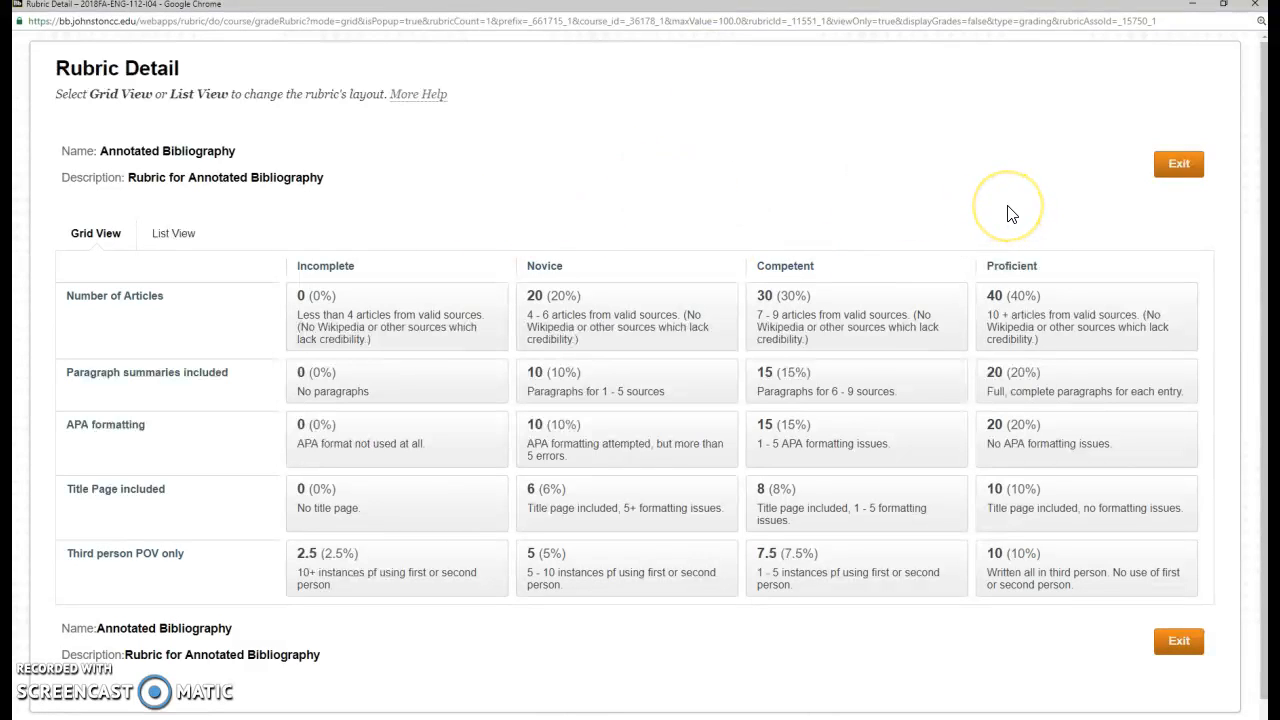
pyautogui.moveTo(1011, 213)
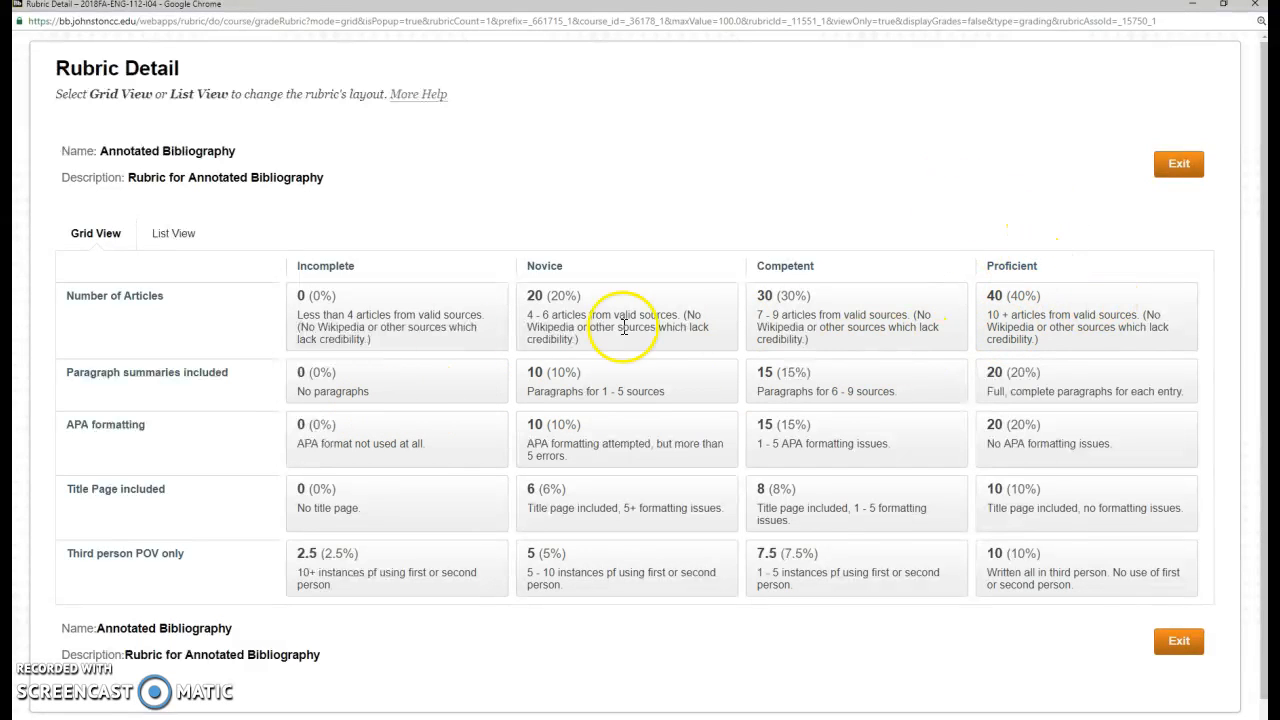
pyautogui.moveTo(1013, 327)
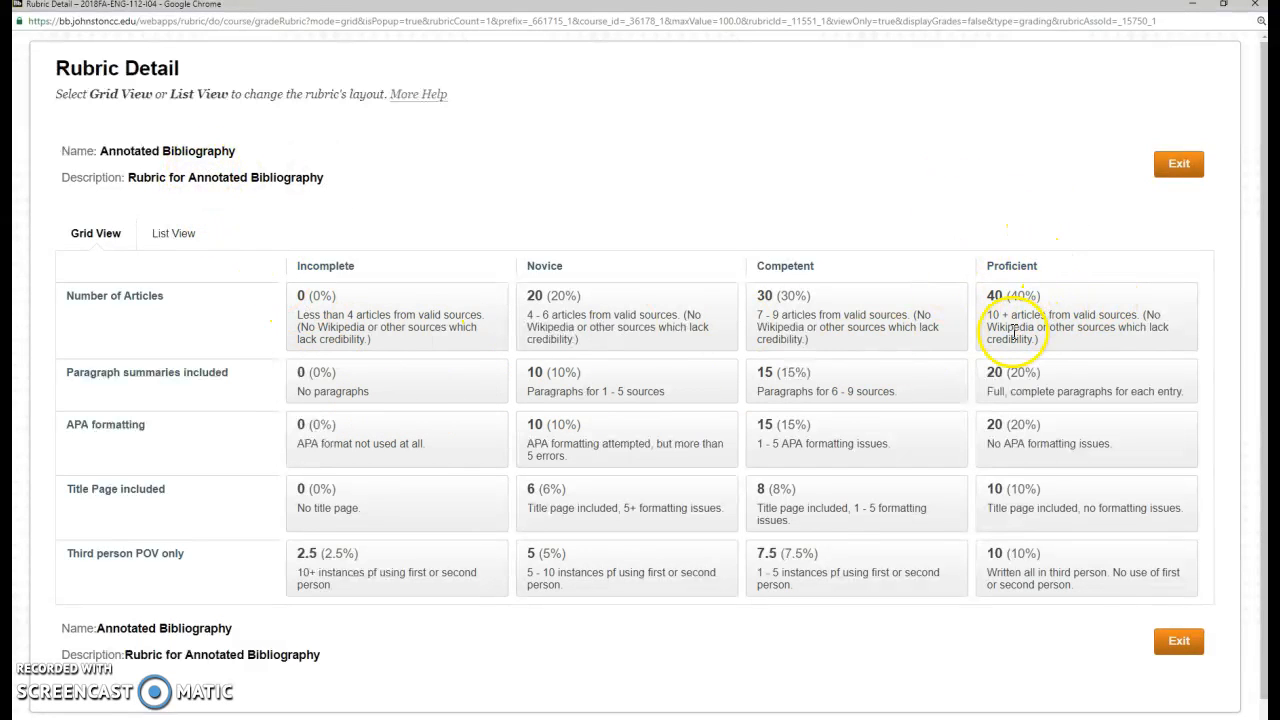
pyautogui.moveTo(1128, 318)
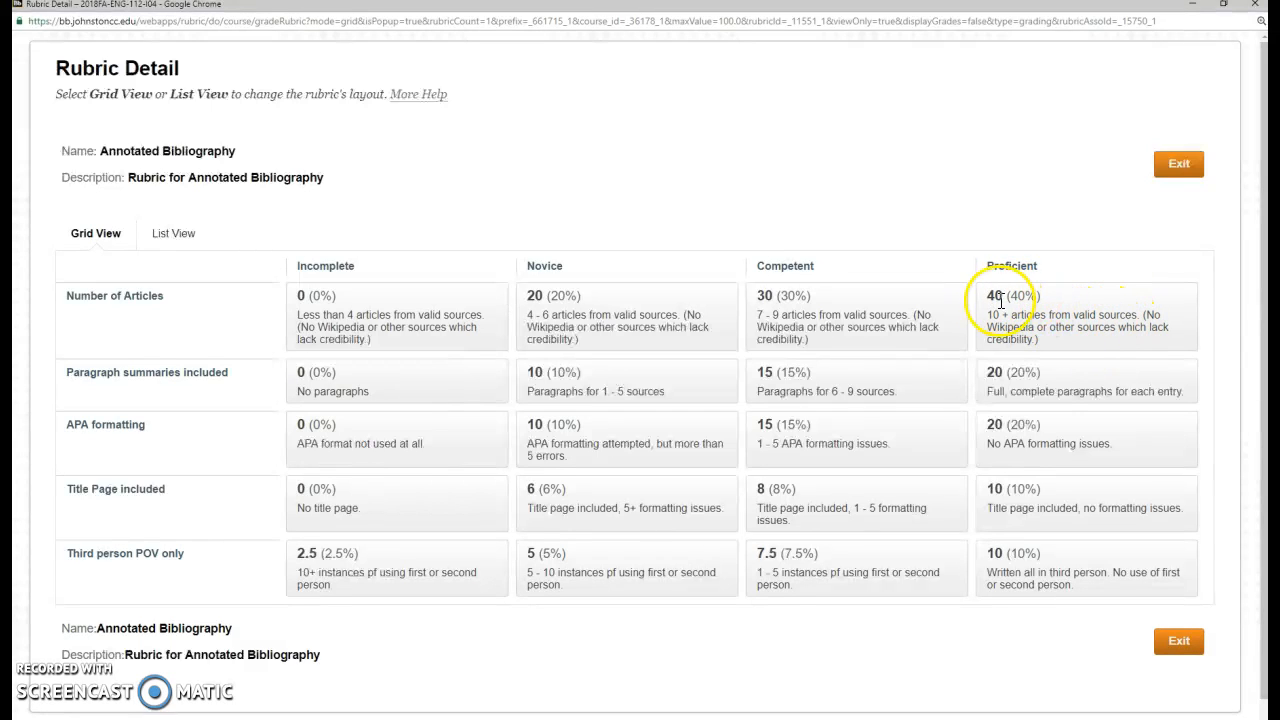
pyautogui.moveTo(1038, 375)
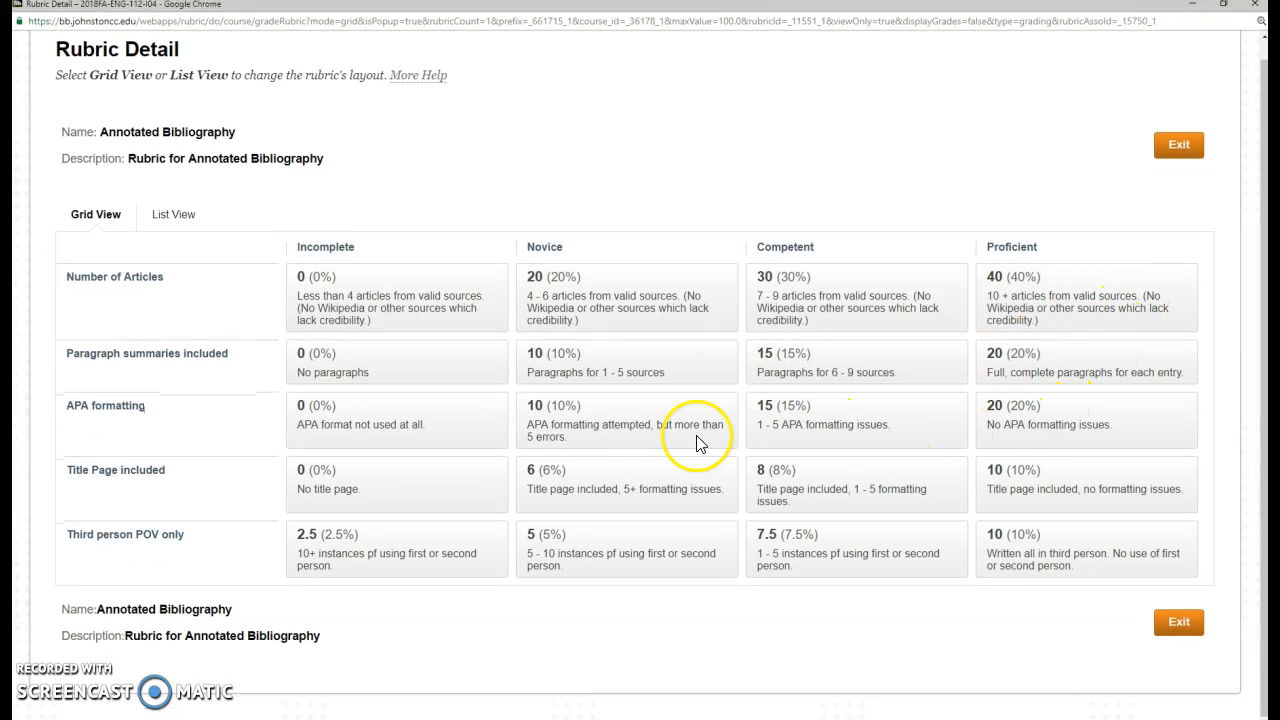
pyautogui.moveTo(1000, 408)
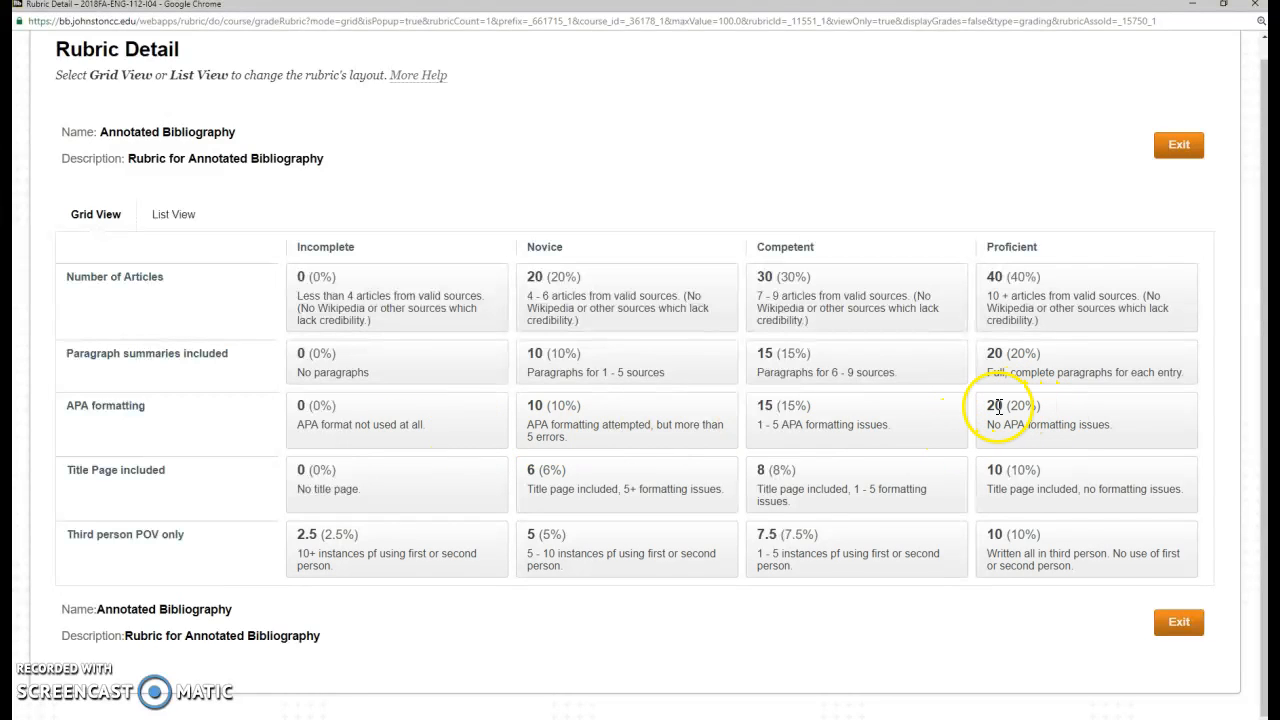
pyautogui.moveTo(1008, 494)
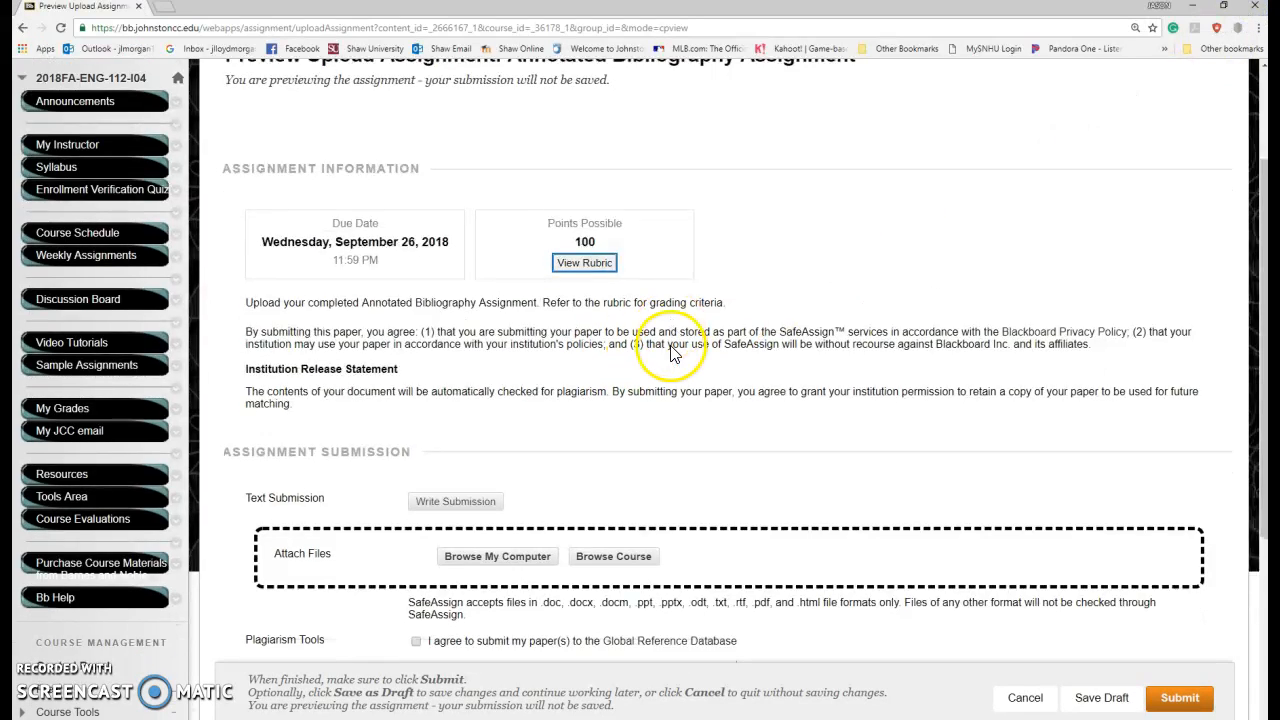
# - Attach 'Quiz notes and powerpoint points' from the Week 2 folder to the submission
pyautogui.scroll(-3)
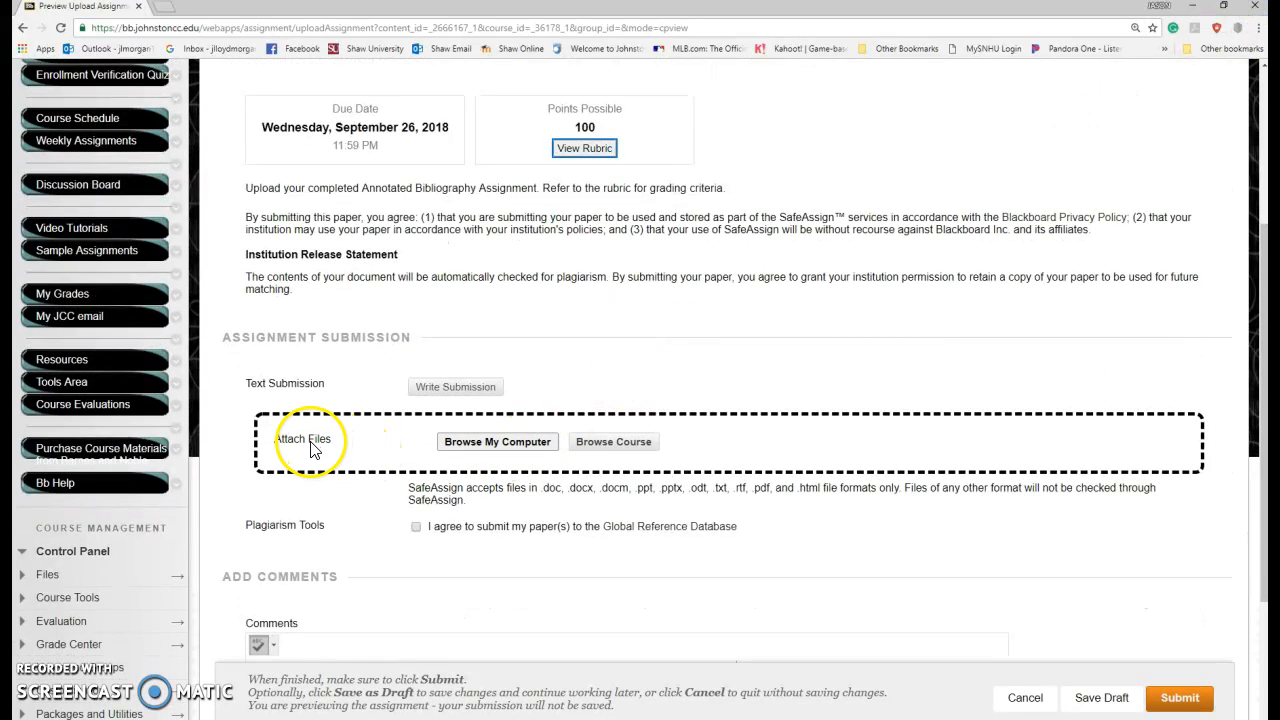
pyautogui.moveTo(725, 305)
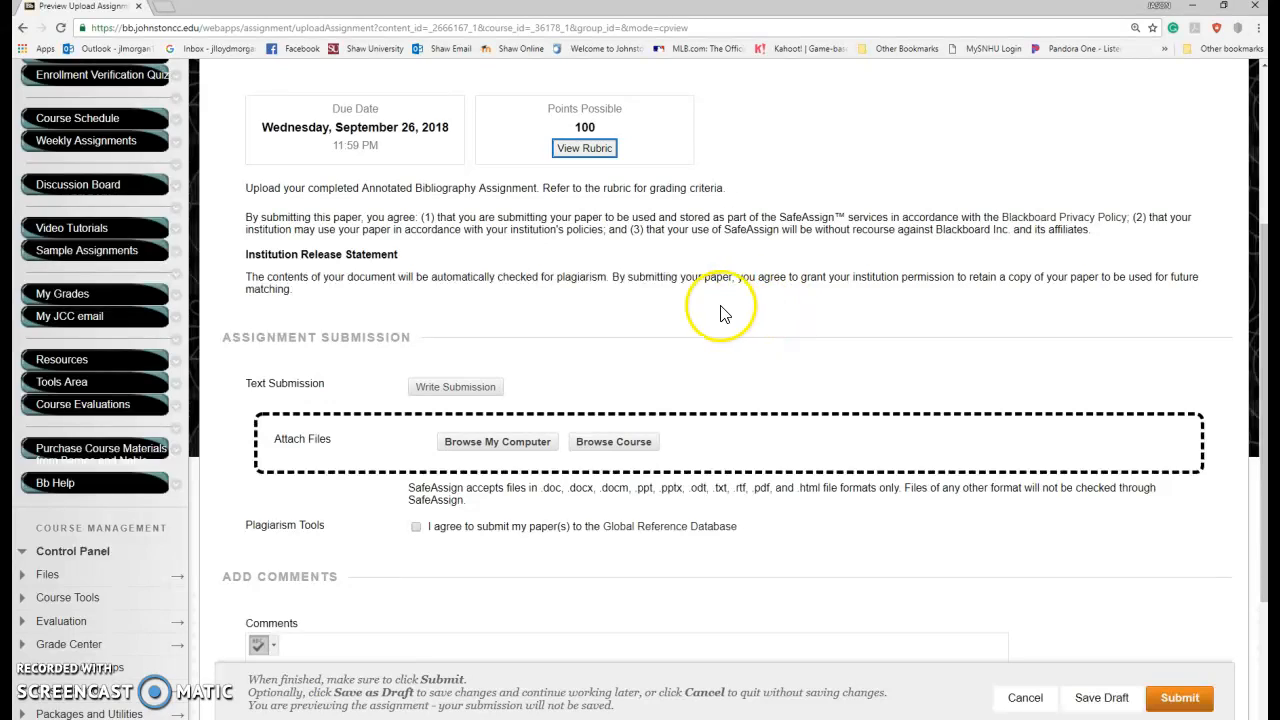
pyautogui.moveTo(715, 318)
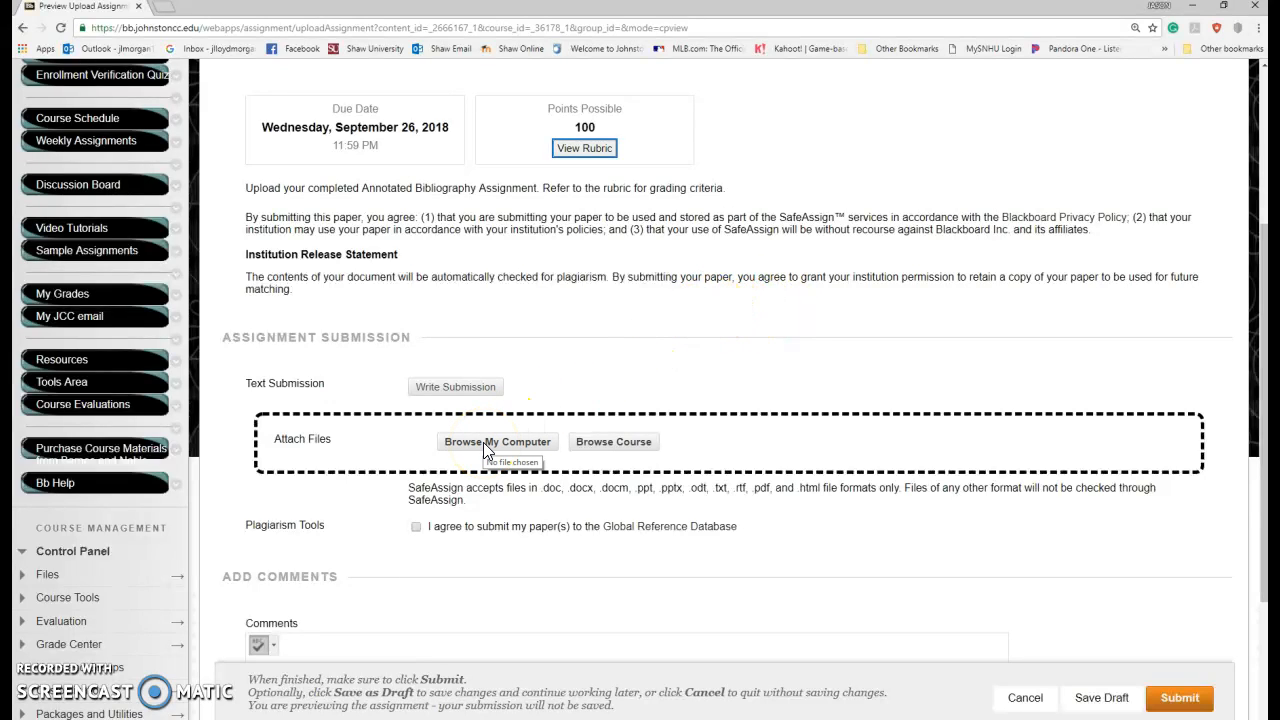
pyautogui.click(497, 441)
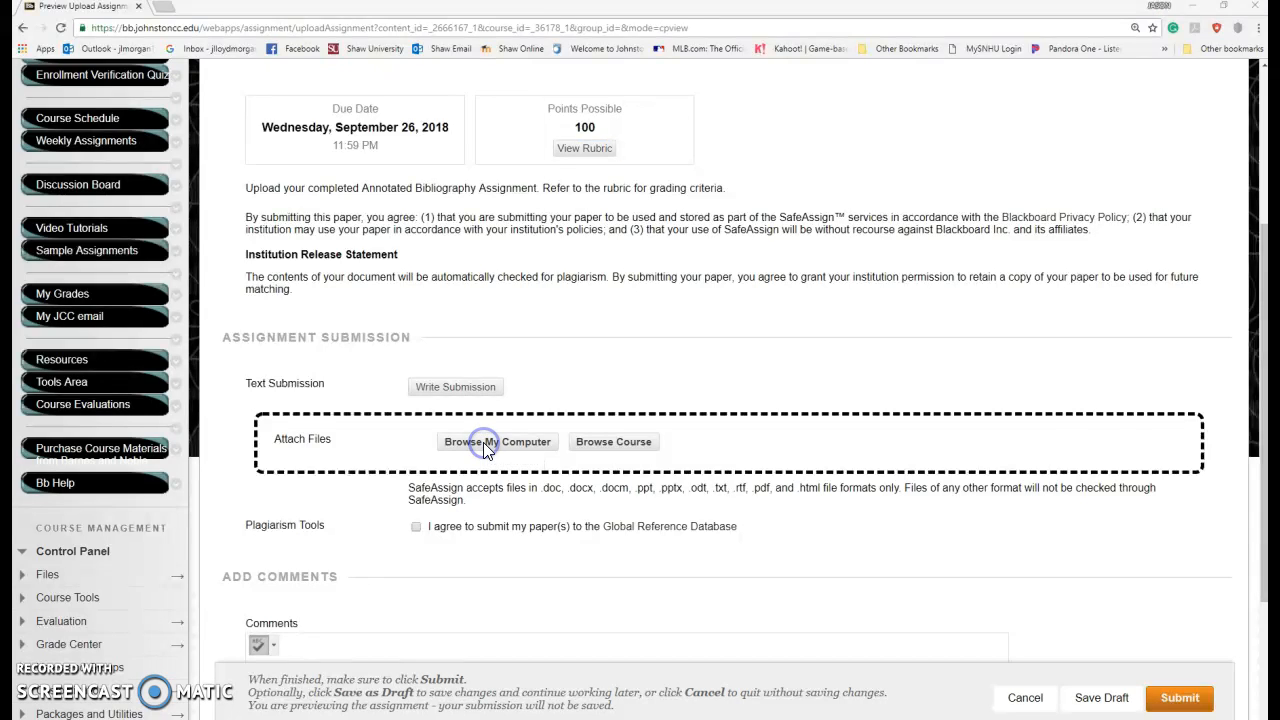
pyautogui.click(497, 441)
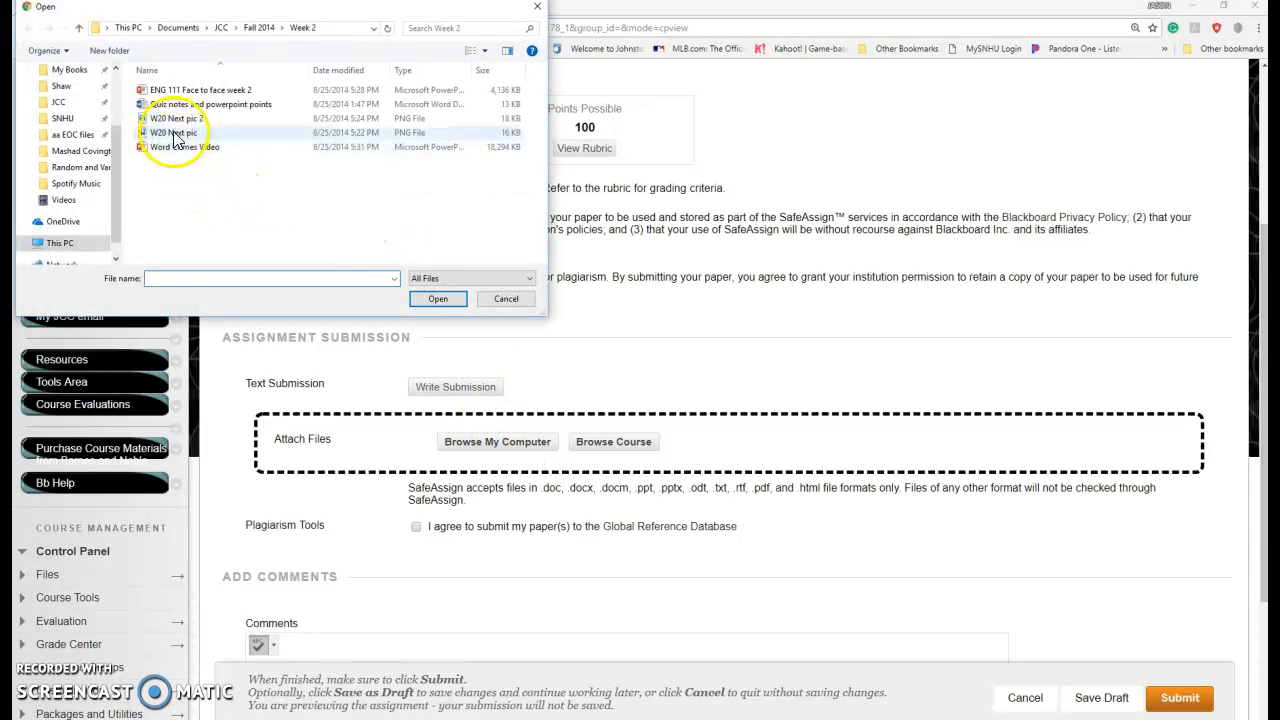
pyautogui.click(210, 104)
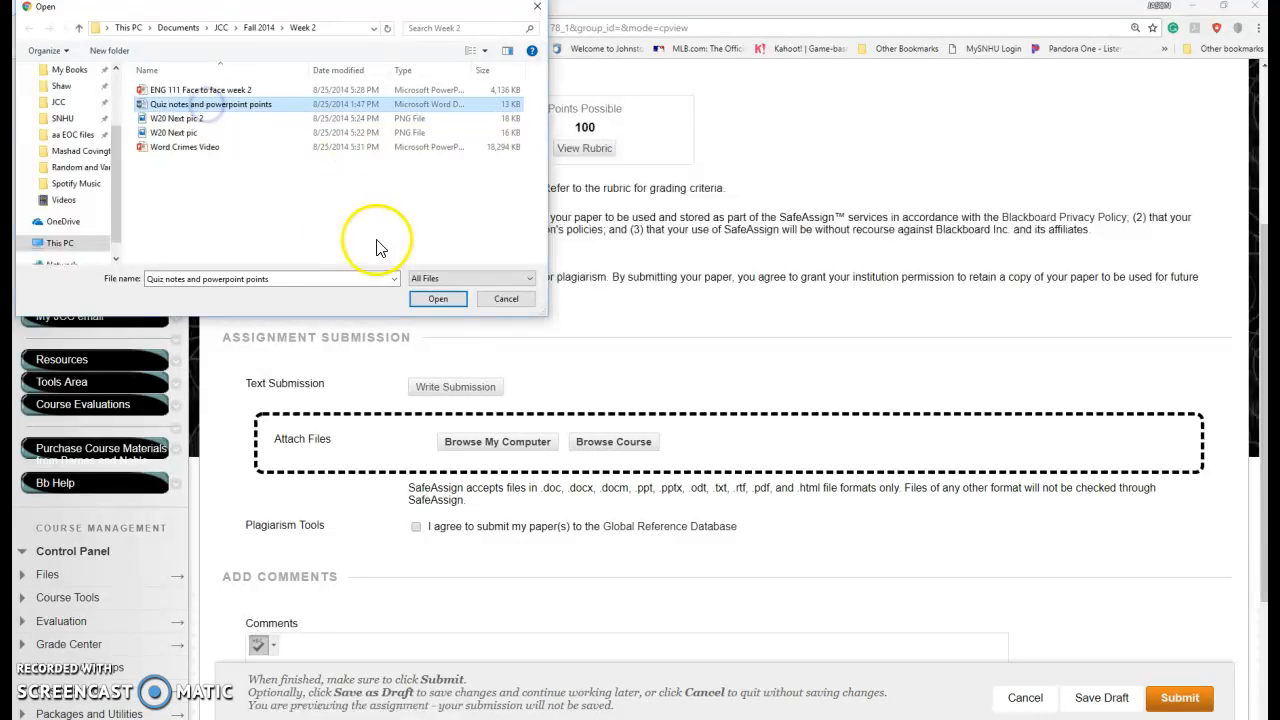
pyautogui.click(438, 298)
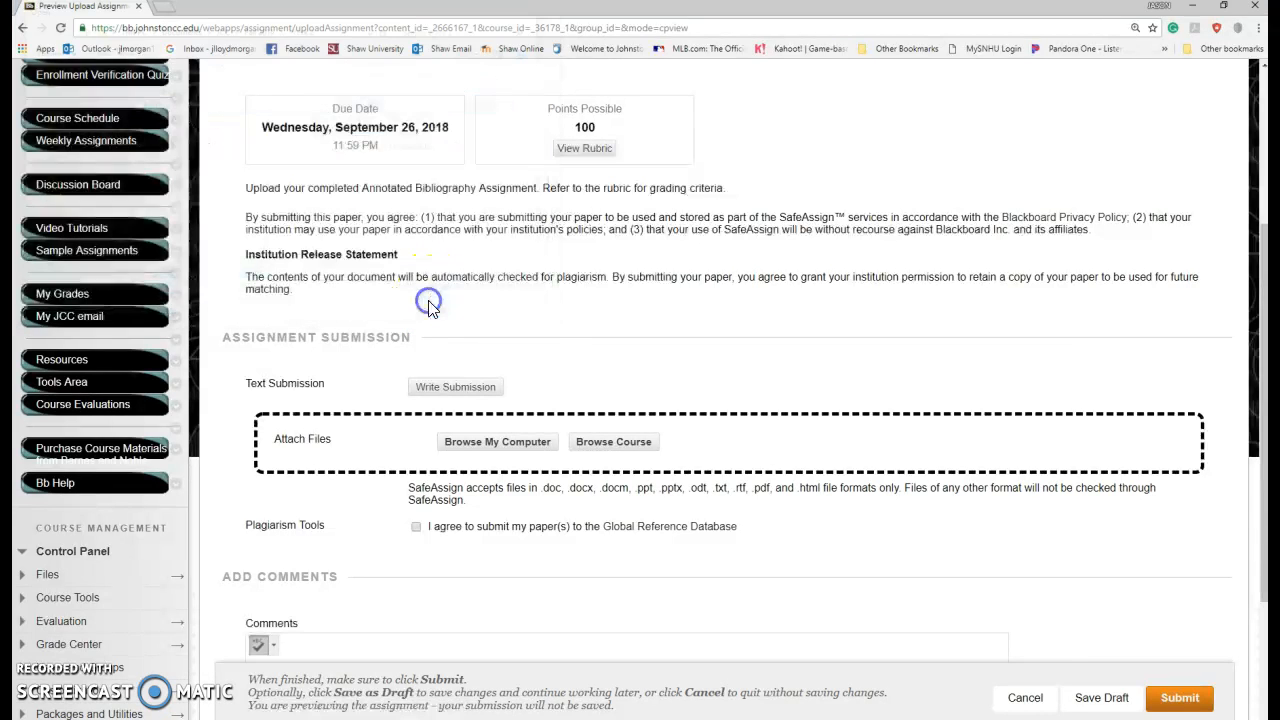
# - Check the Global Reference Database agreement, then cancel back to the Week 6 page
pyautogui.click(497, 441)
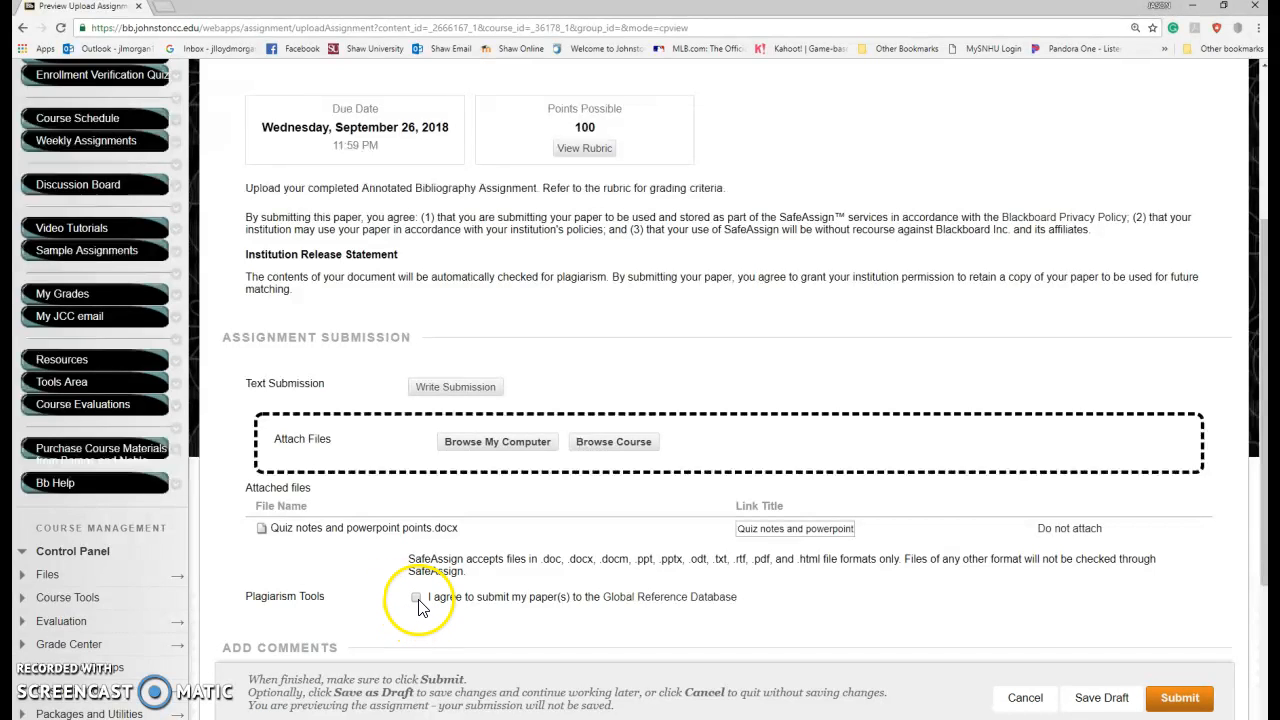
pyautogui.moveTo(593, 600)
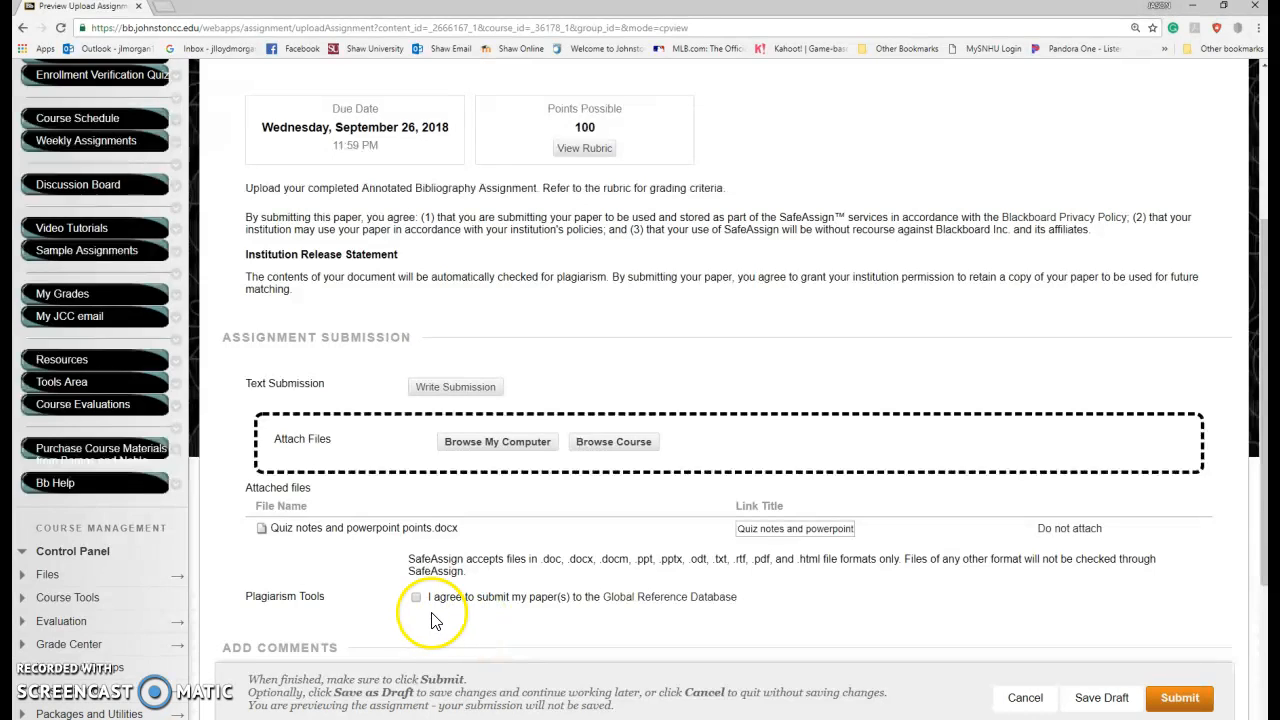
pyautogui.click(416, 597)
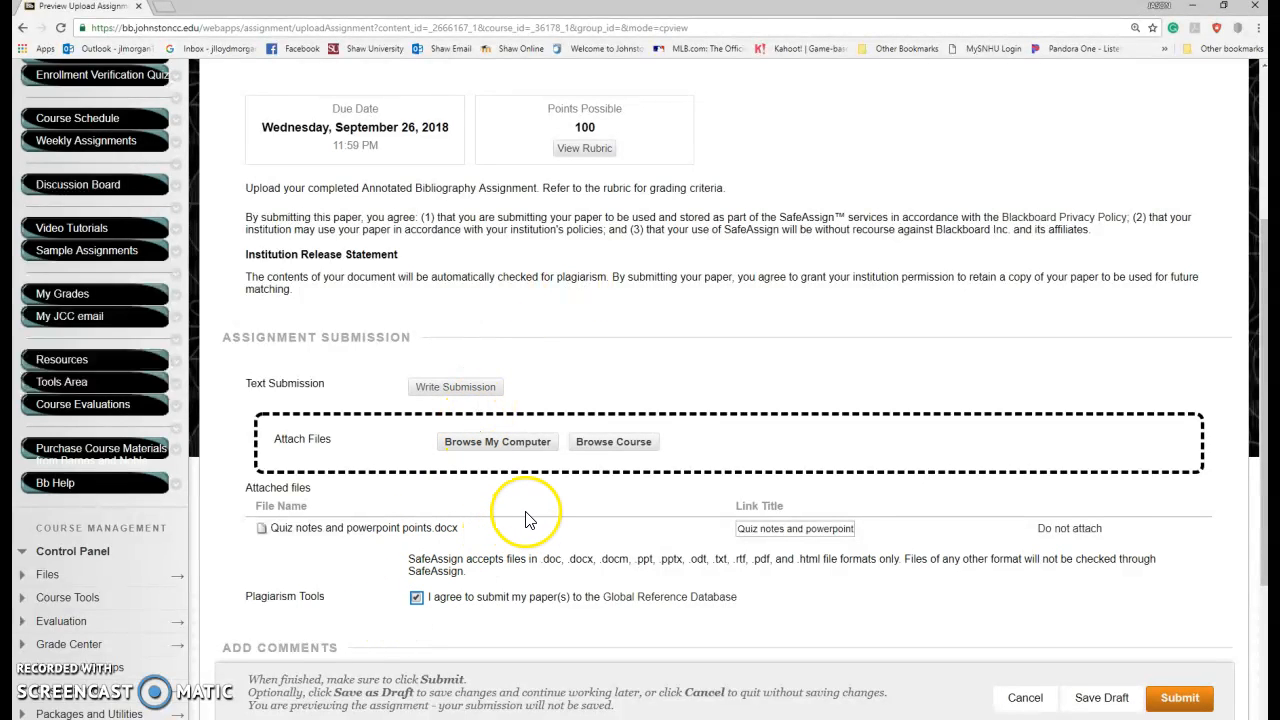
pyautogui.moveTo(530, 519)
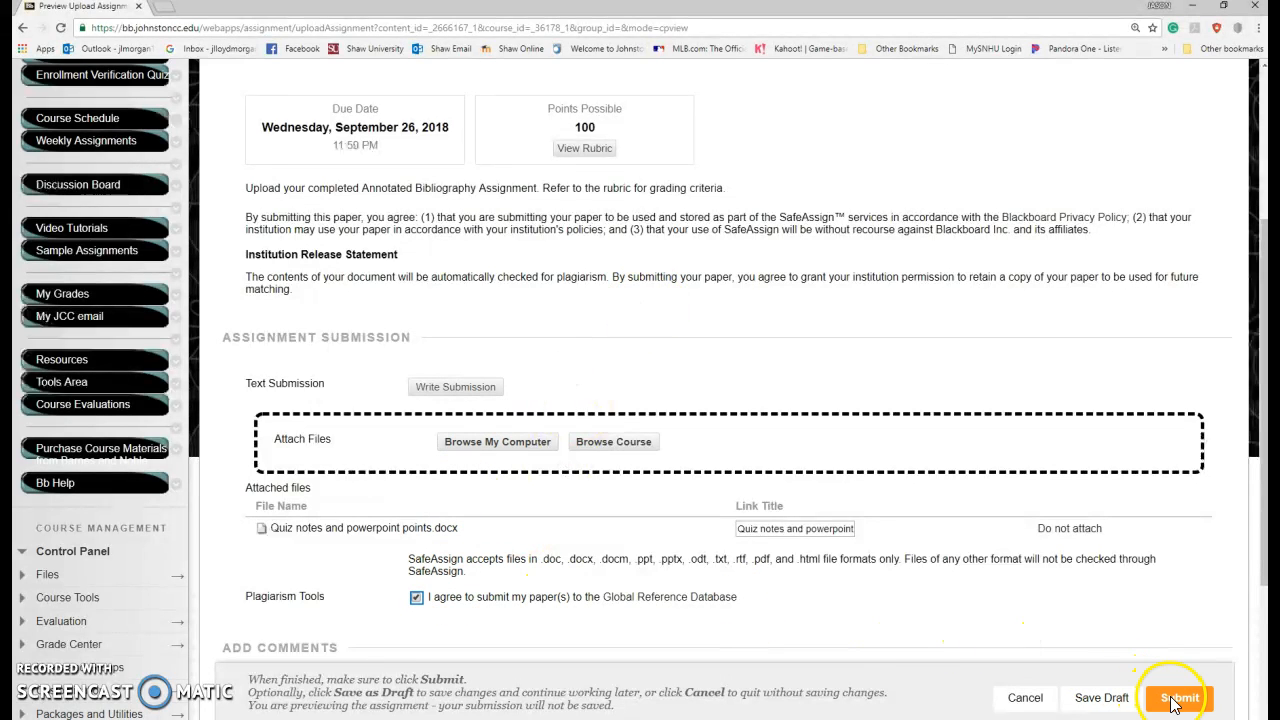
pyautogui.moveTo(865, 575)
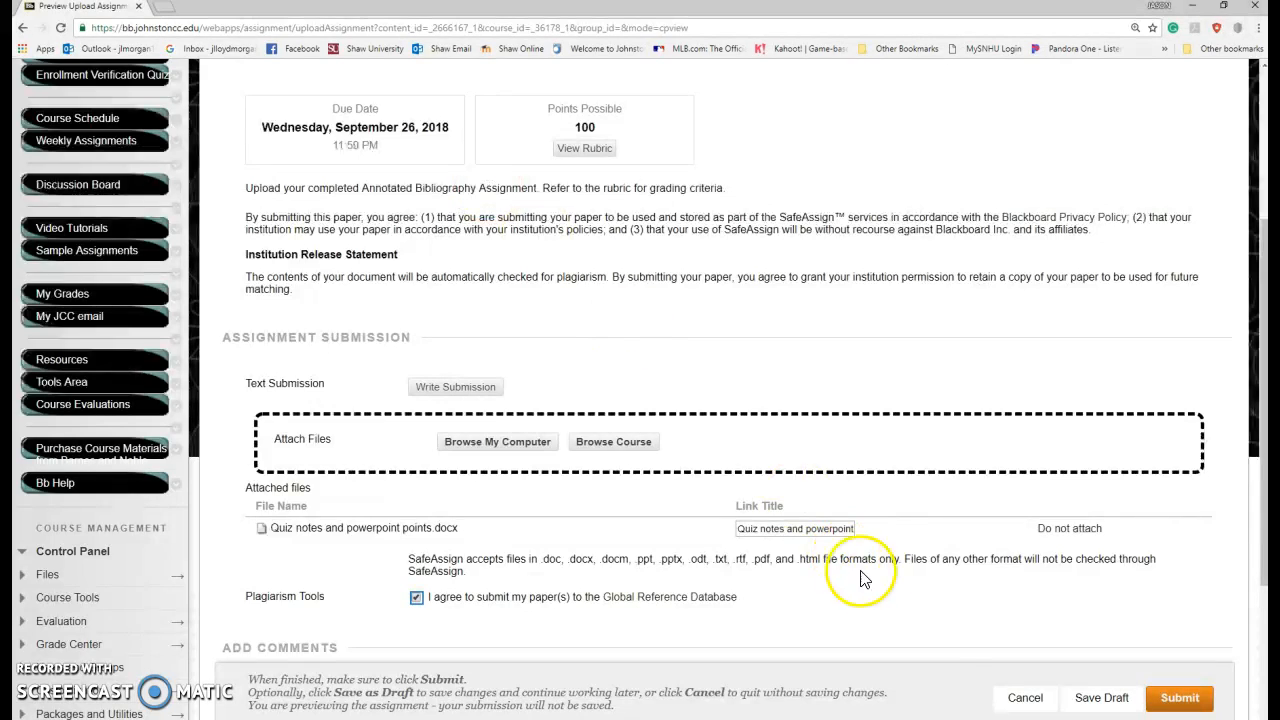
pyautogui.moveTo(1010, 683)
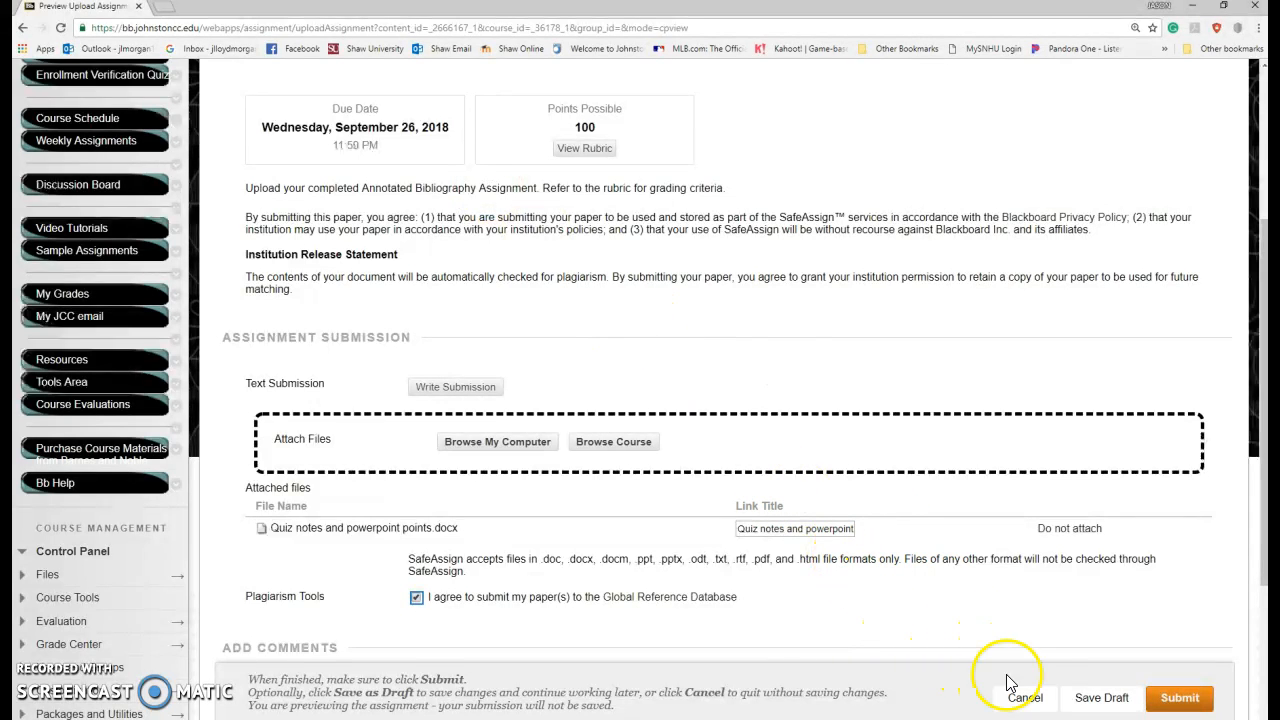
pyautogui.click(1024, 697)
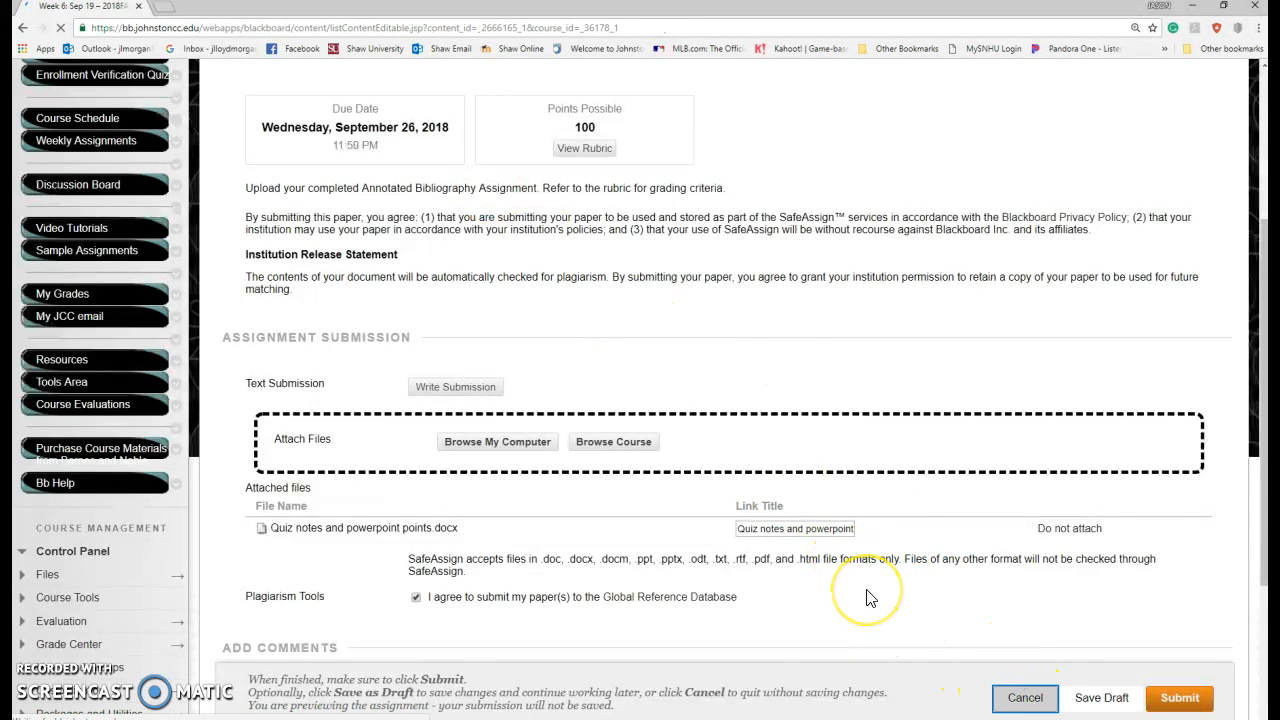
pyautogui.click(1024, 697)
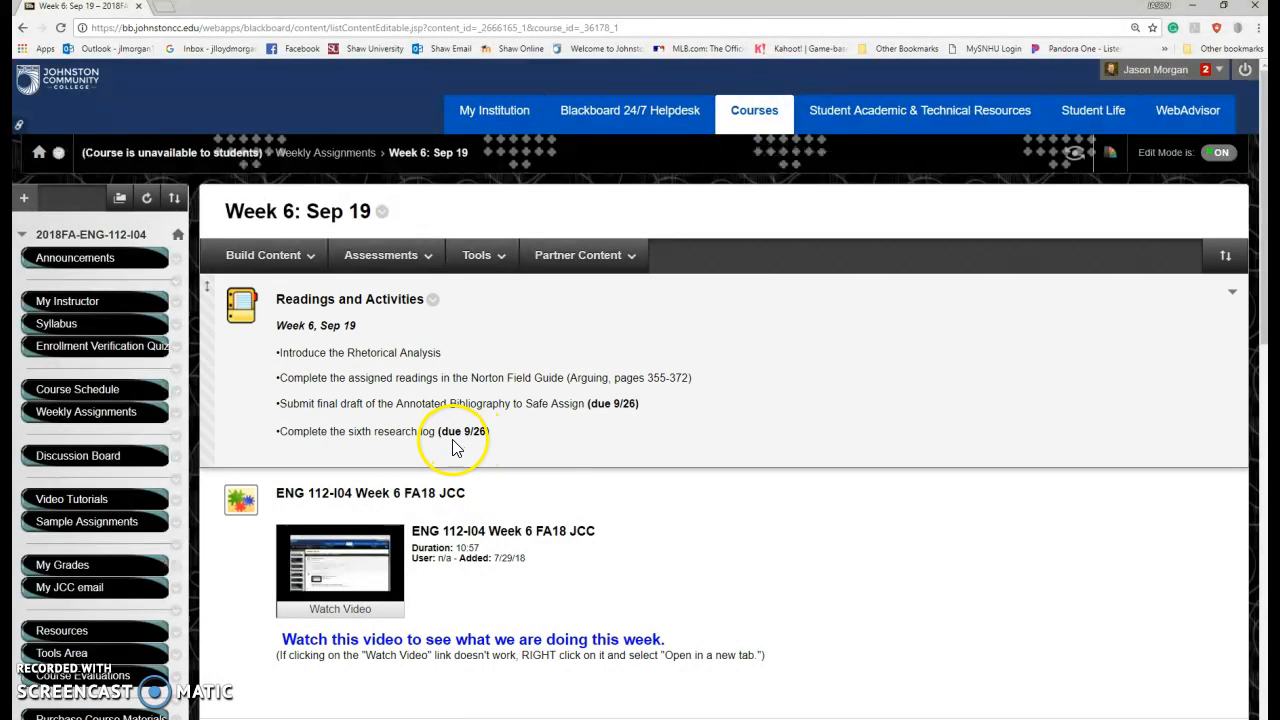
pyautogui.scroll(-3)
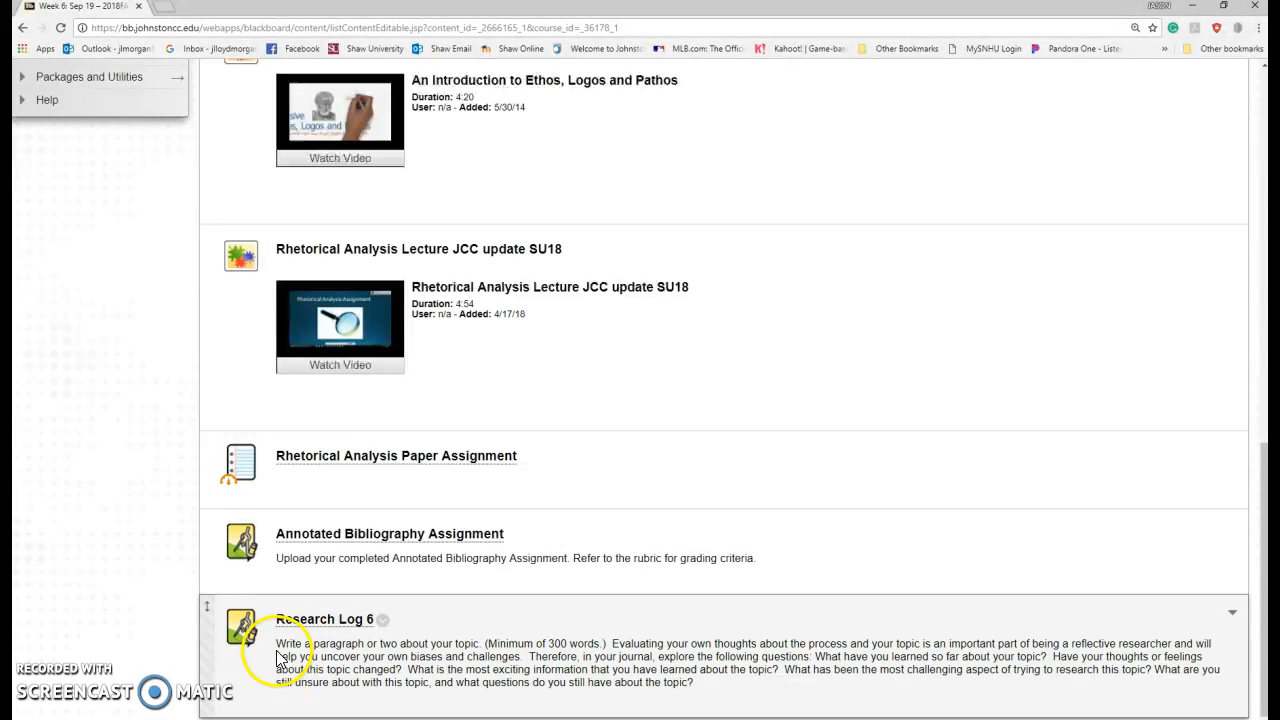
pyautogui.moveTo(277, 643); pyautogui.dragTo(563, 643)
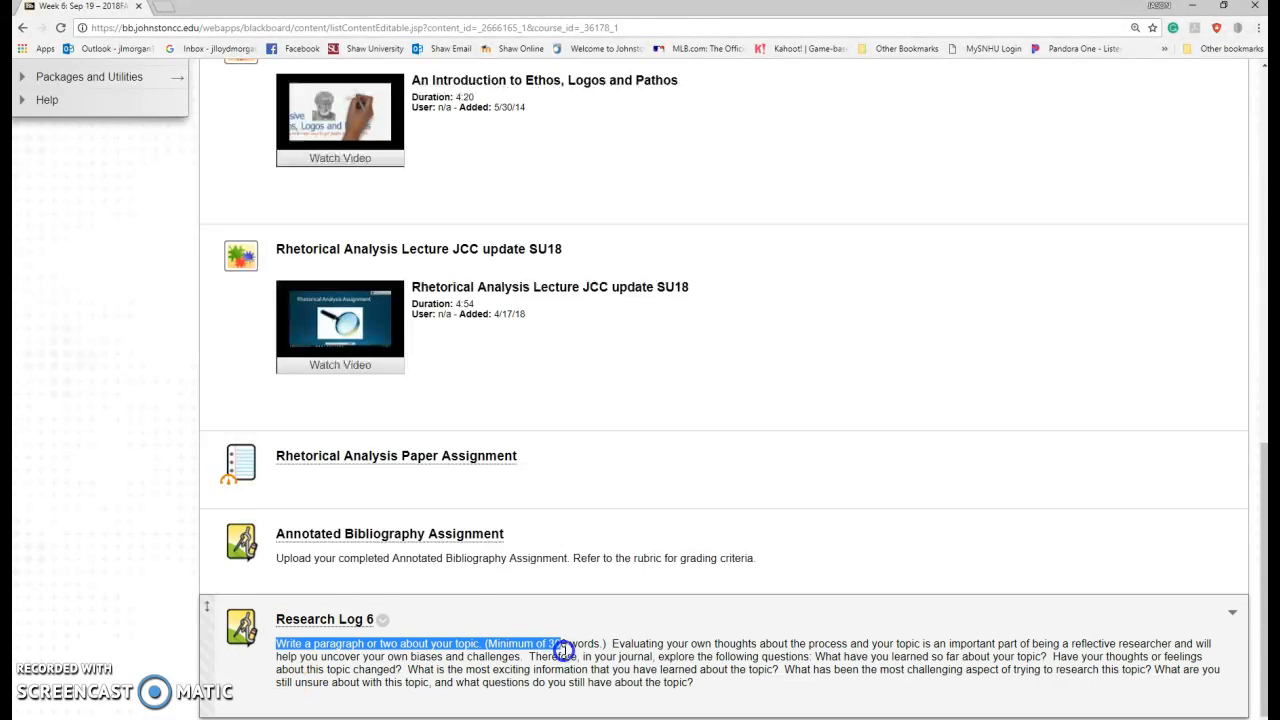
pyautogui.moveTo(777, 625)
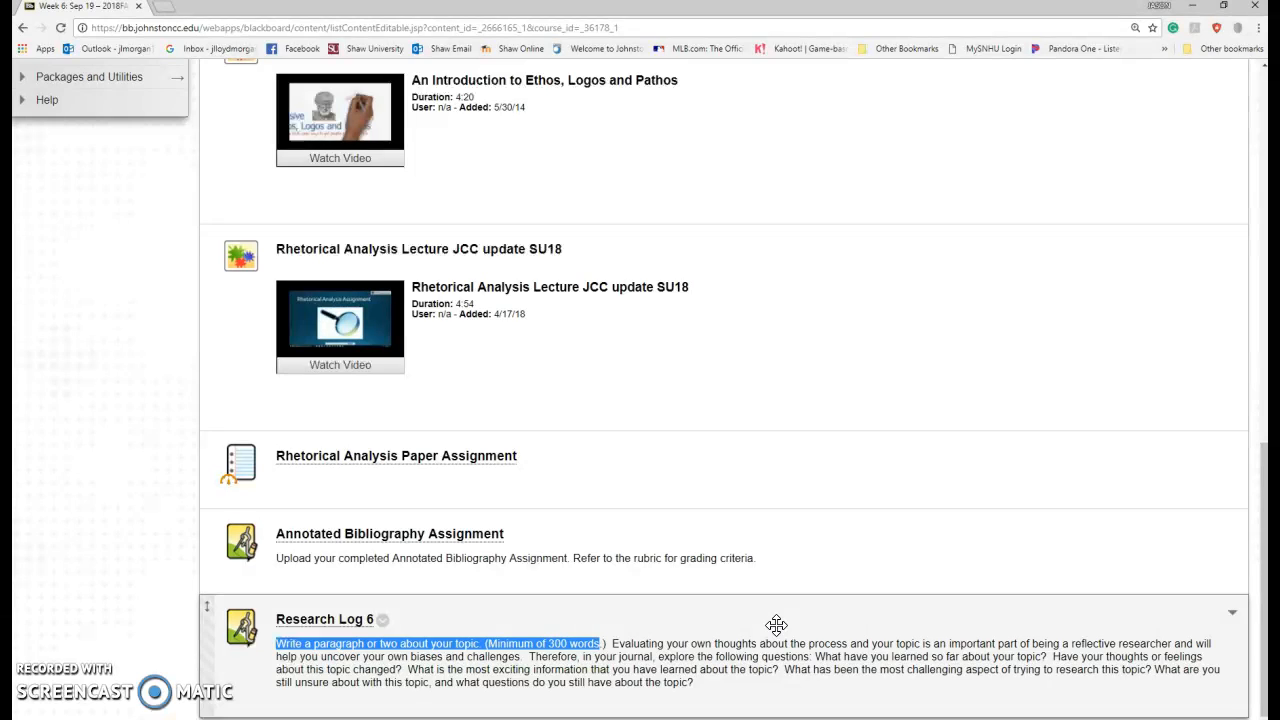
pyautogui.moveTo(598, 665)
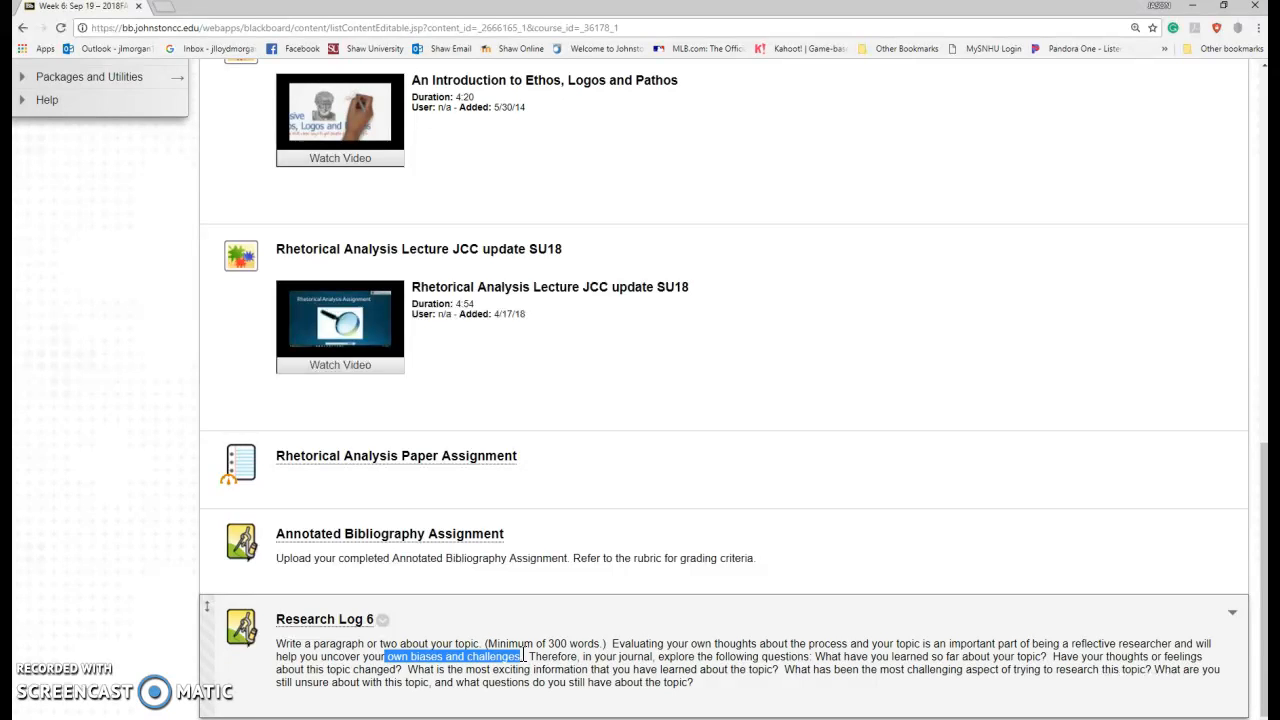
pyautogui.moveTo(560, 670)
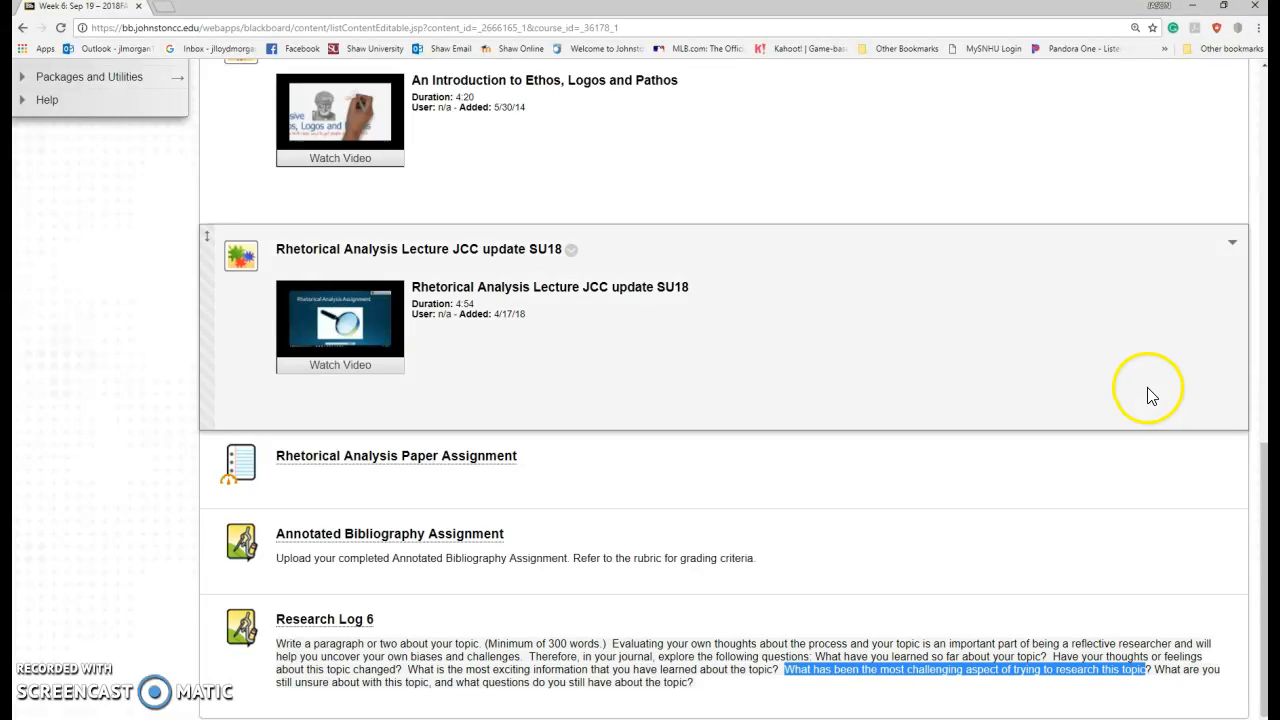
pyautogui.moveTo(1055, 635)
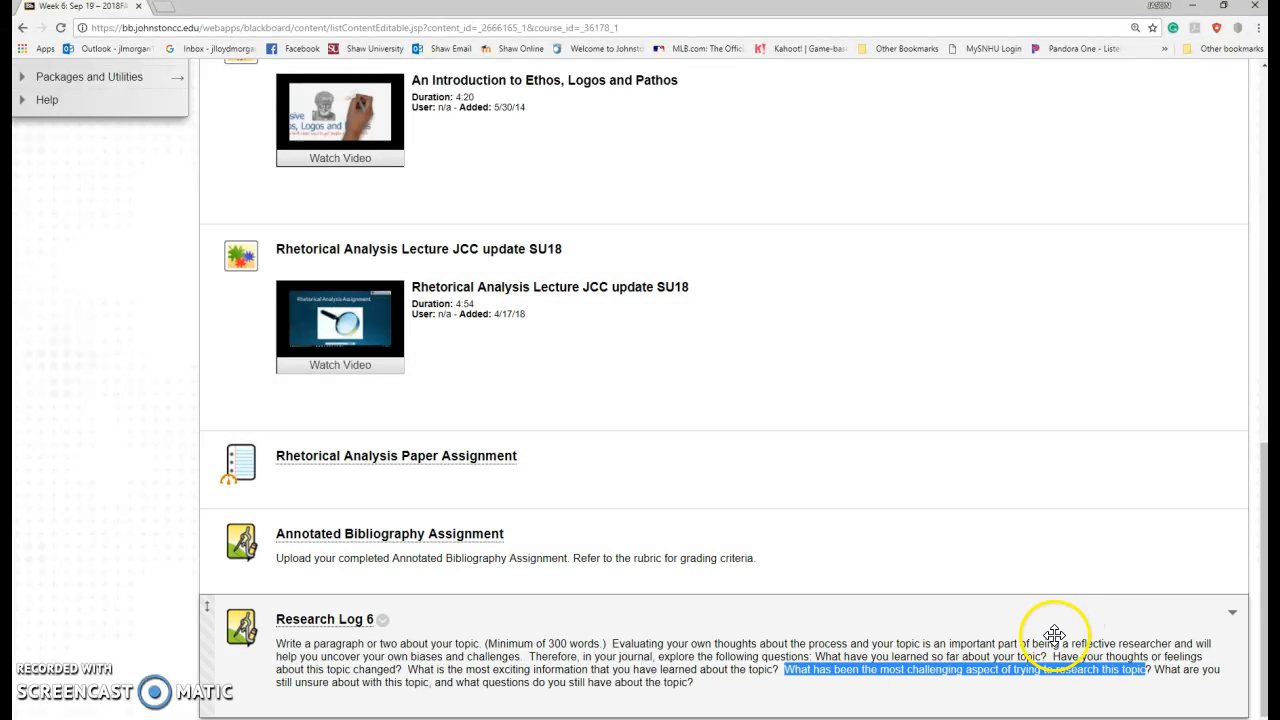
pyautogui.moveTo(862, 690)
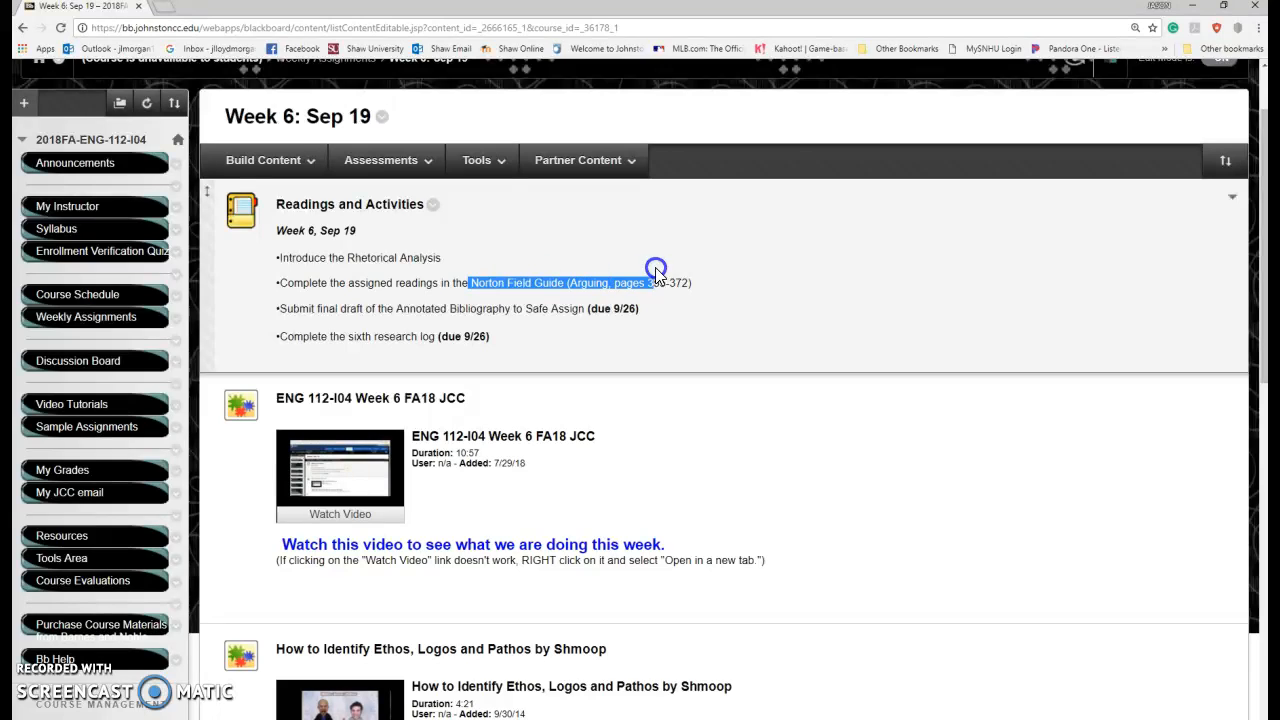
pyautogui.scroll(-3)
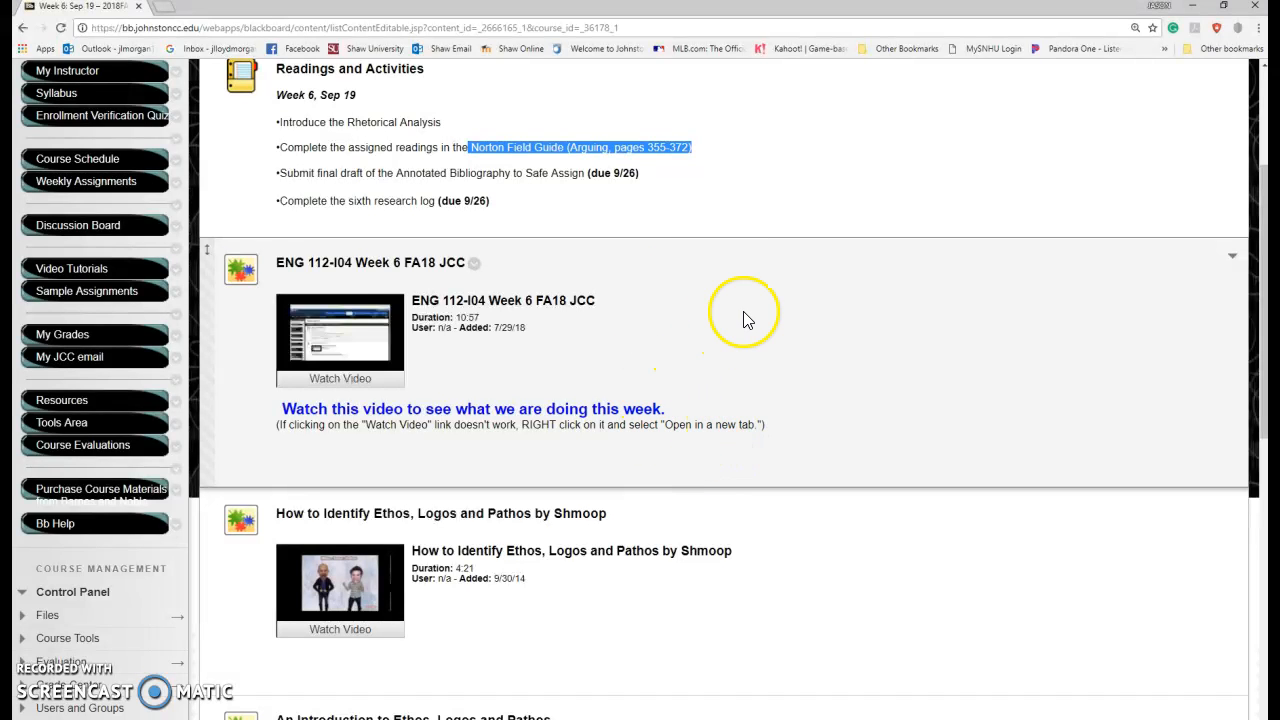
pyautogui.scroll(-3)
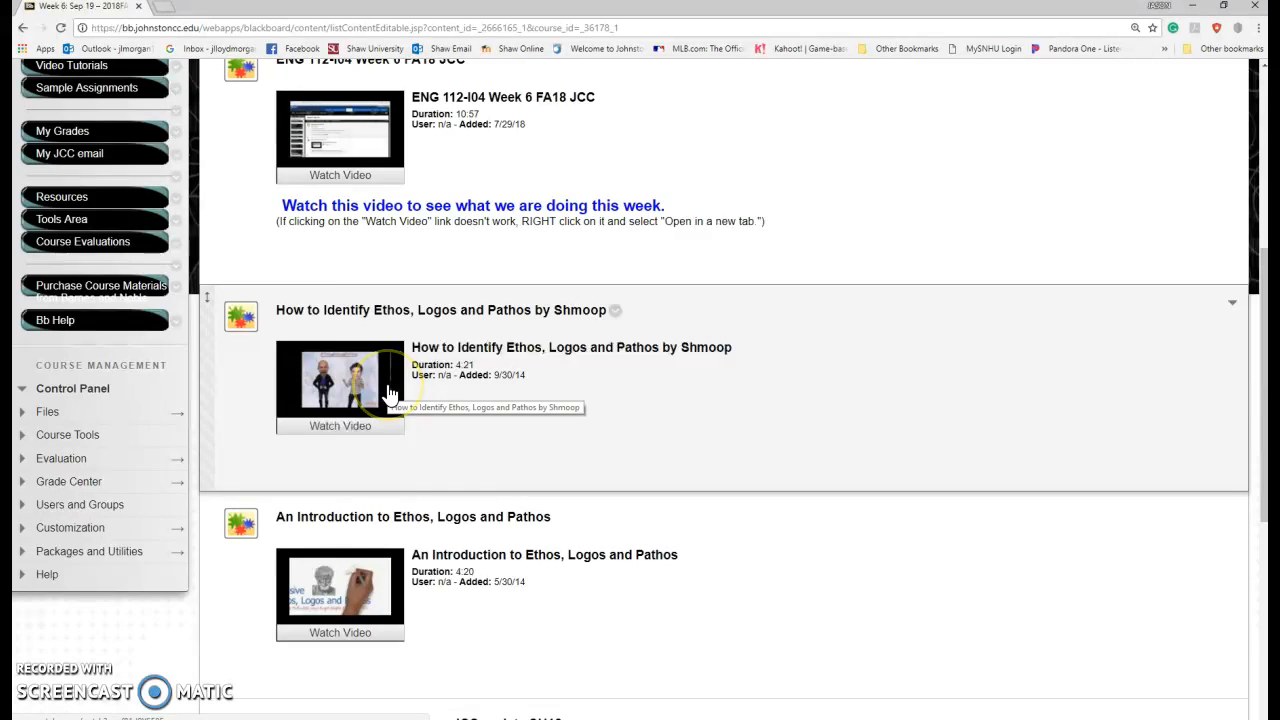
pyautogui.scroll(-3)
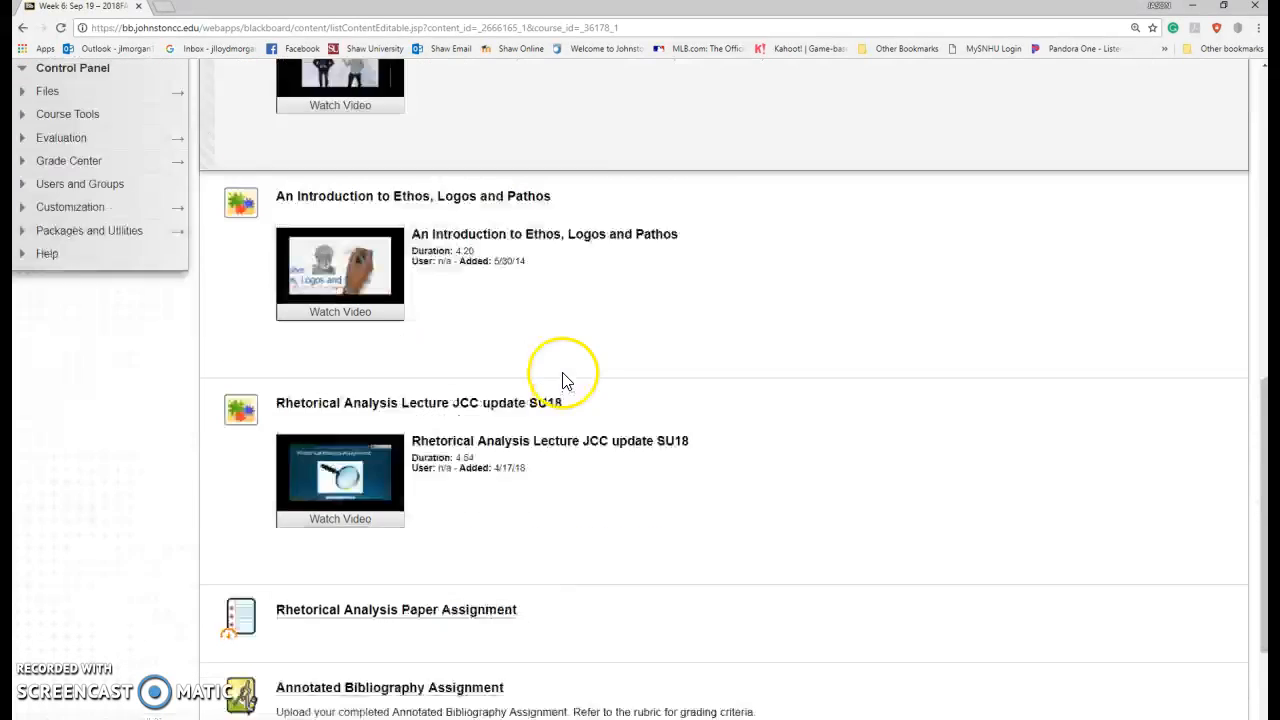
pyautogui.scroll(-3)
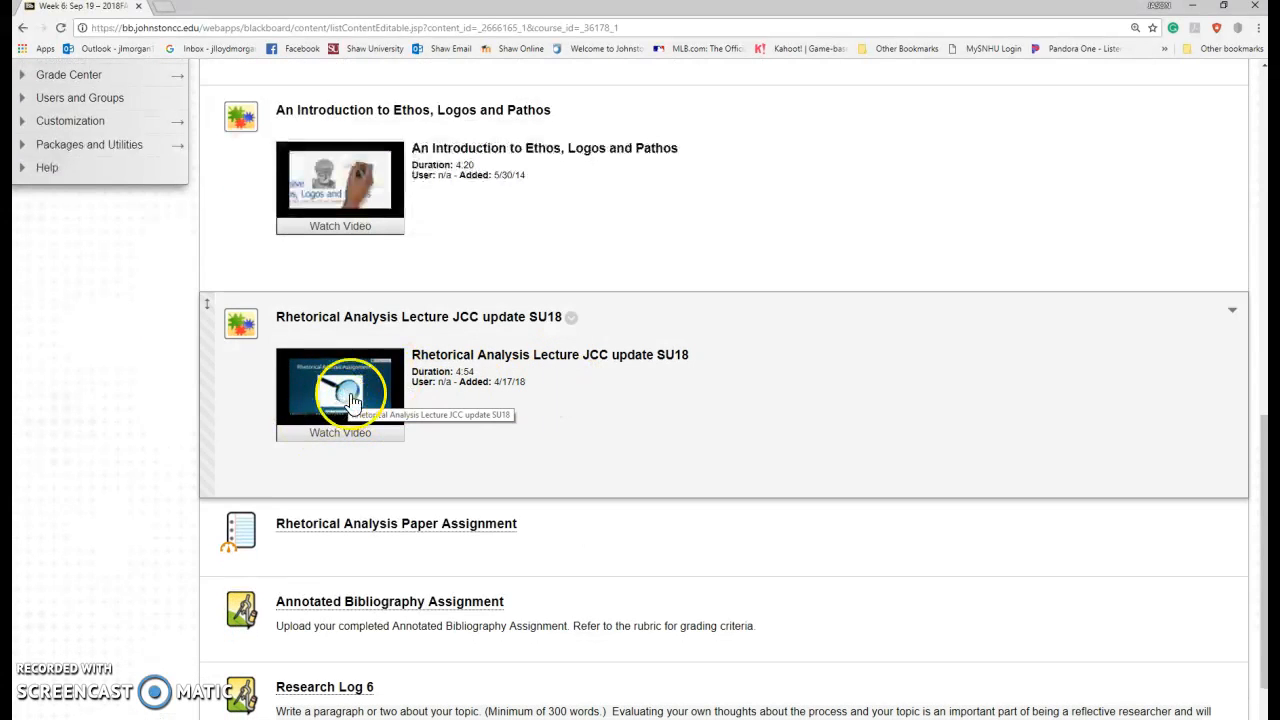
pyautogui.scroll(-3)
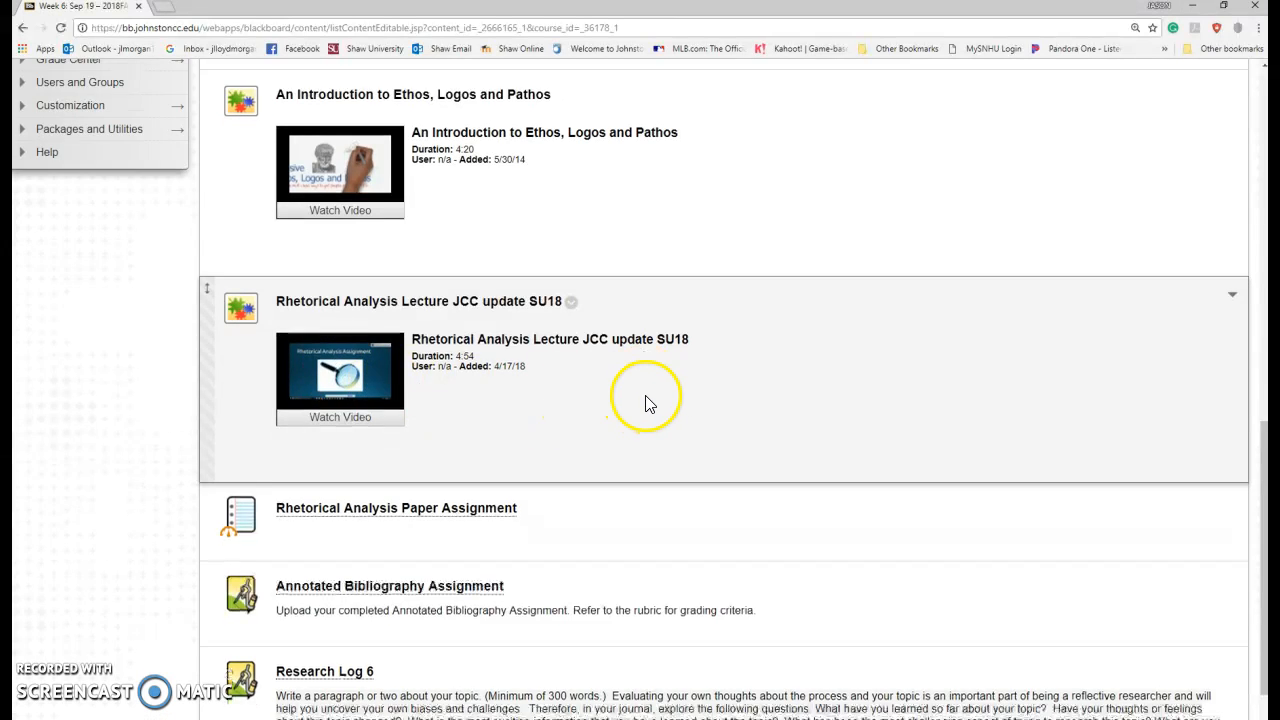
pyautogui.scroll(-3)
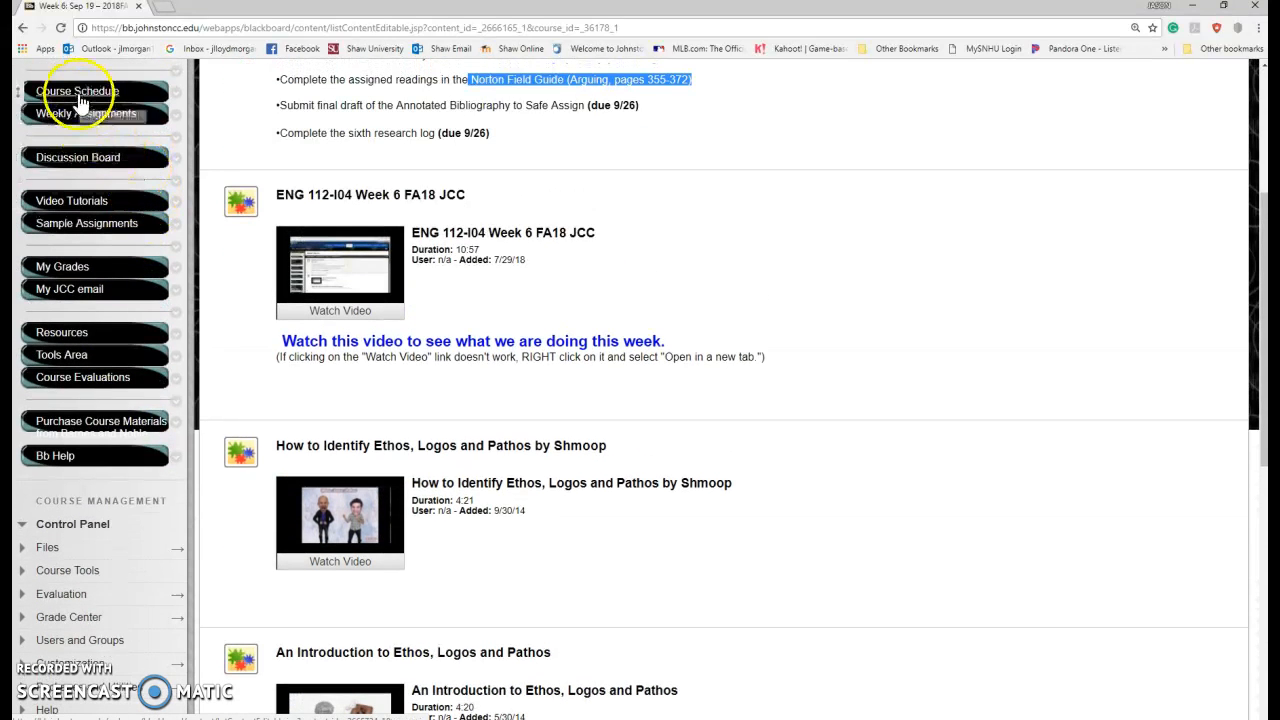
# - Open Course Schedule and scroll its weekly readings and due dates through Week 8
pyautogui.click(77, 91)
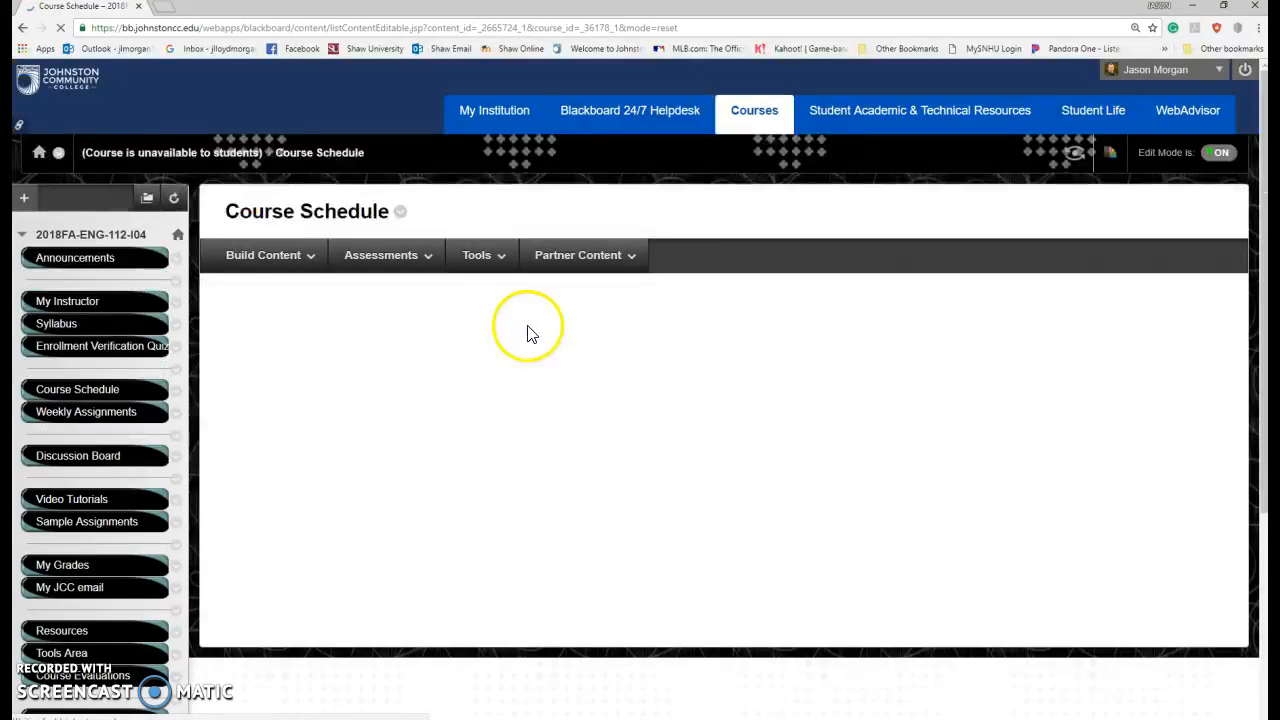
pyautogui.scroll(-3)
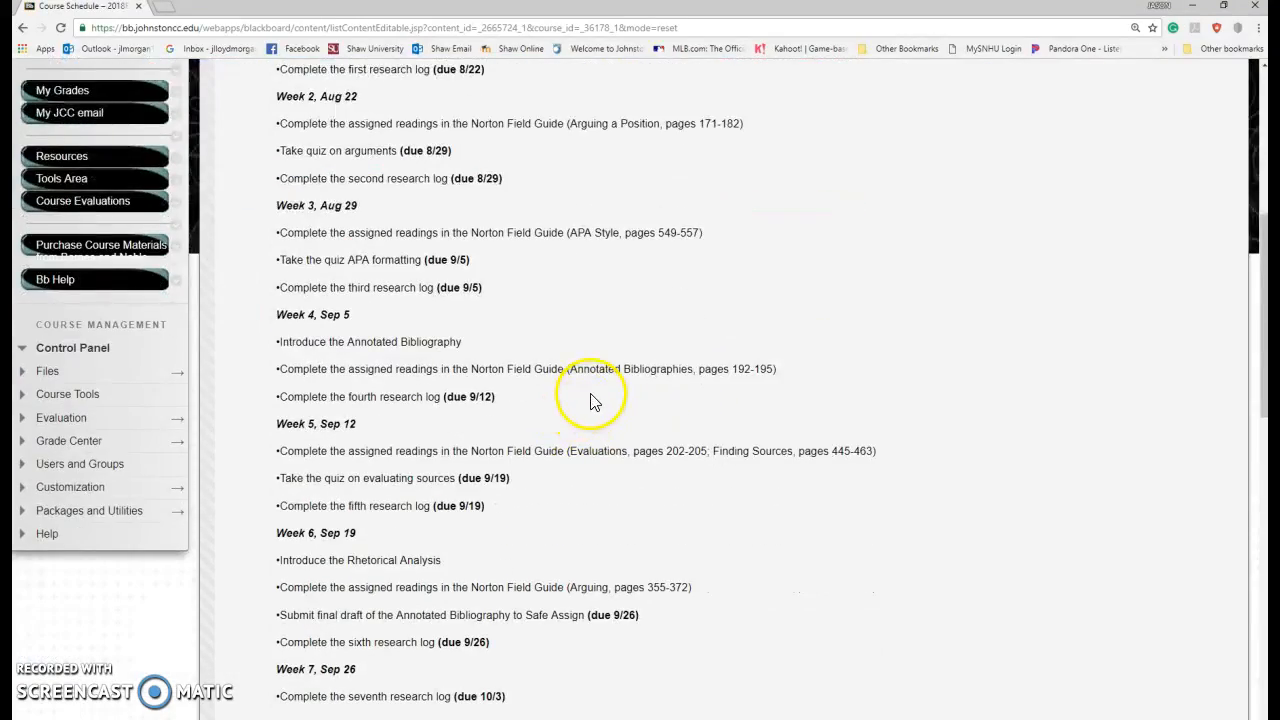
pyautogui.scroll(-3)
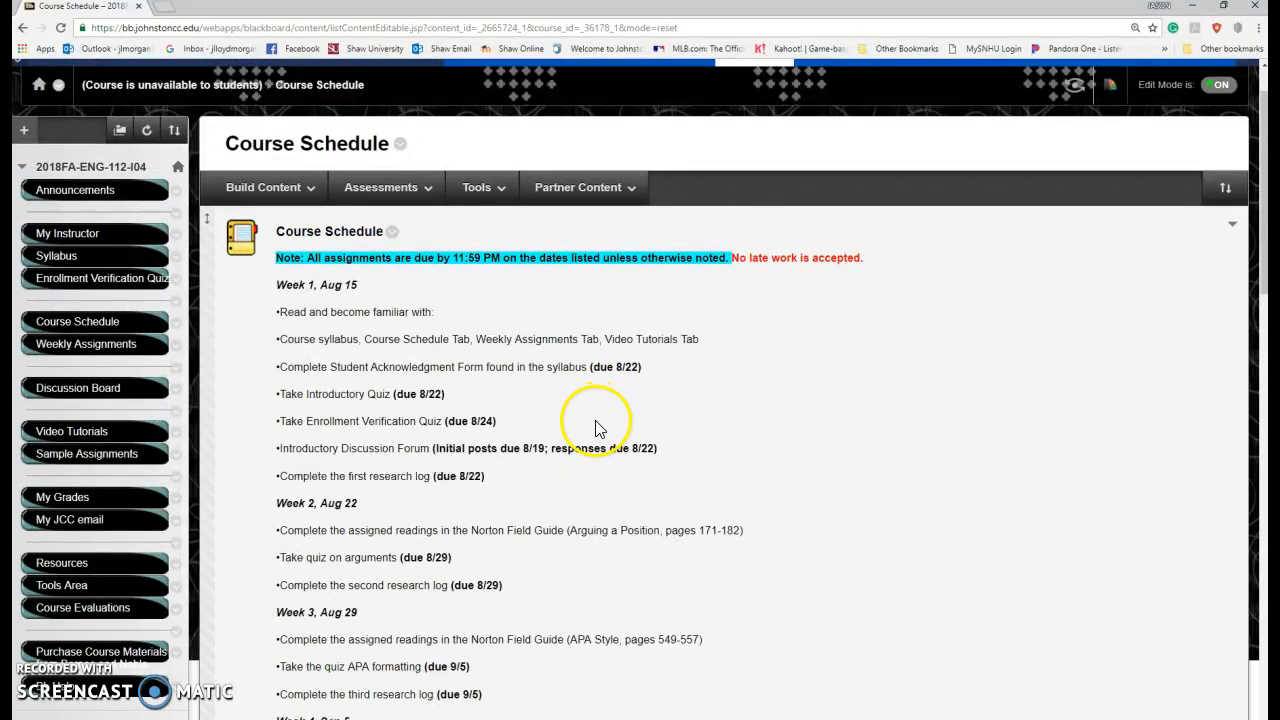
pyautogui.scroll(-3)
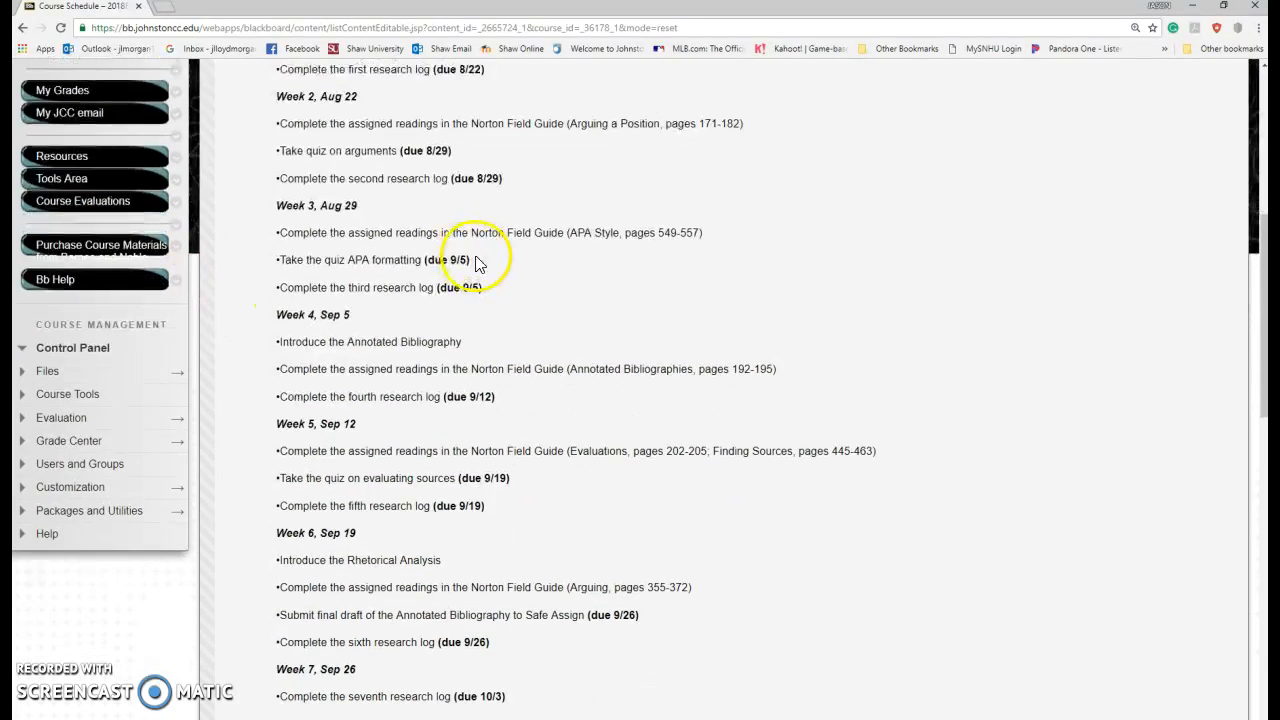
pyautogui.scroll(-3)
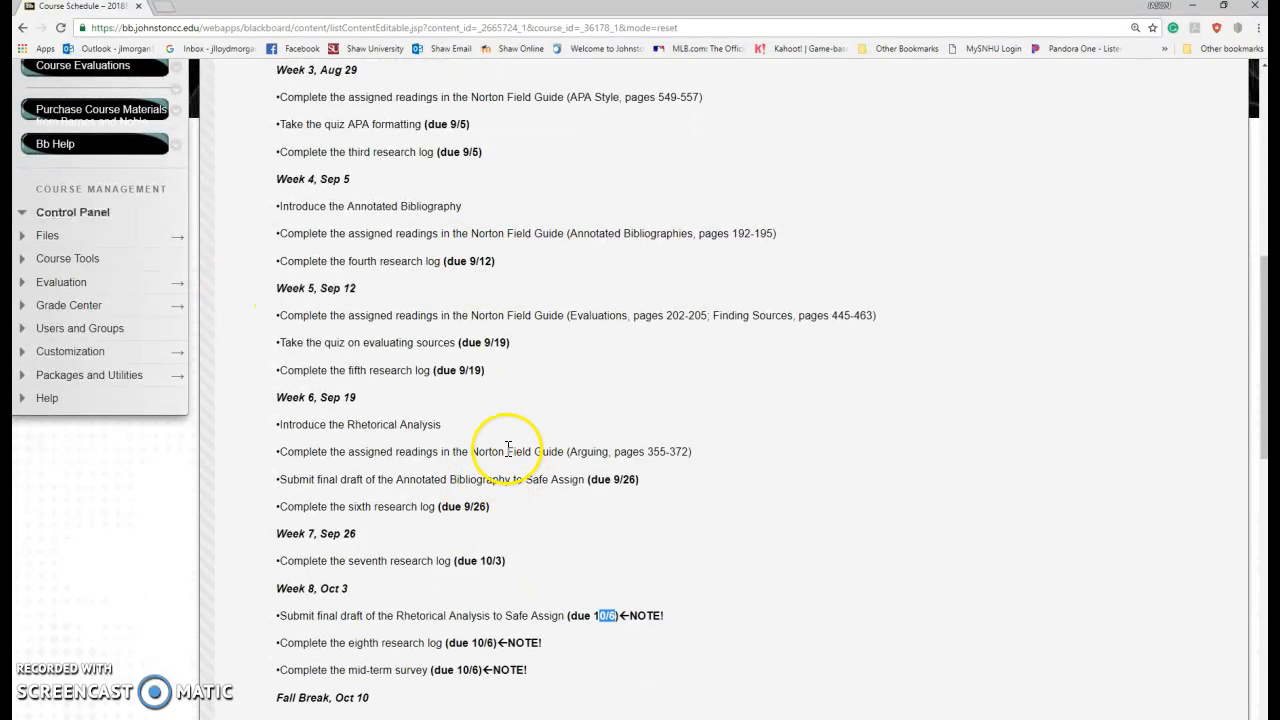